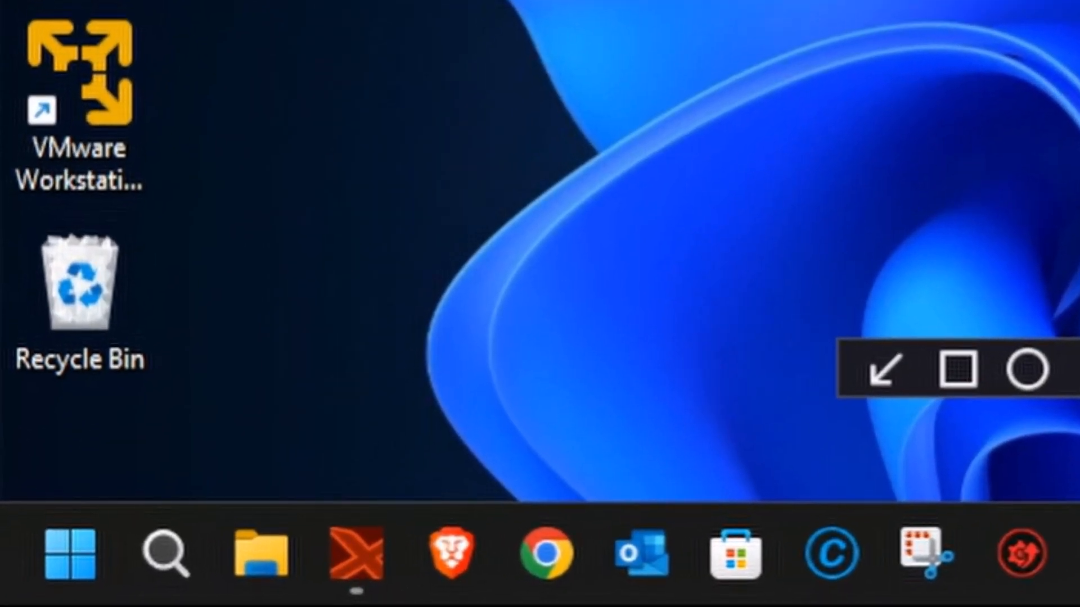
pyautogui.moveTo(582, 155)
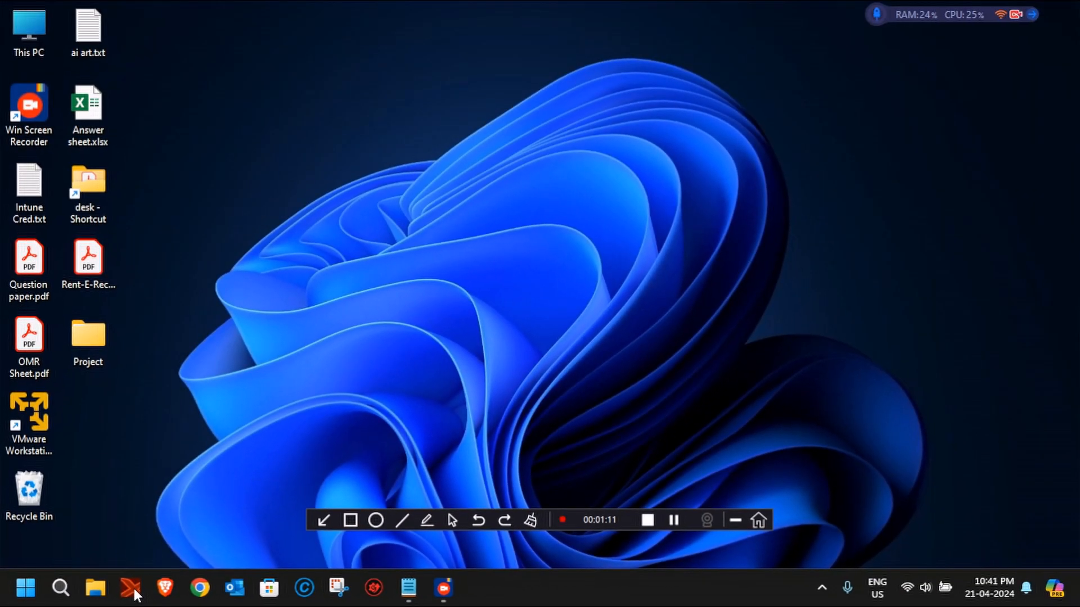
# Step: Launch Mixcraft from the taskbar and start a new blank project
pyautogui.click(130, 592)
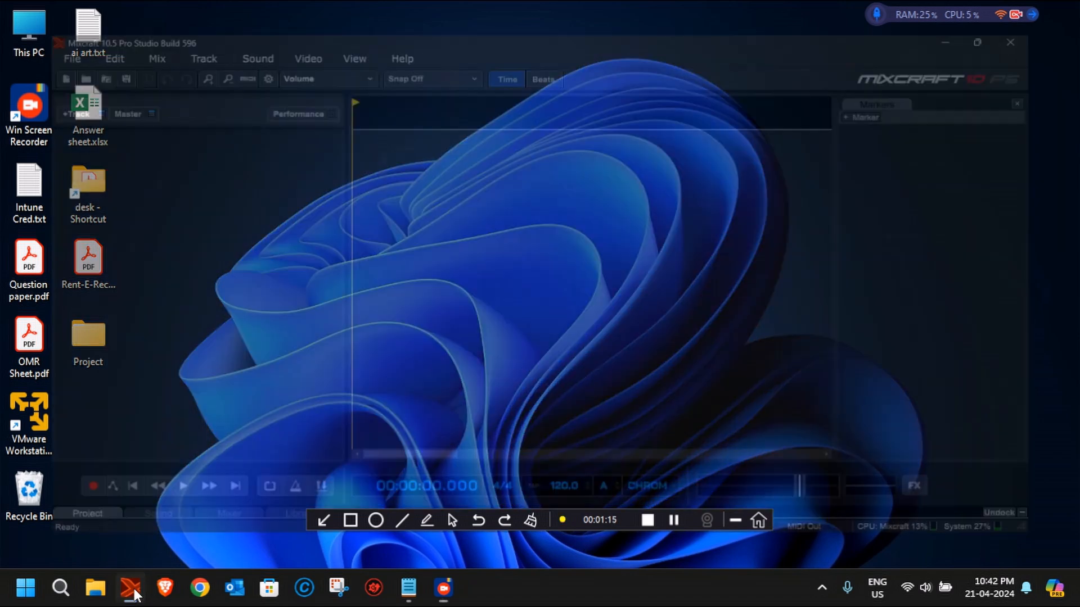
pyautogui.click(131, 590)
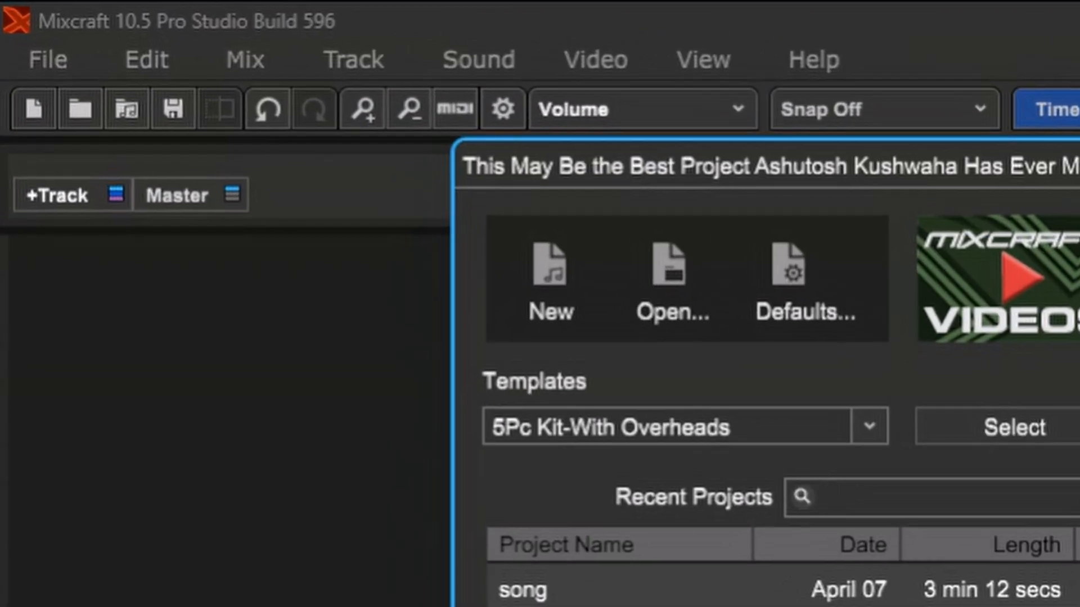
pyautogui.click(834, 496)
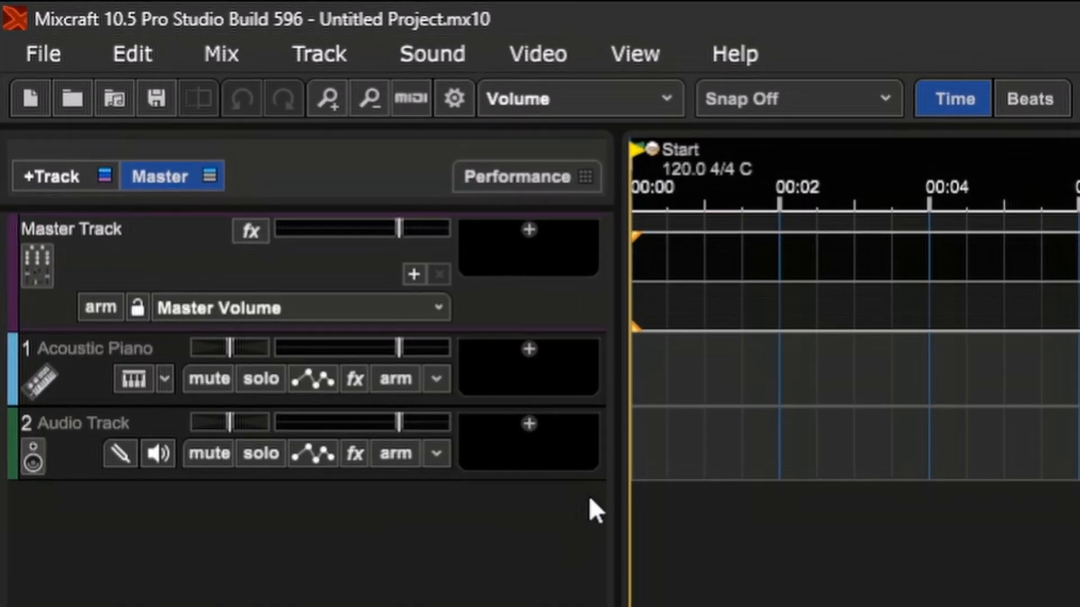
pyautogui.moveTo(83, 403)
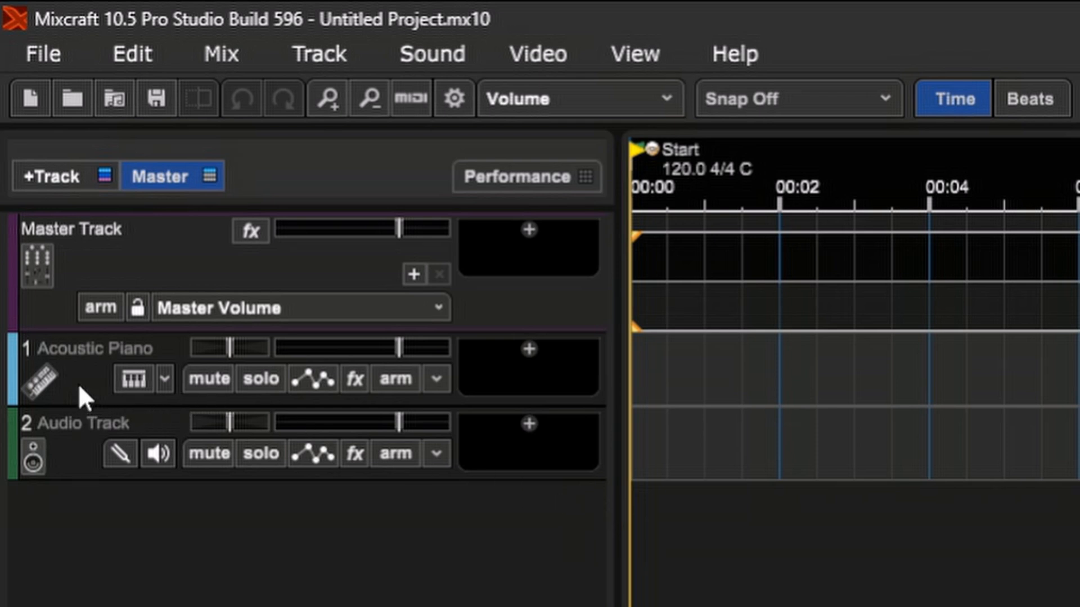
pyautogui.moveTo(81, 456)
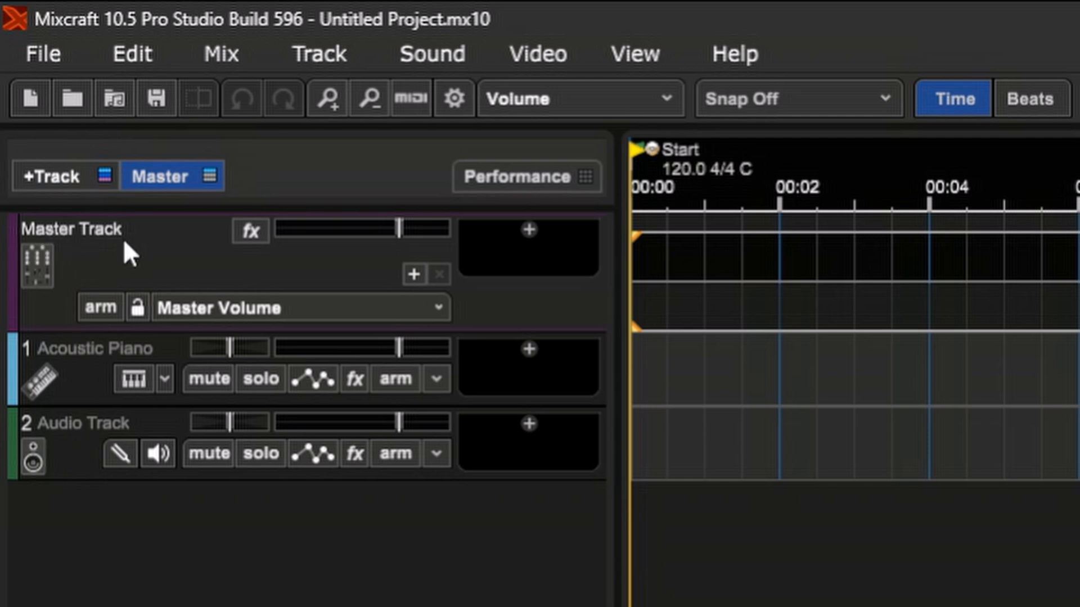
pyautogui.moveTo(72, 381)
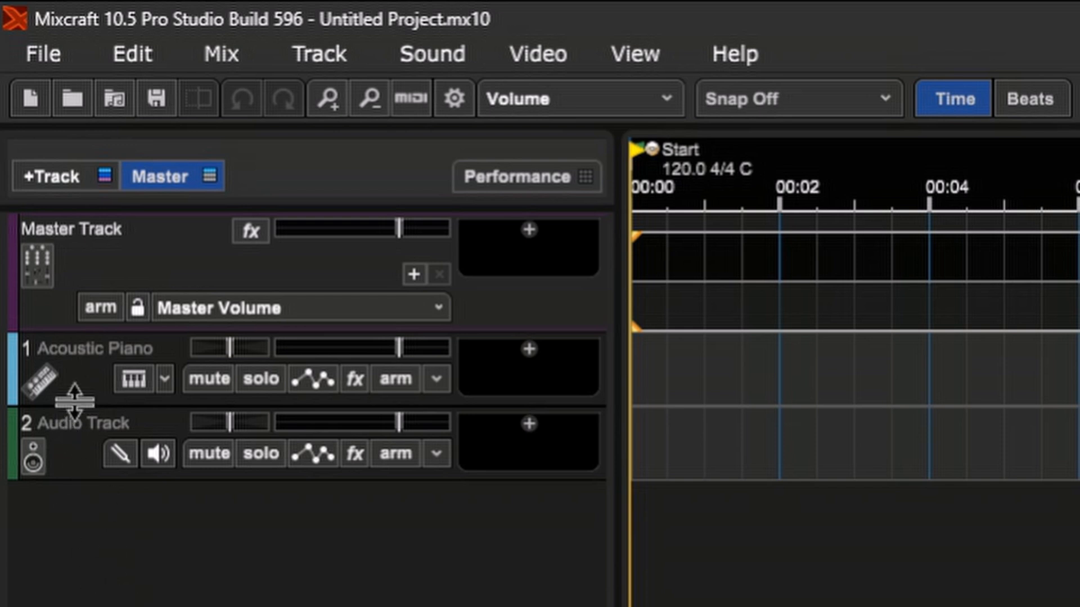
pyautogui.moveTo(320, 602)
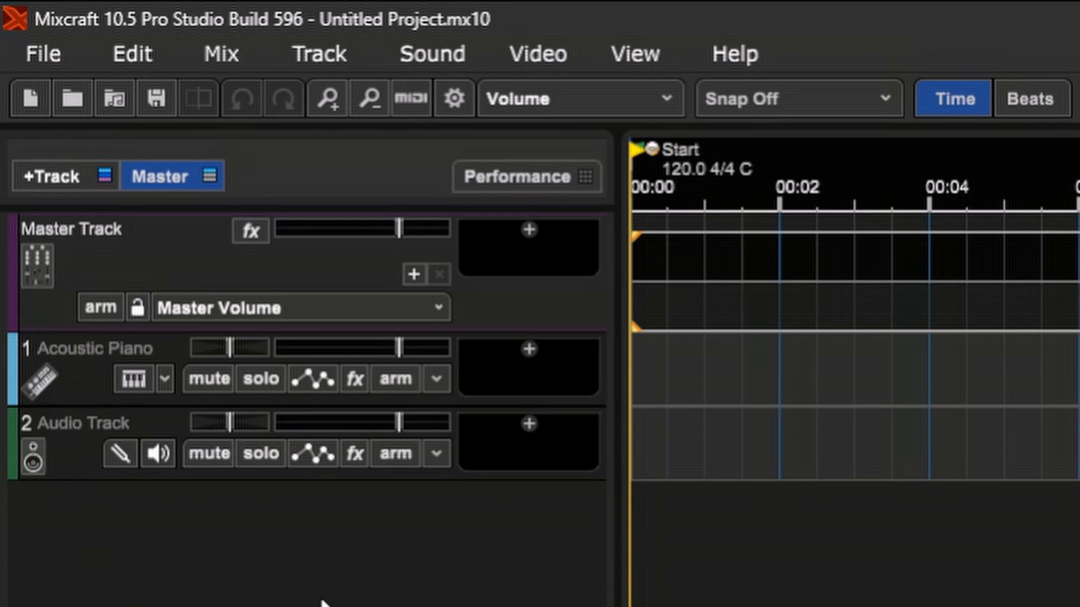
pyautogui.moveTo(456, 570)
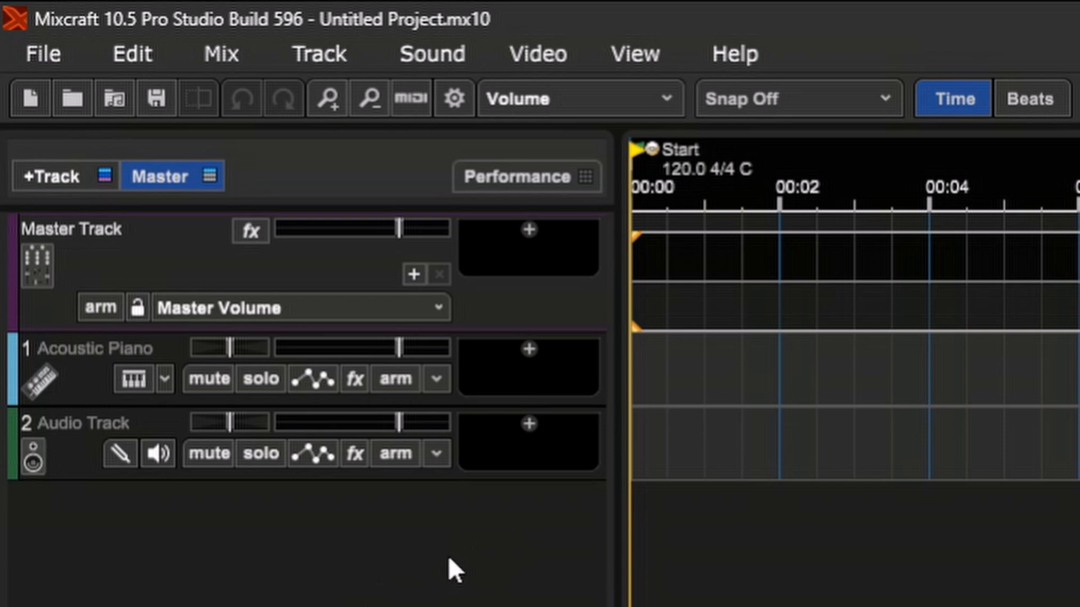
pyautogui.moveTo(423, 574)
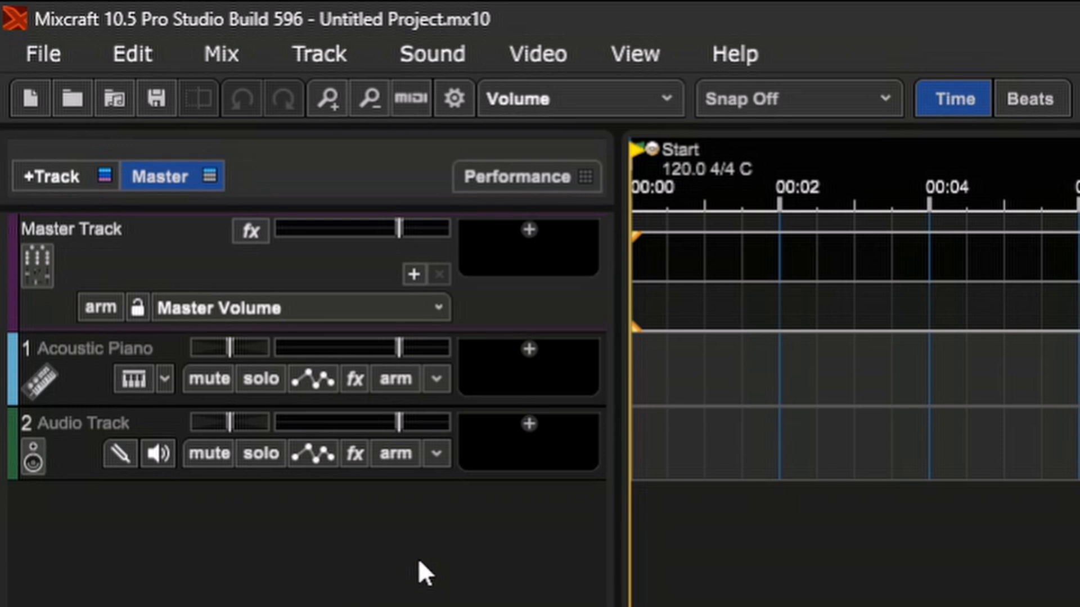
pyautogui.moveTo(653, 448)
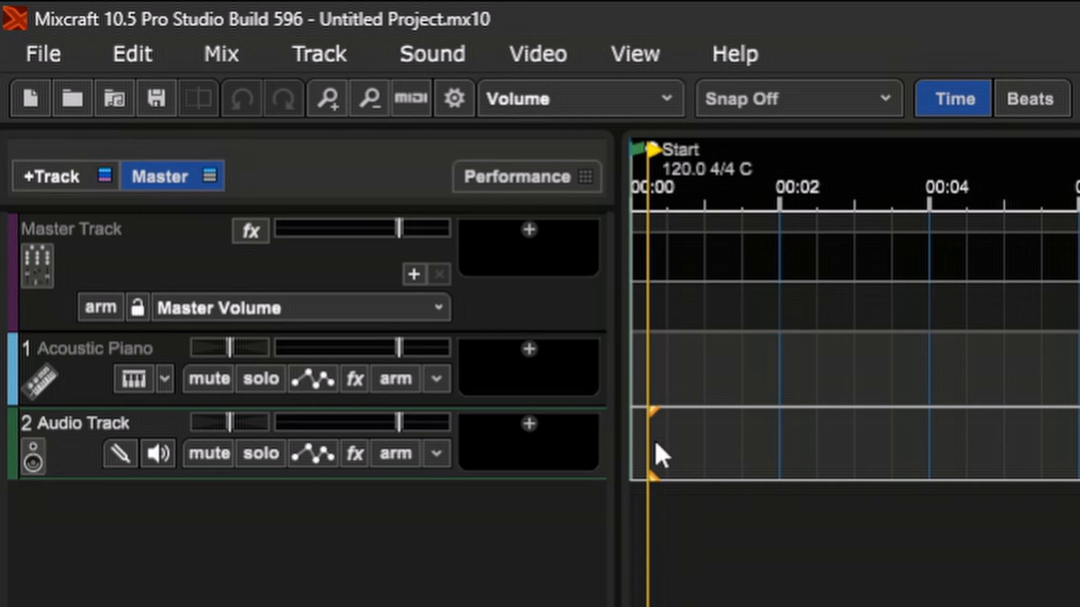
# Step: Add a sound file to the Audio Track, selecting the Faasle MP3 in 'best ones'
pyautogui.rightClick(658, 454)
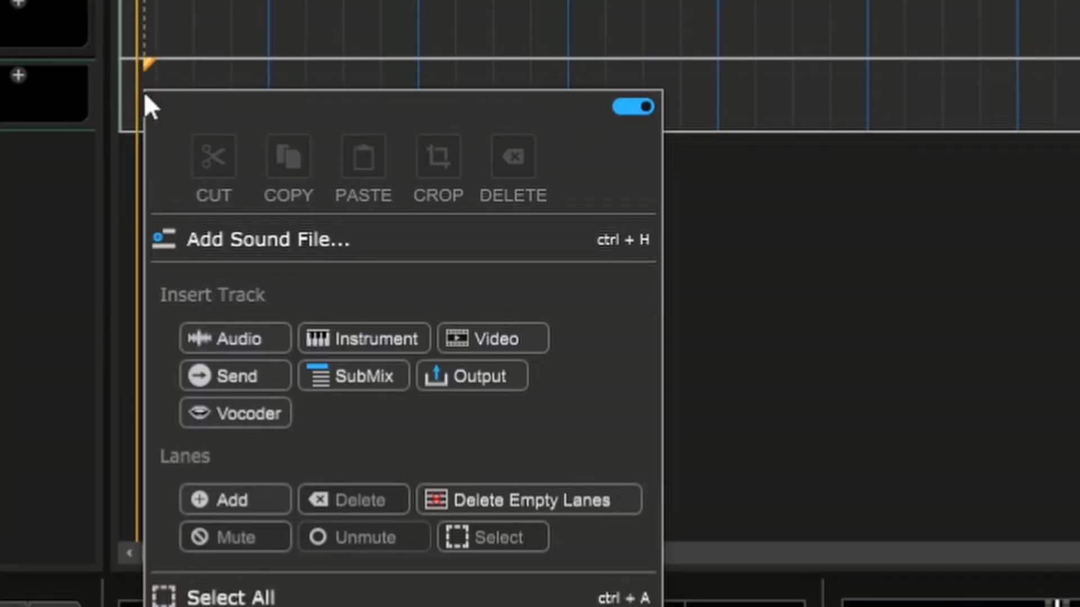
pyautogui.moveTo(279, 83)
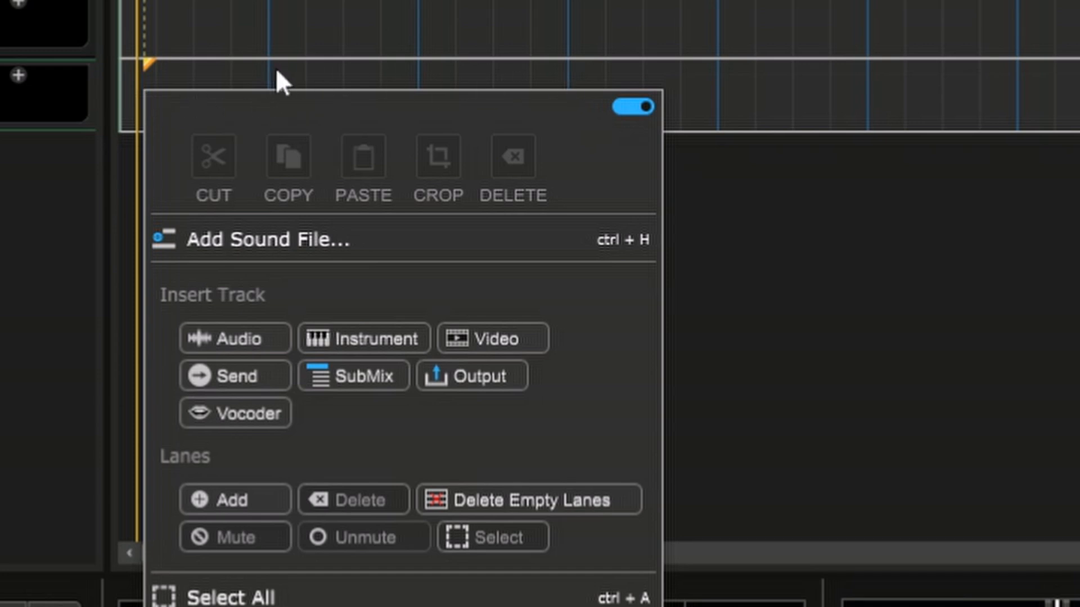
pyautogui.moveTo(846, 112)
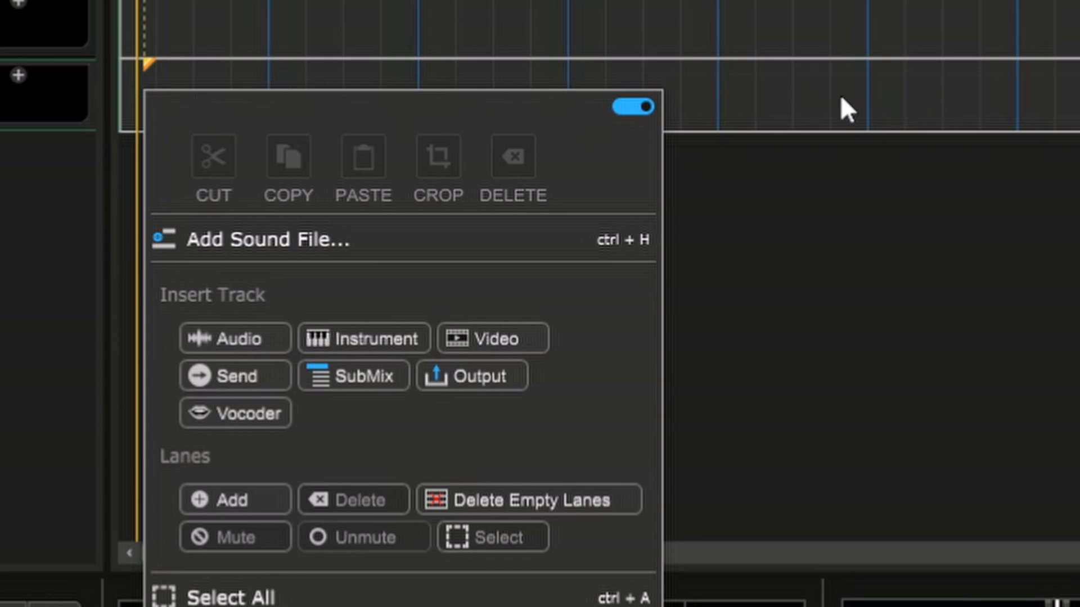
pyautogui.moveTo(427, 121)
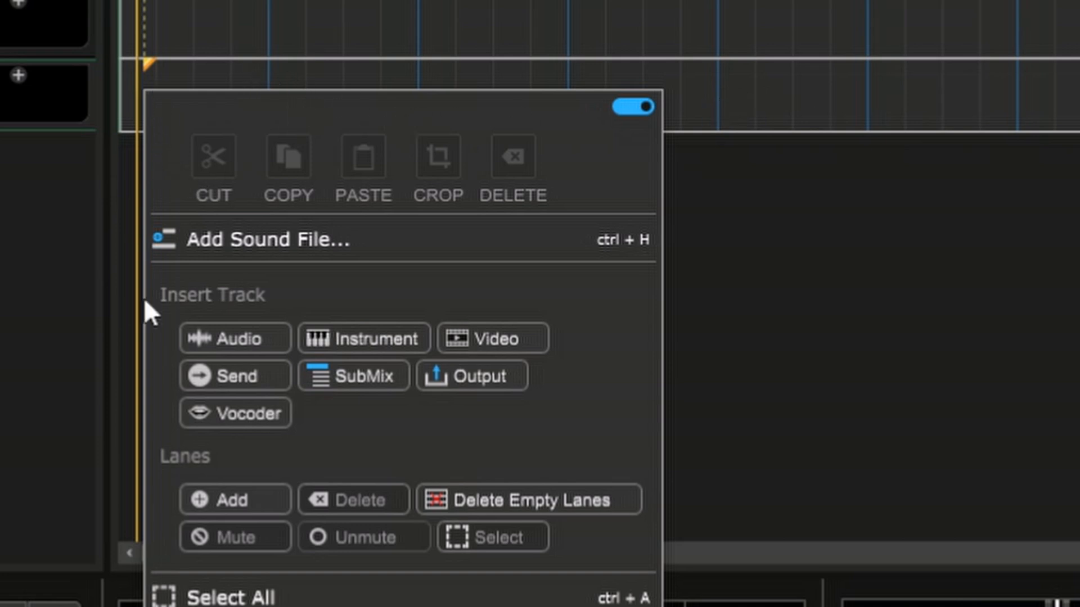
pyautogui.moveTo(268, 239)
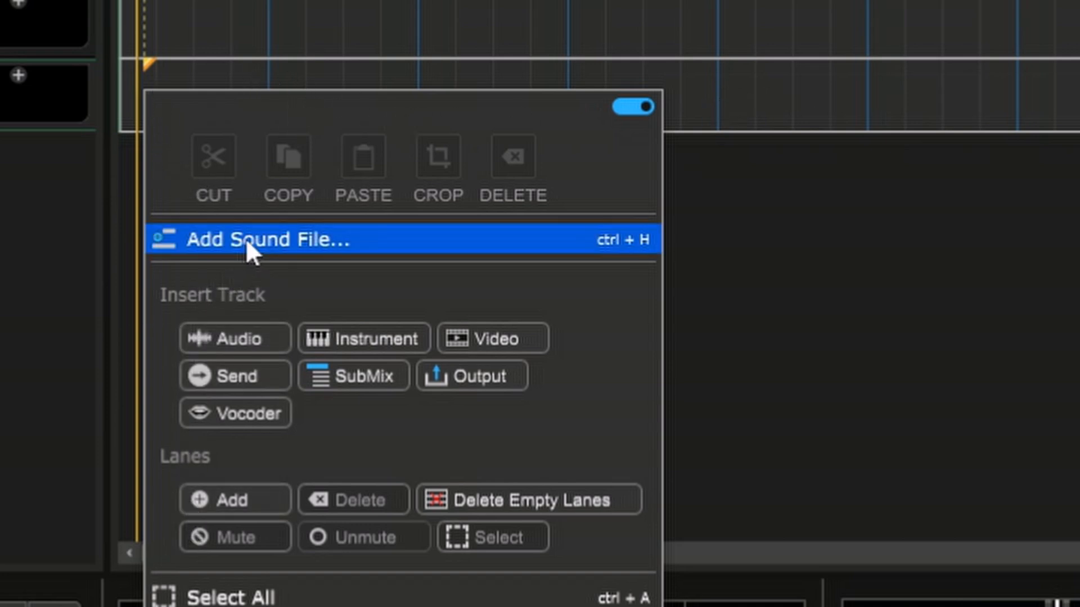
pyautogui.click(269, 240)
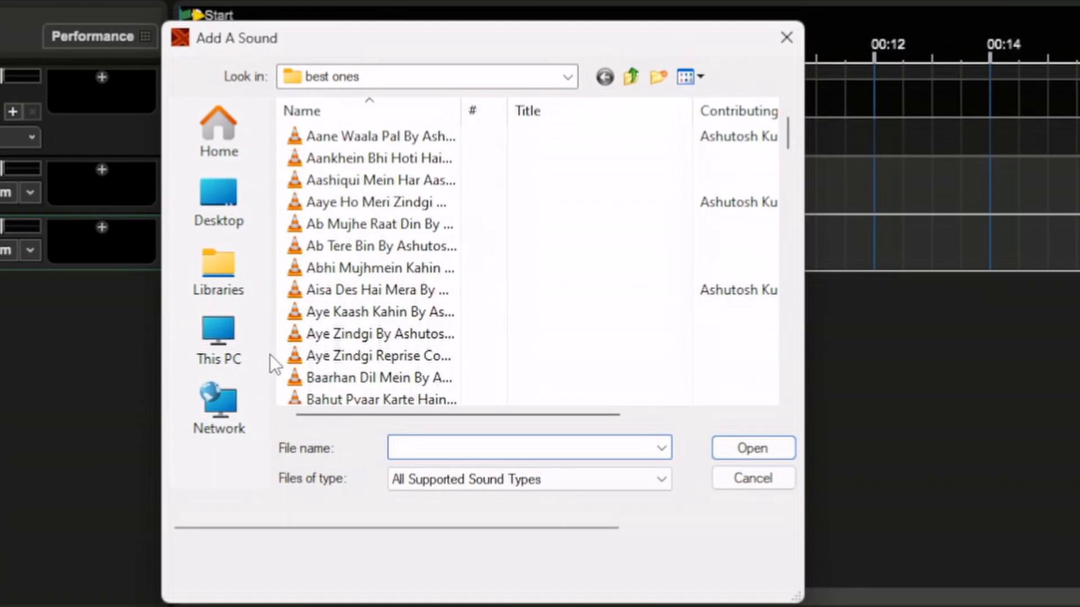
pyautogui.moveTo(515, 51)
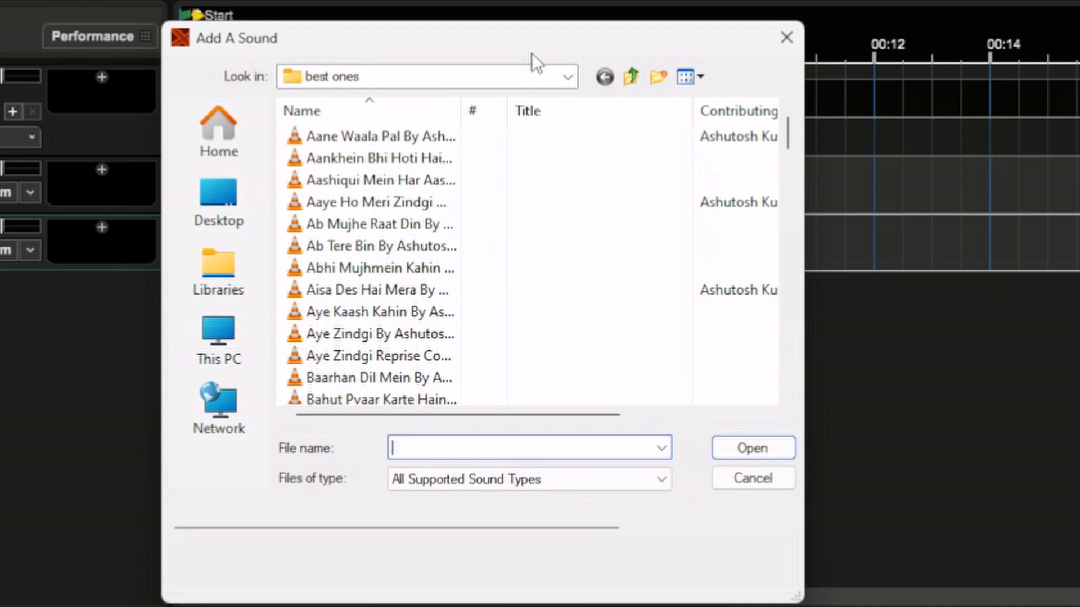
pyautogui.click(375, 202)
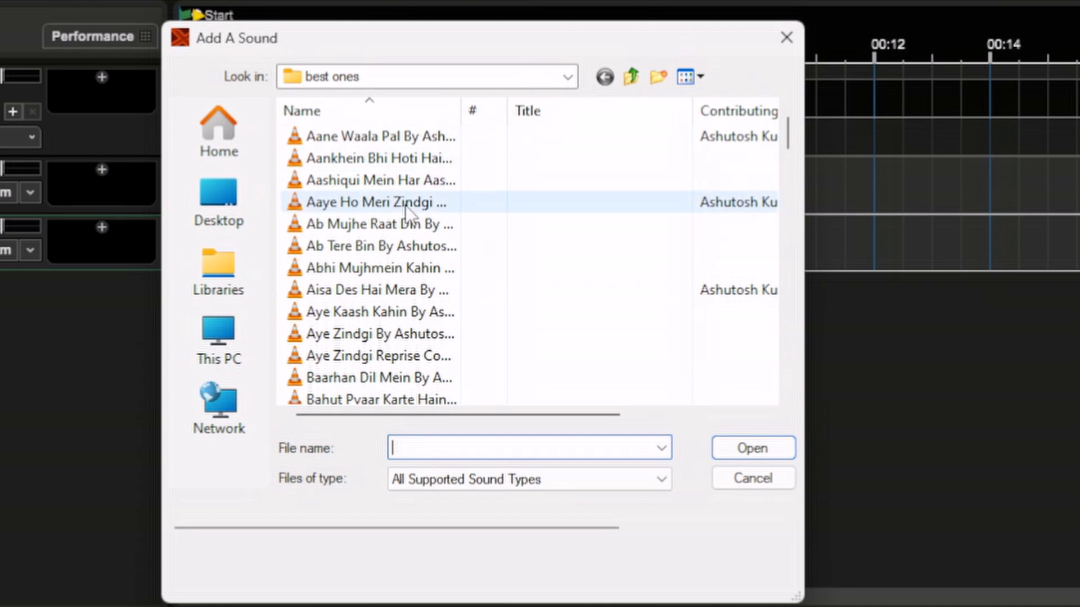
pyautogui.scroll(-3)
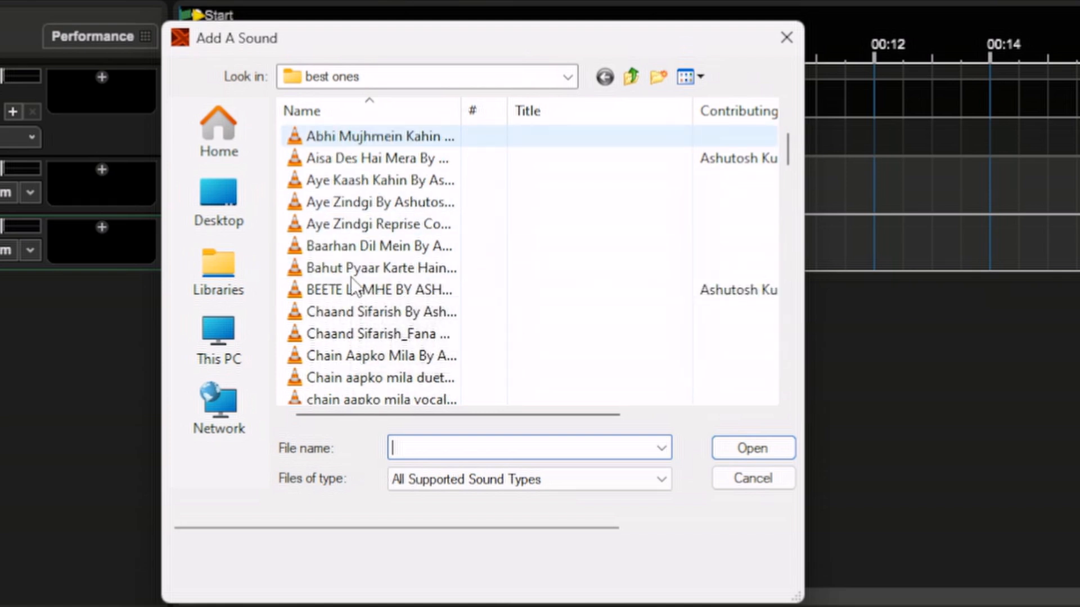
pyautogui.scroll(-3)
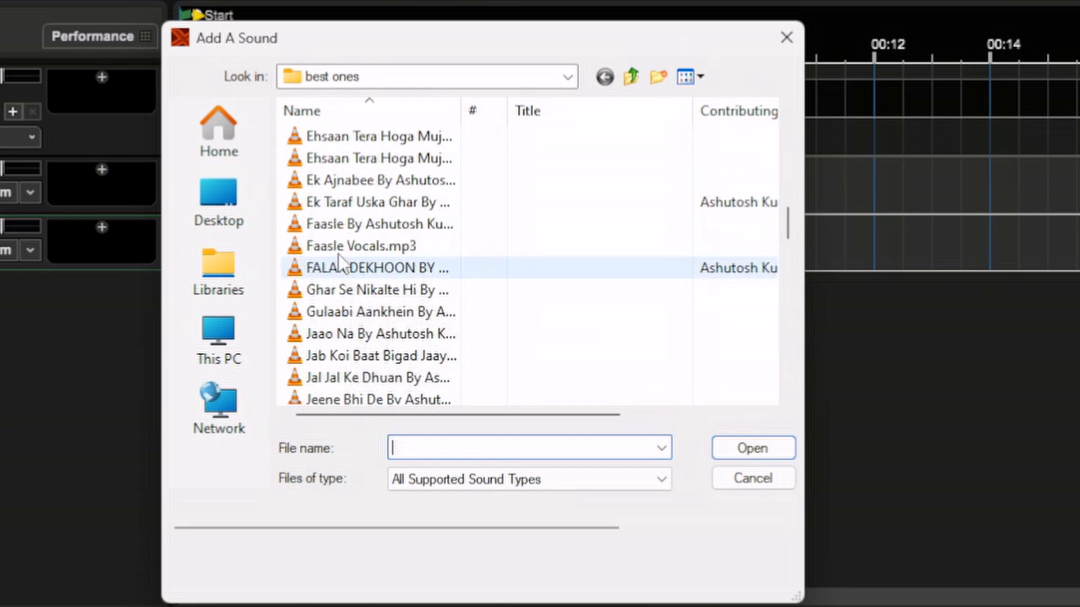
pyautogui.click(375, 223)
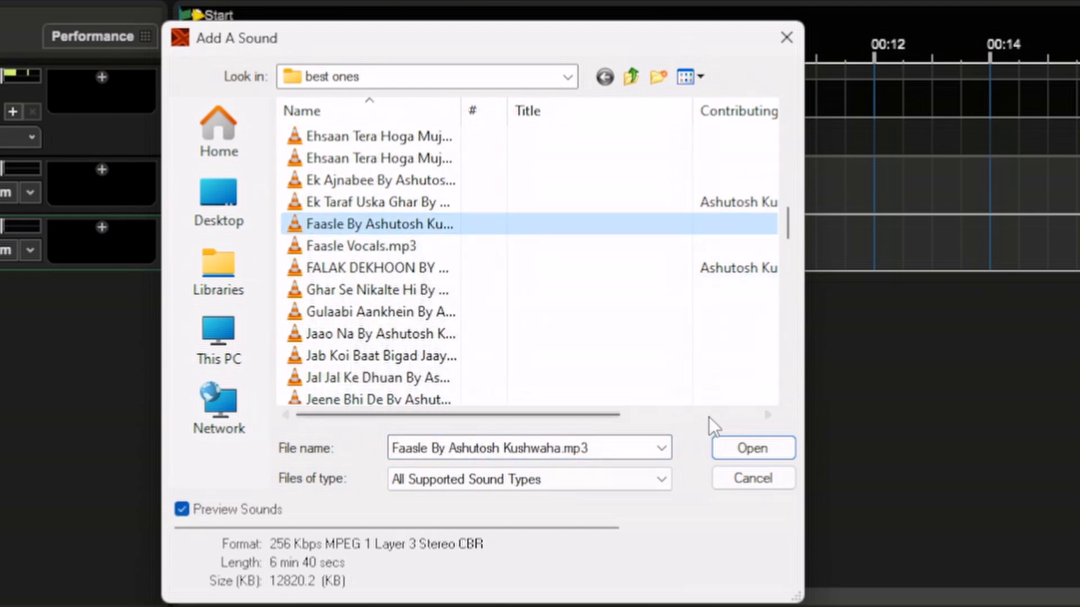
# Step: Import the Faasle MP3 onto the track, play it, then rewind to the start
pyautogui.click(752, 448)
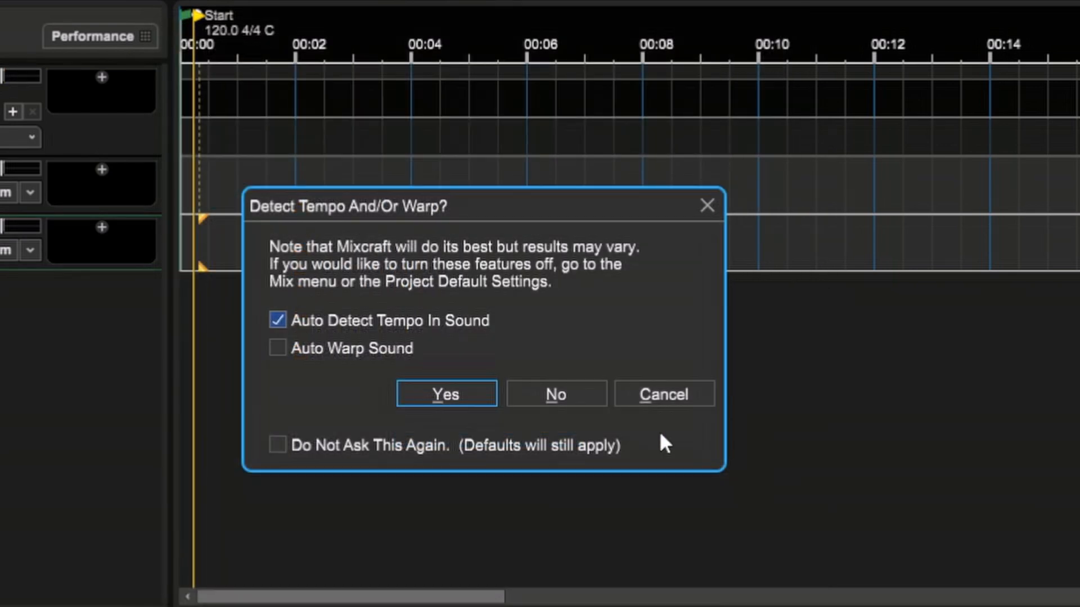
pyautogui.click(555, 394)
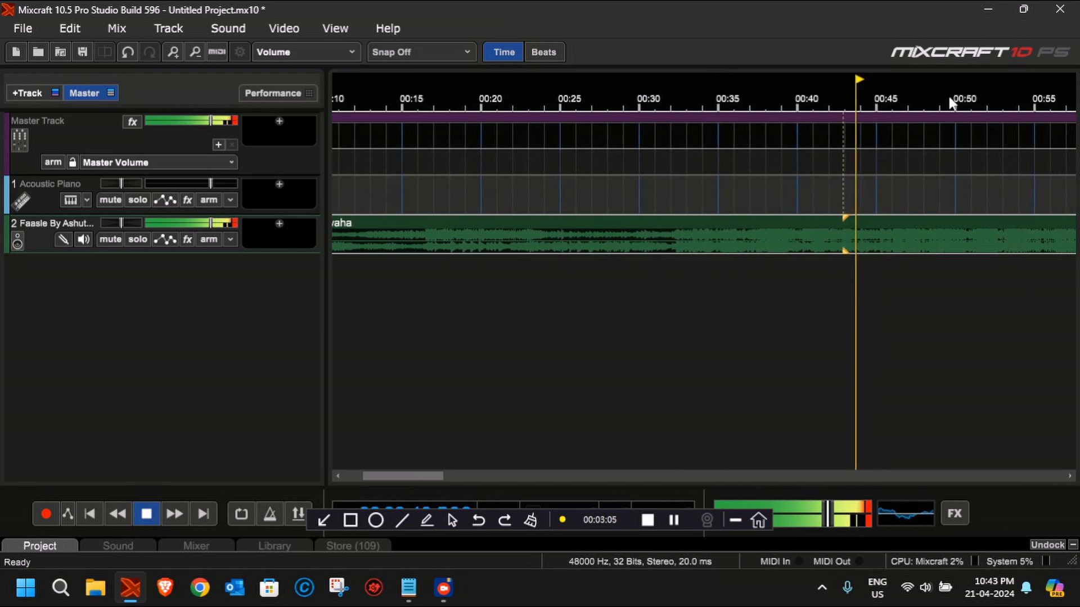
pyautogui.click(195, 51)
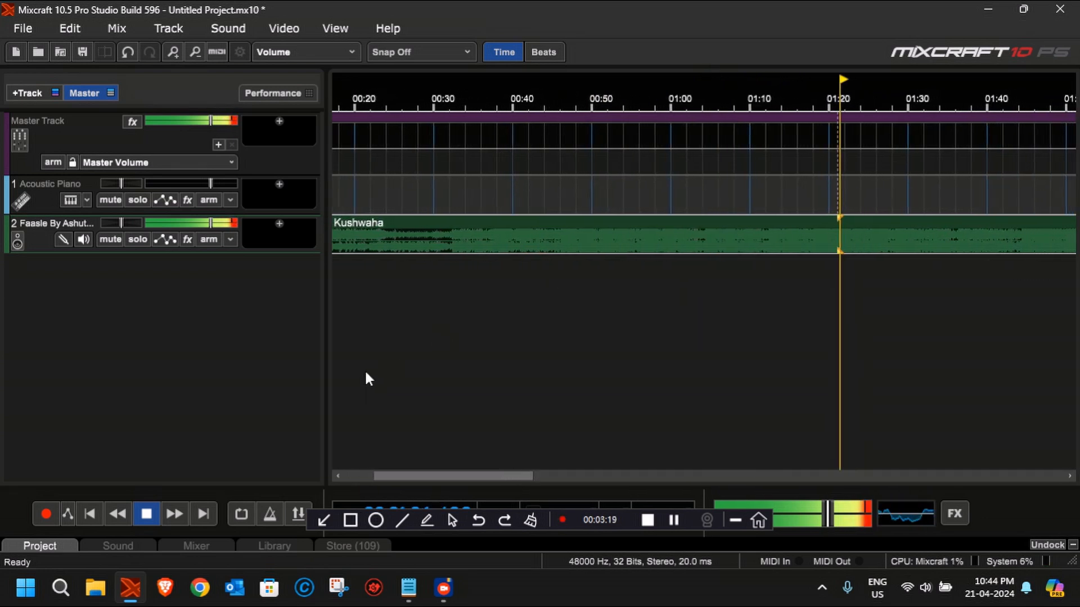
pyautogui.click(147, 514)
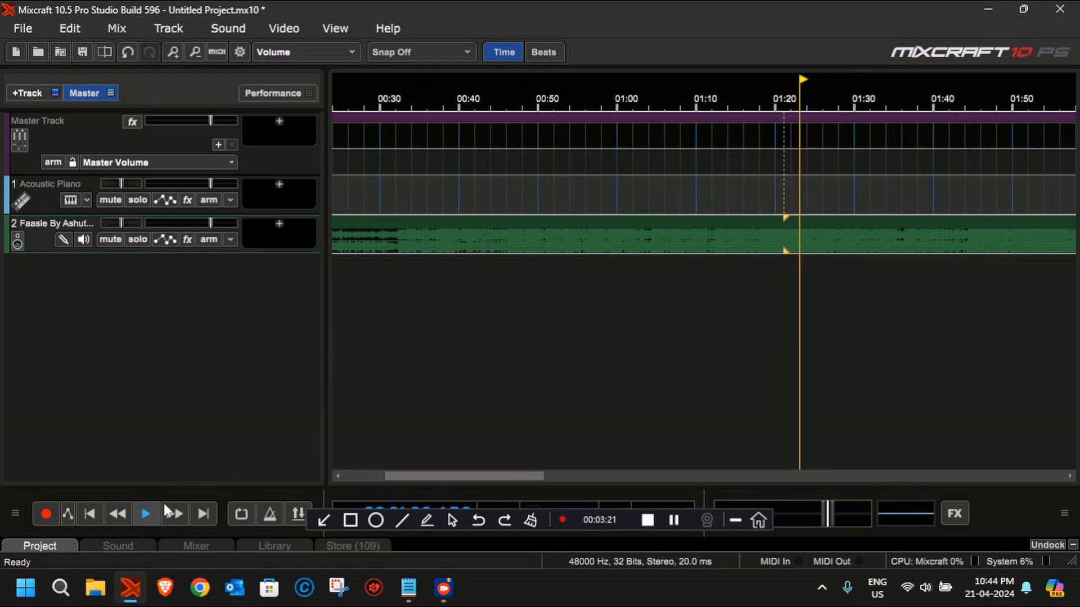
pyautogui.click(145, 513)
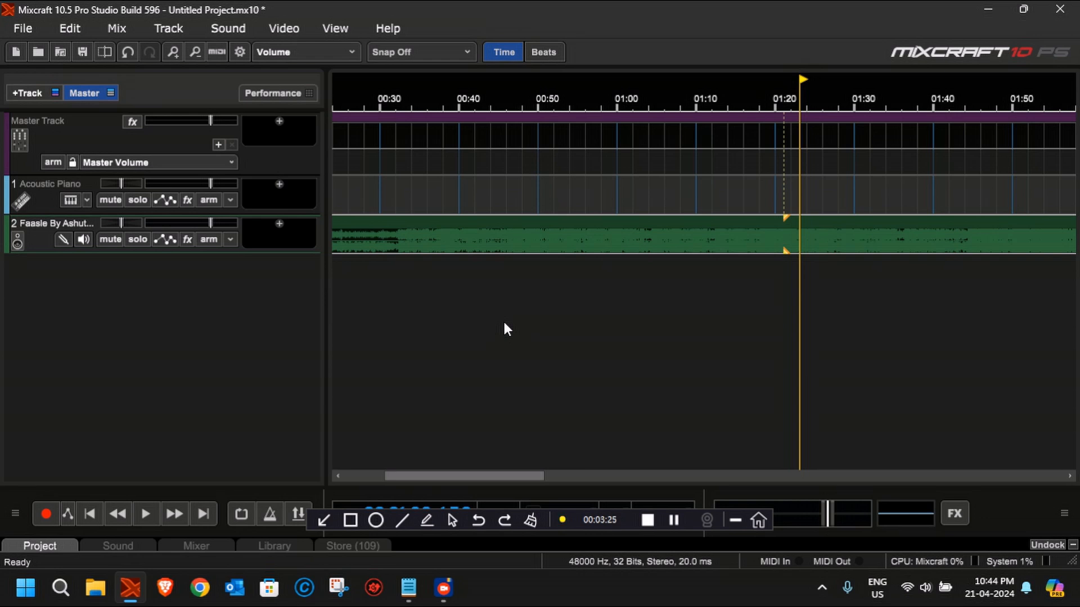
pyautogui.moveTo(459, 492)
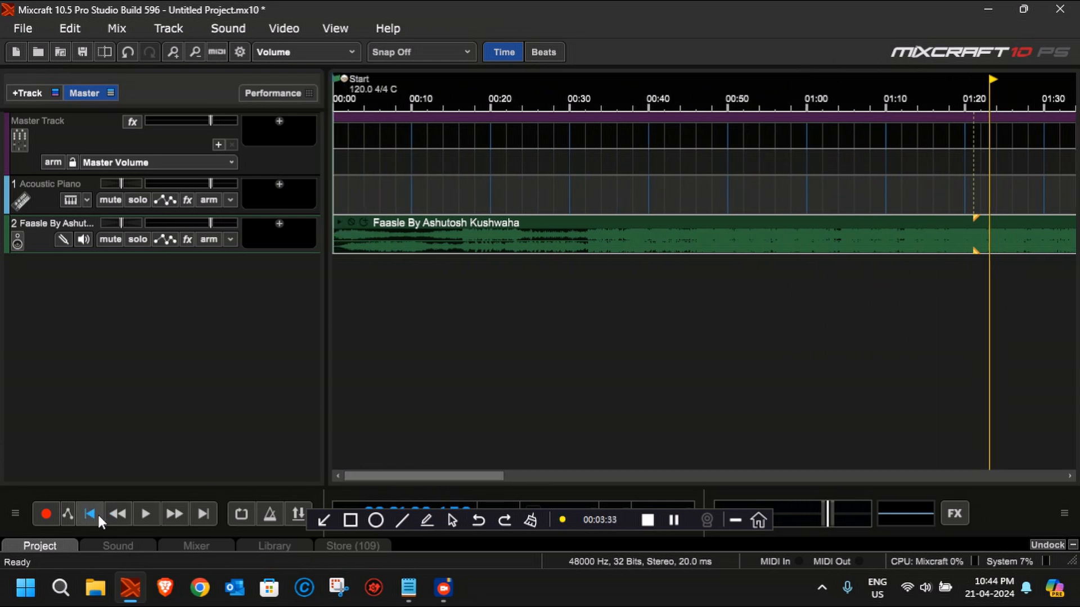
pyautogui.click(90, 513)
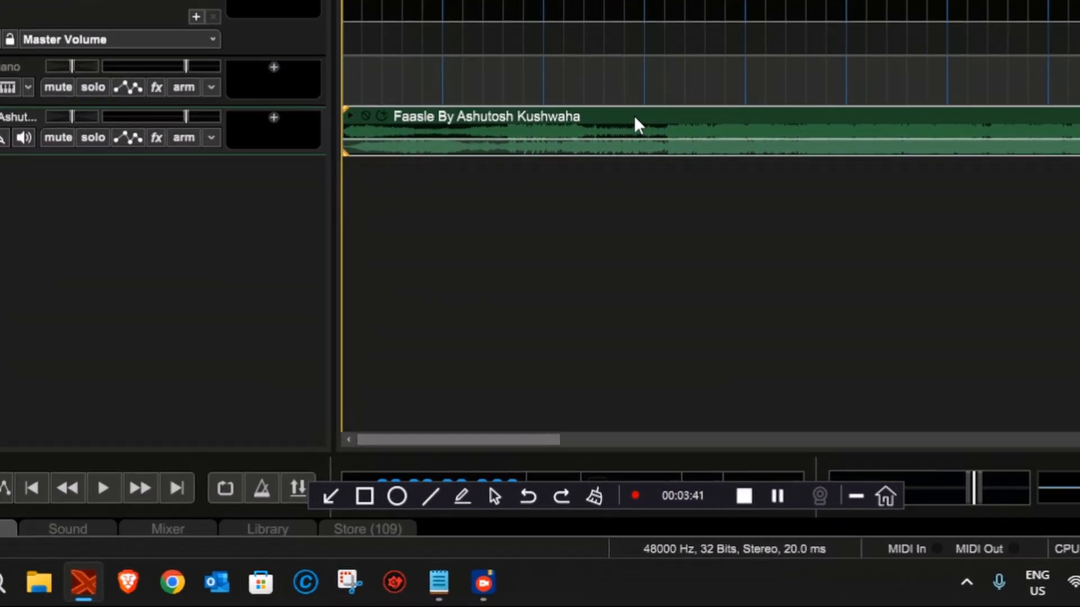
# Step: Open Separate Into Stems from the Faasle clip's context menu
pyautogui.rightClick(634, 124)
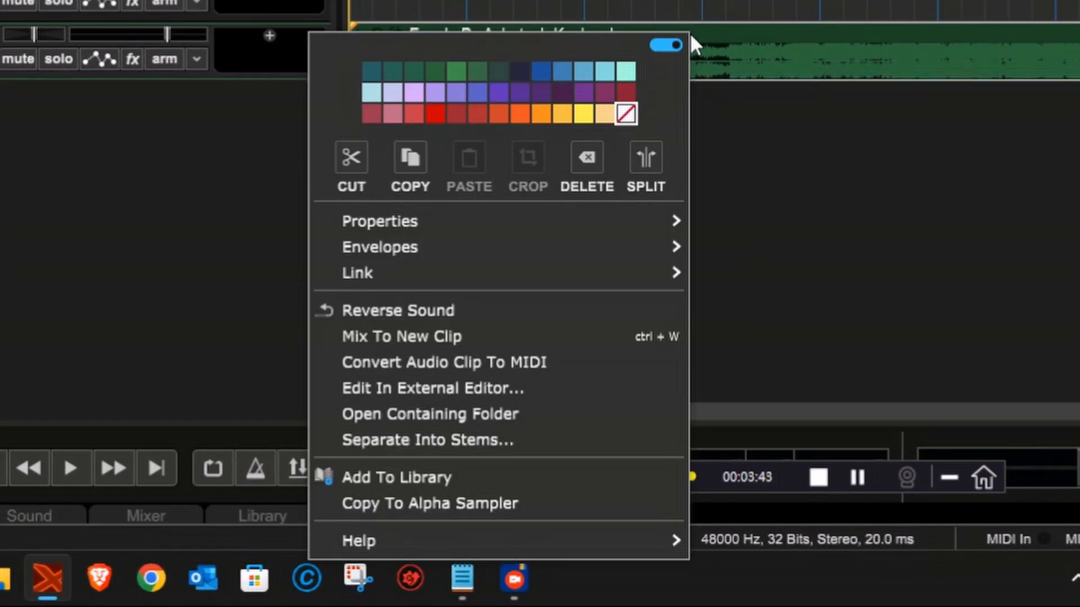
pyautogui.moveTo(559, 341)
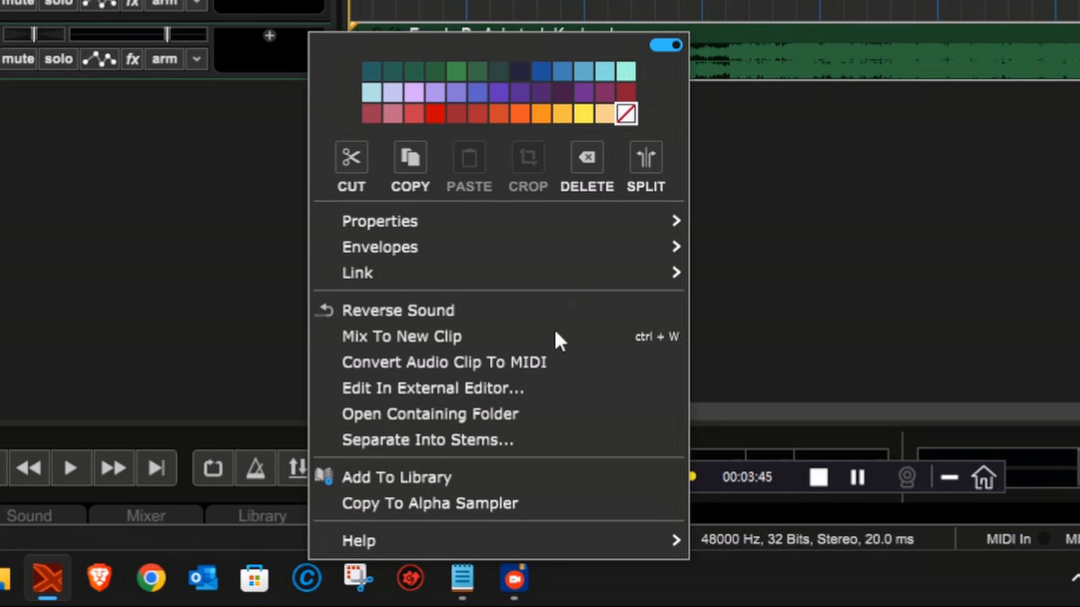
pyautogui.moveTo(492, 439)
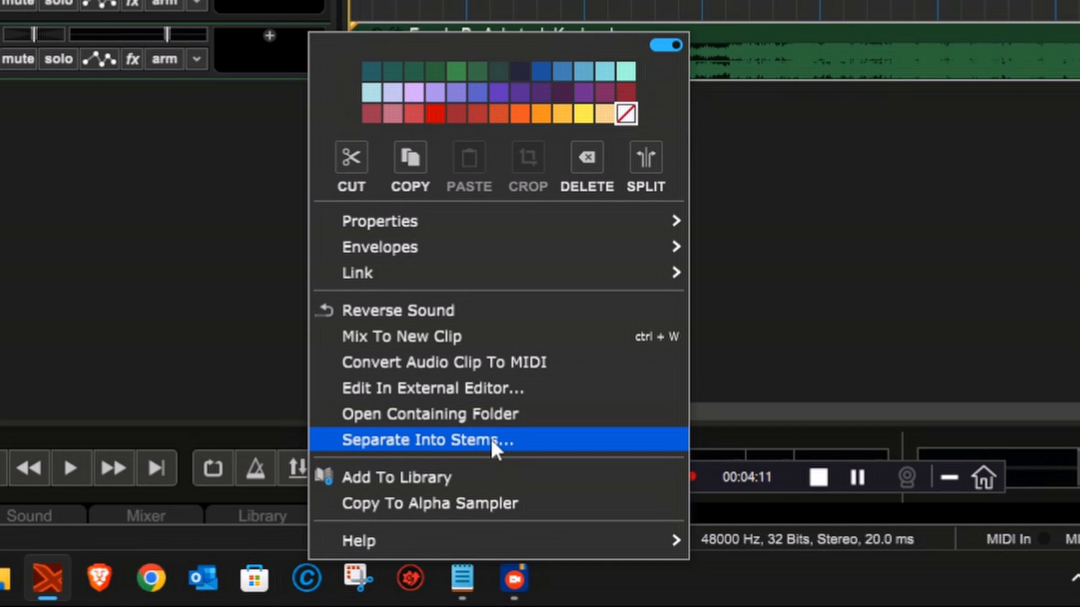
pyautogui.click(421, 439)
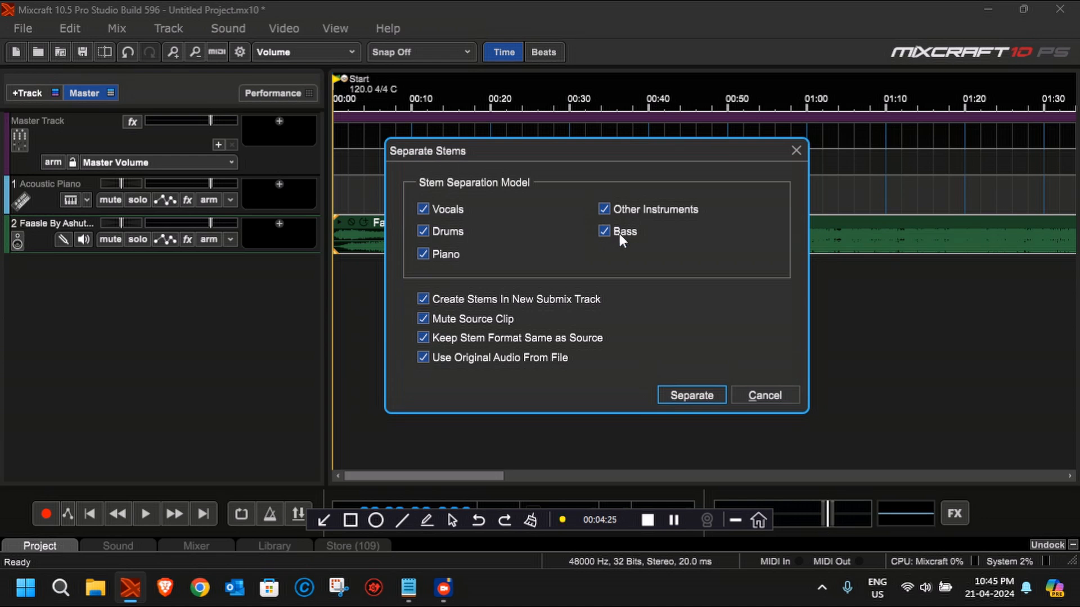
pyautogui.moveTo(634, 205)
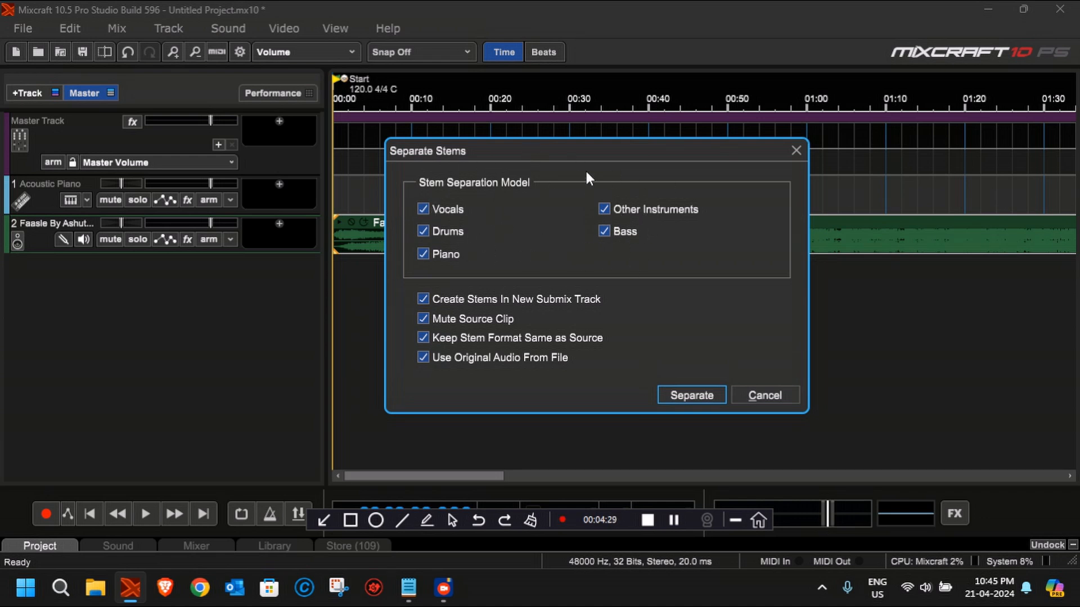
pyautogui.moveTo(412, 292)
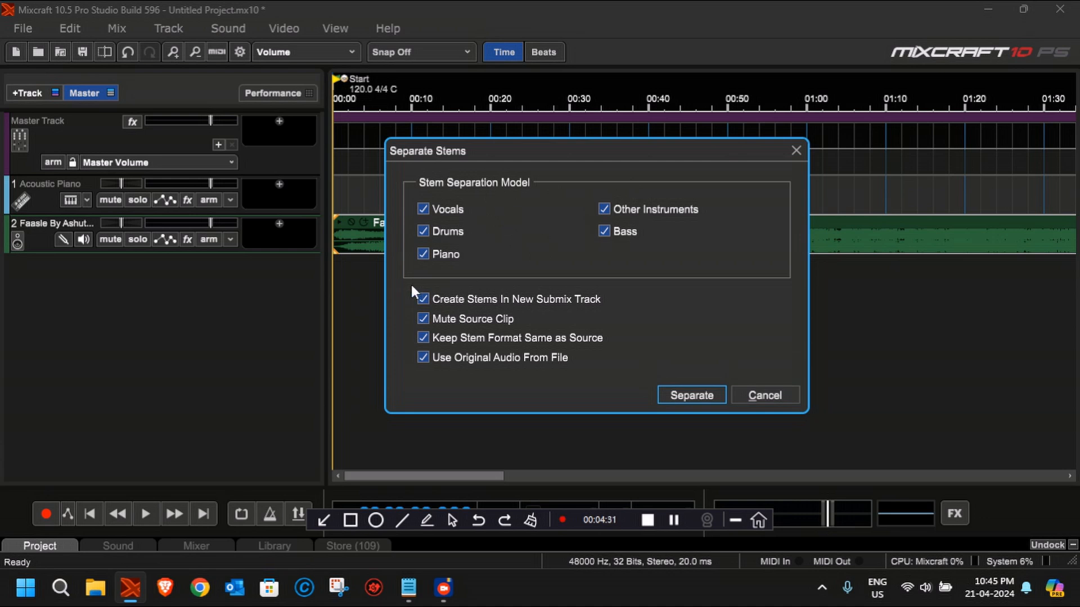
pyautogui.moveTo(412, 285)
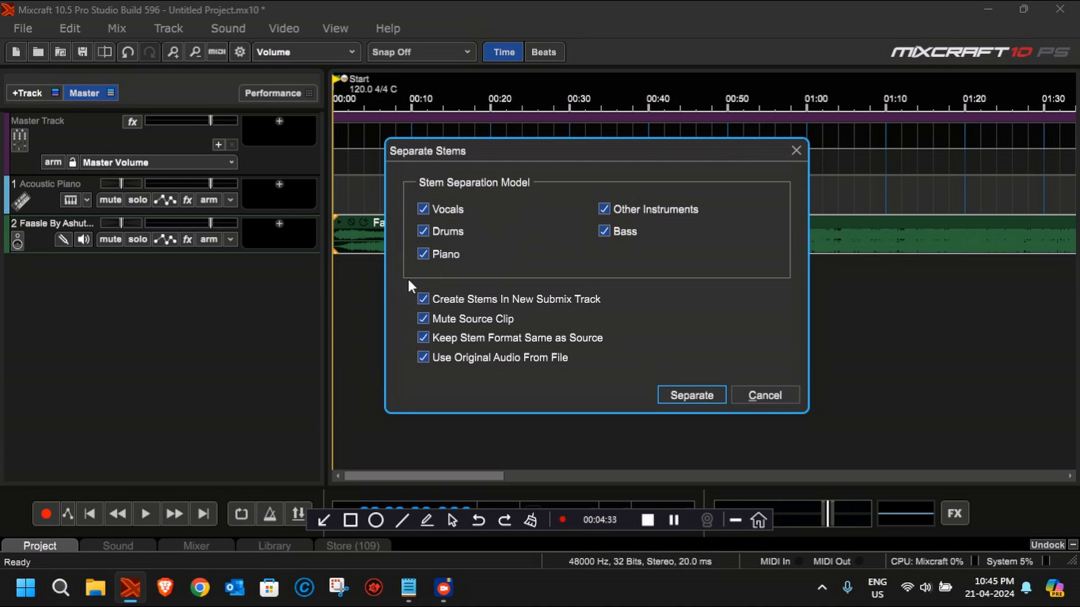
pyautogui.click(422, 358)
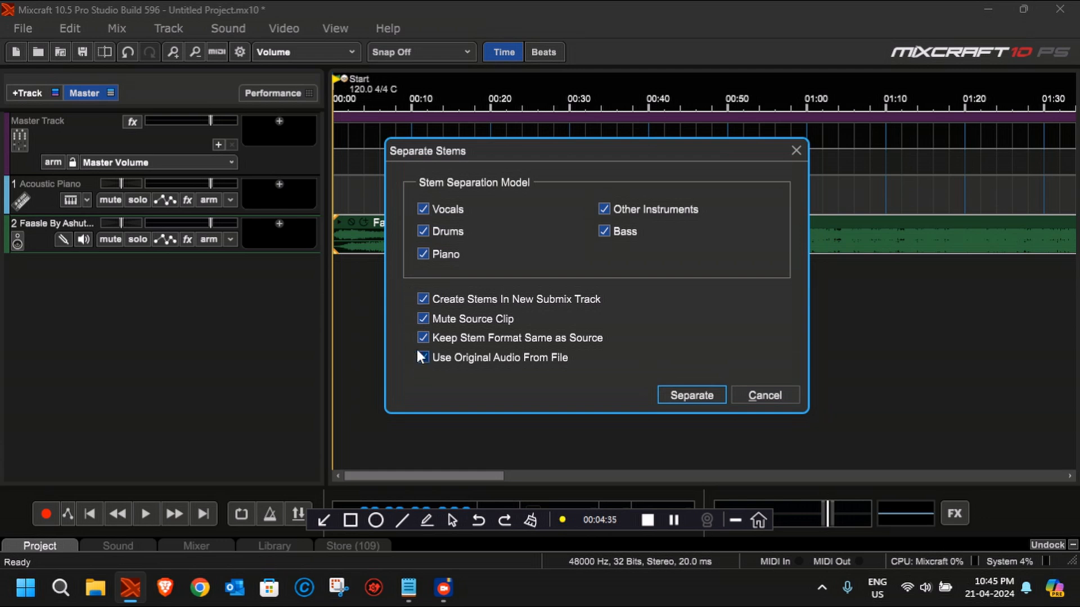
pyautogui.click(423, 358)
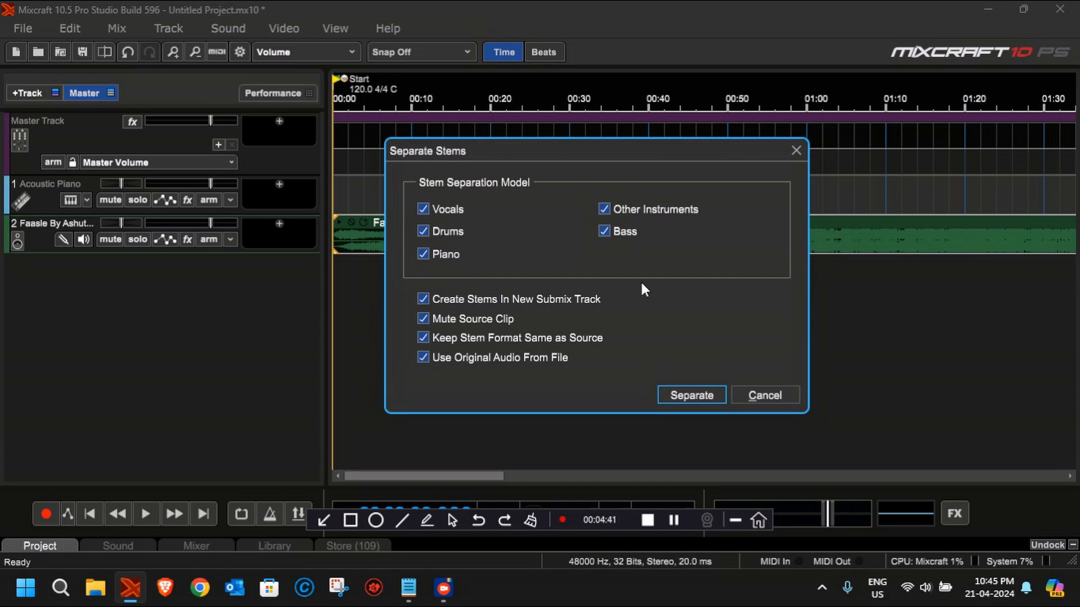
pyautogui.moveTo(696, 340)
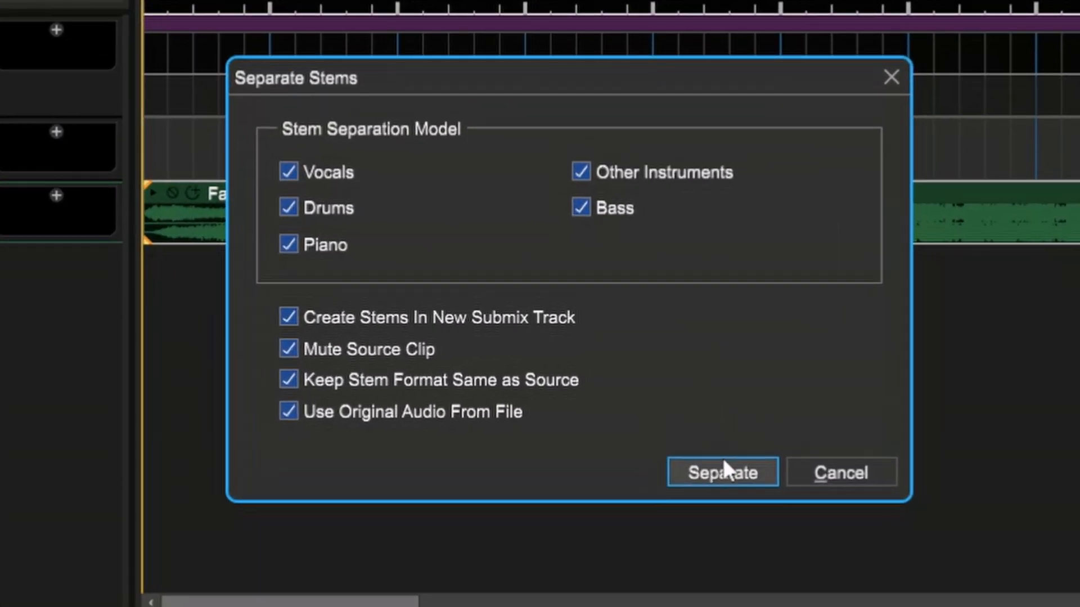
# Step: Run the stem separation on the Faasle clip until processing reaches 100%
pyautogui.click(721, 472)
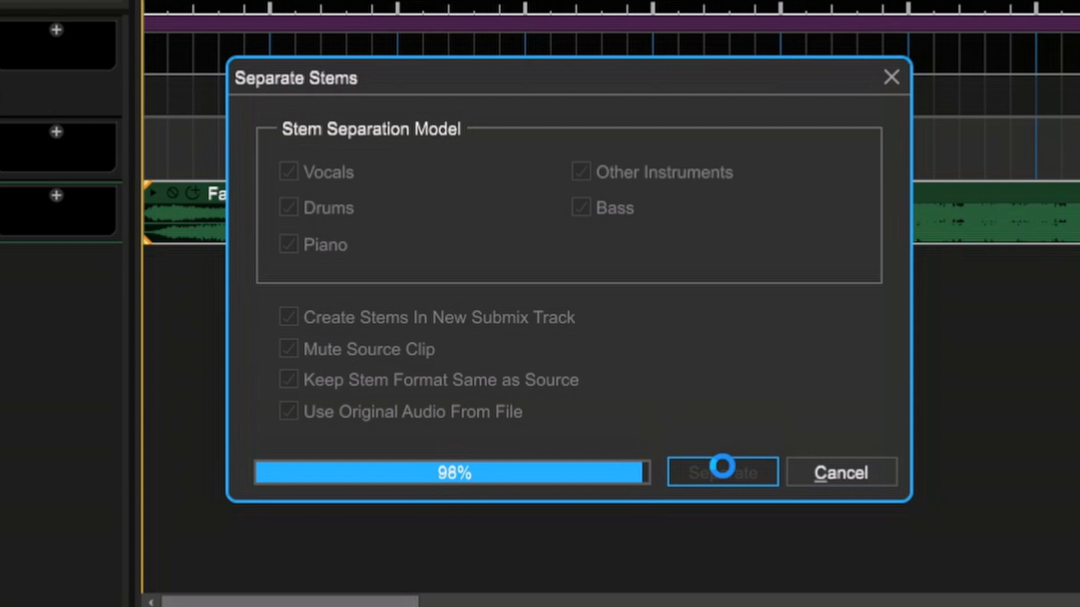
pyautogui.click(721, 473)
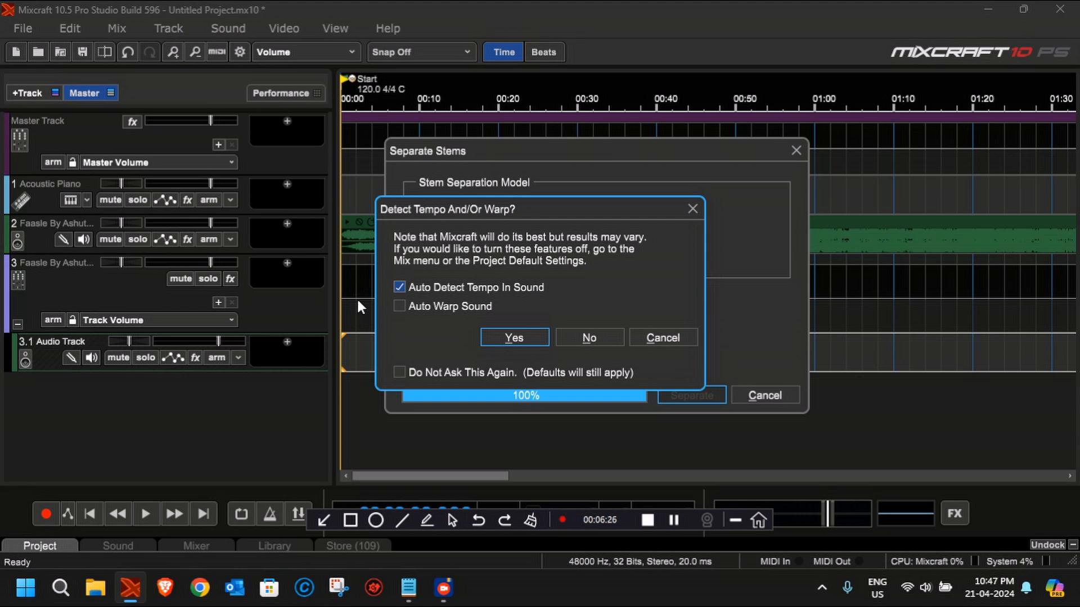
pyautogui.moveTo(510, 252)
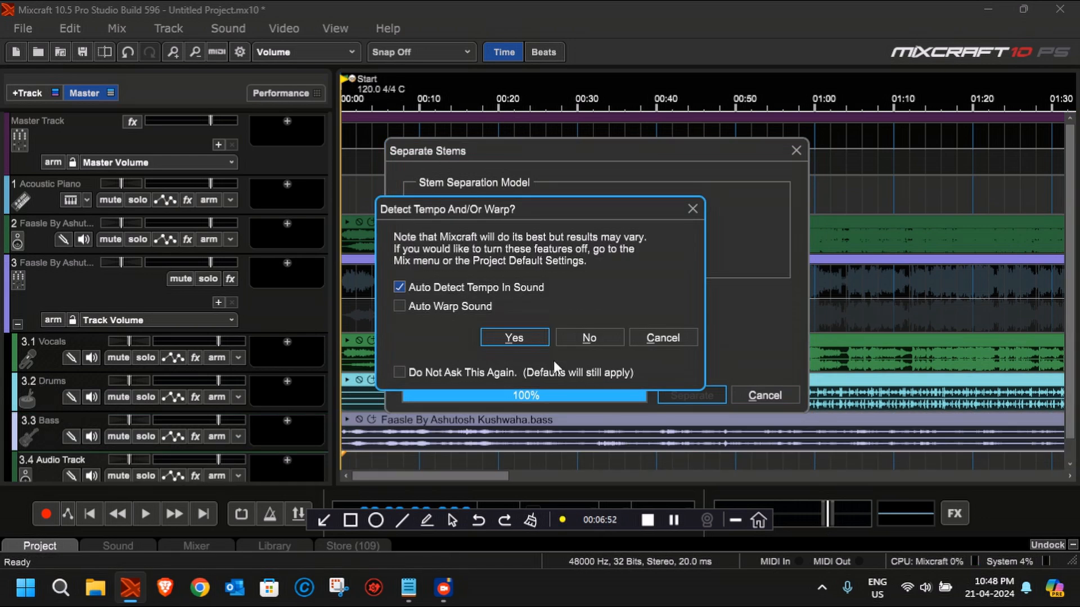
# Step: Dismiss the Detect Tempo And/Or Warp prompt to reveal the five stem tracks
pyautogui.click(513, 338)
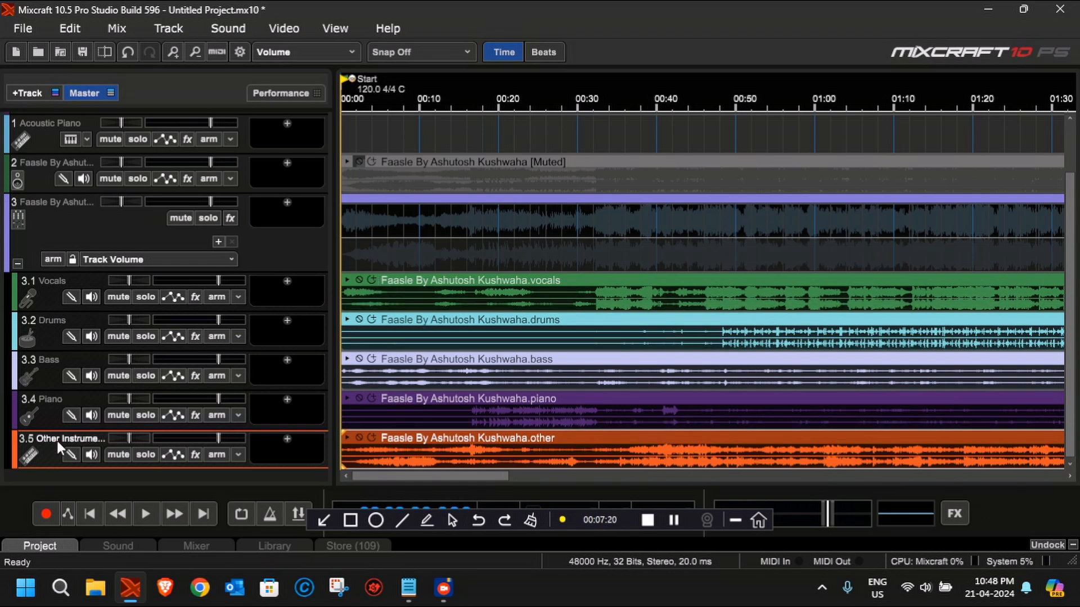
pyautogui.moveTo(217, 296)
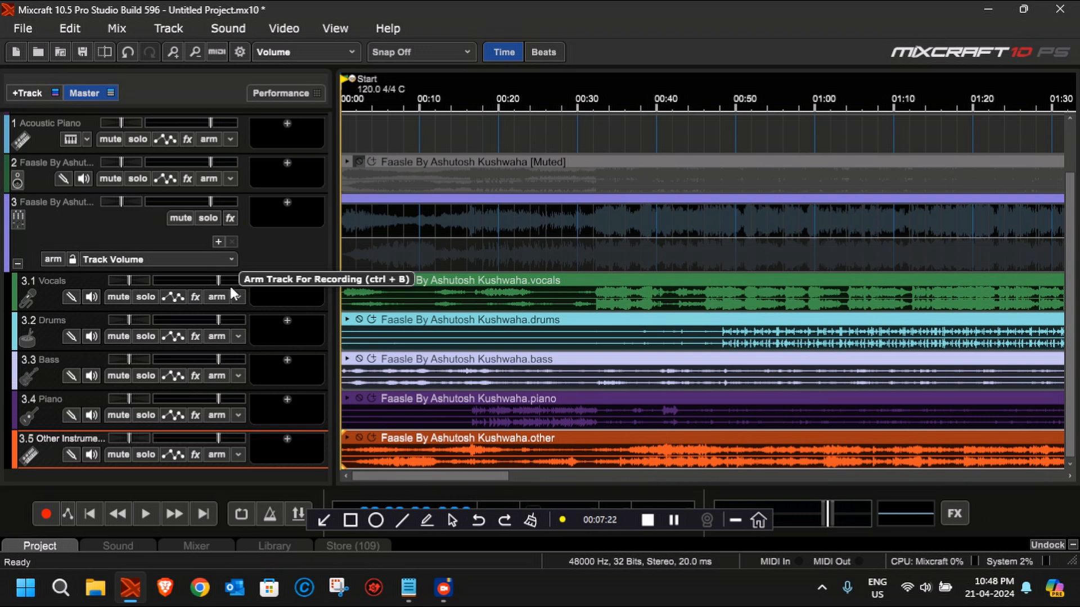
pyautogui.moveTo(426, 99)
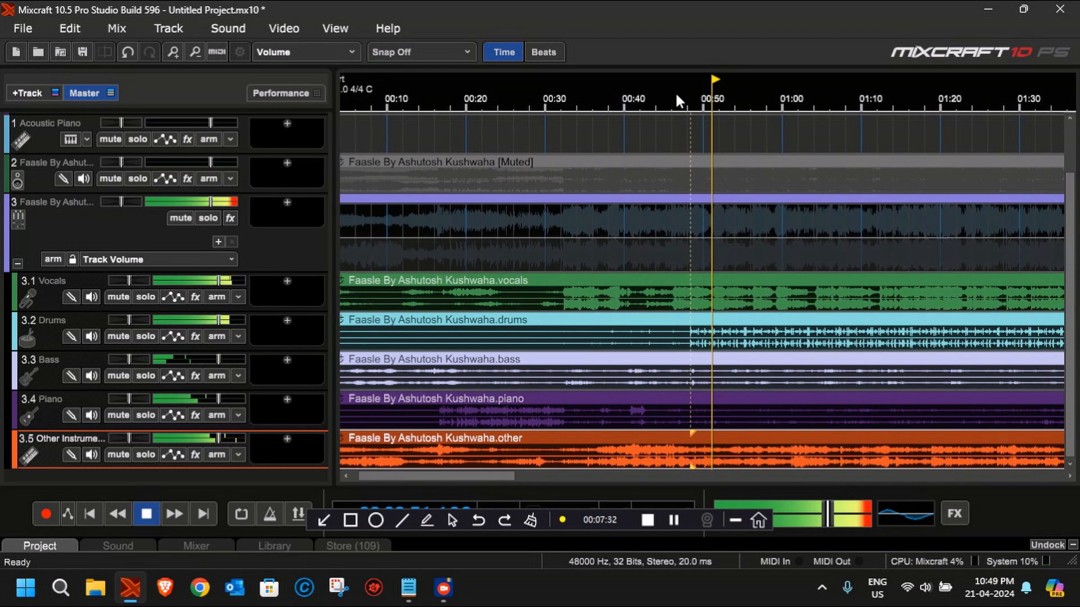
# Step: Play the separated stems and stop about 45 seconds into the song
pyautogui.click(145, 515)
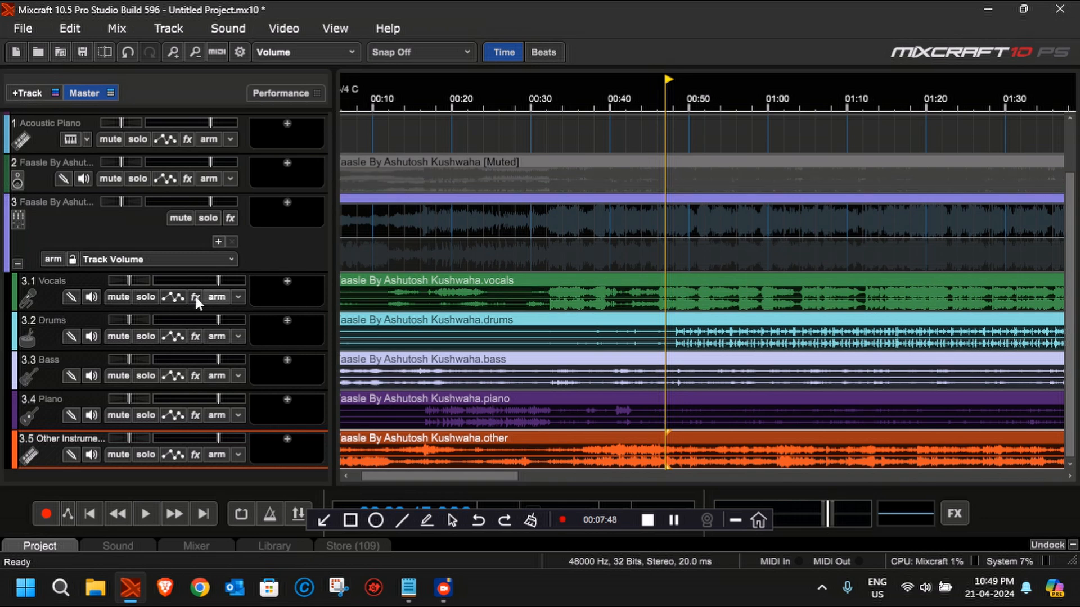
pyautogui.moveTo(145, 296)
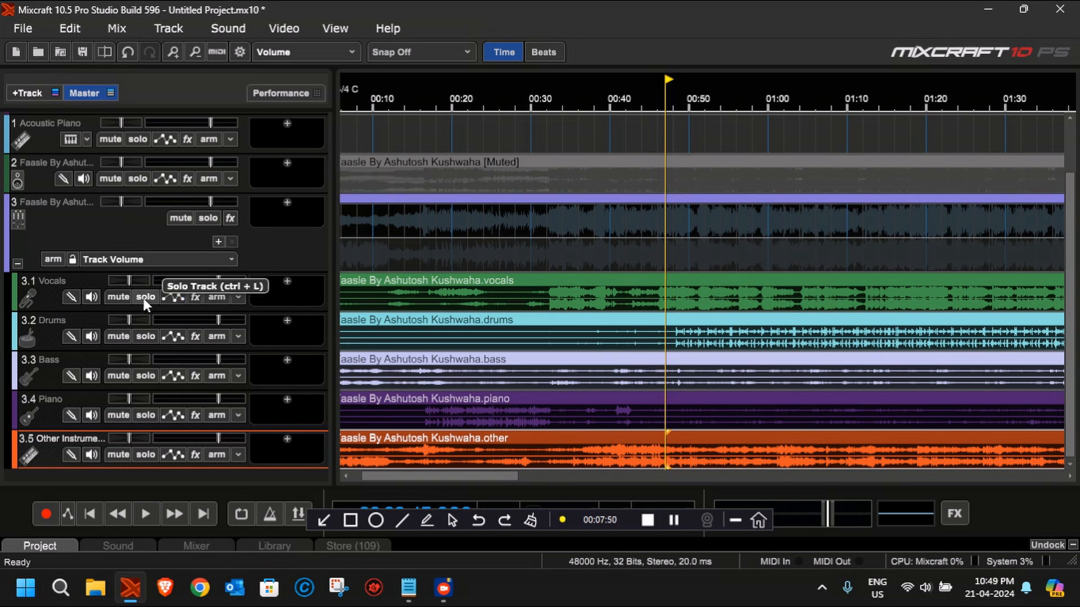
# Step: Listen to the Vocals and Drums stems soloed, then all five stems together
pyautogui.click(145, 297)
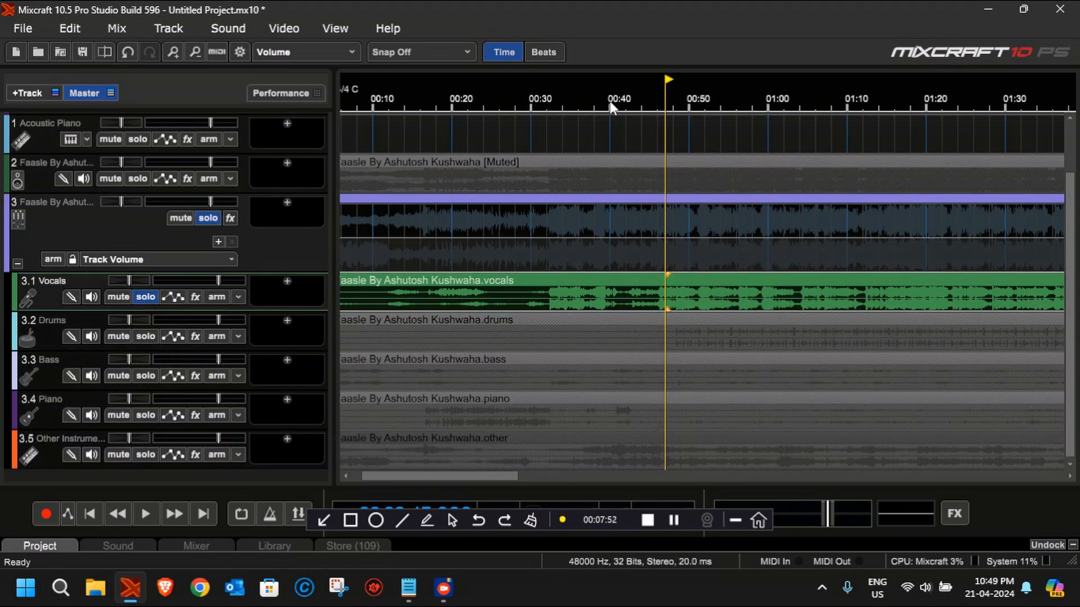
pyautogui.click(145, 513)
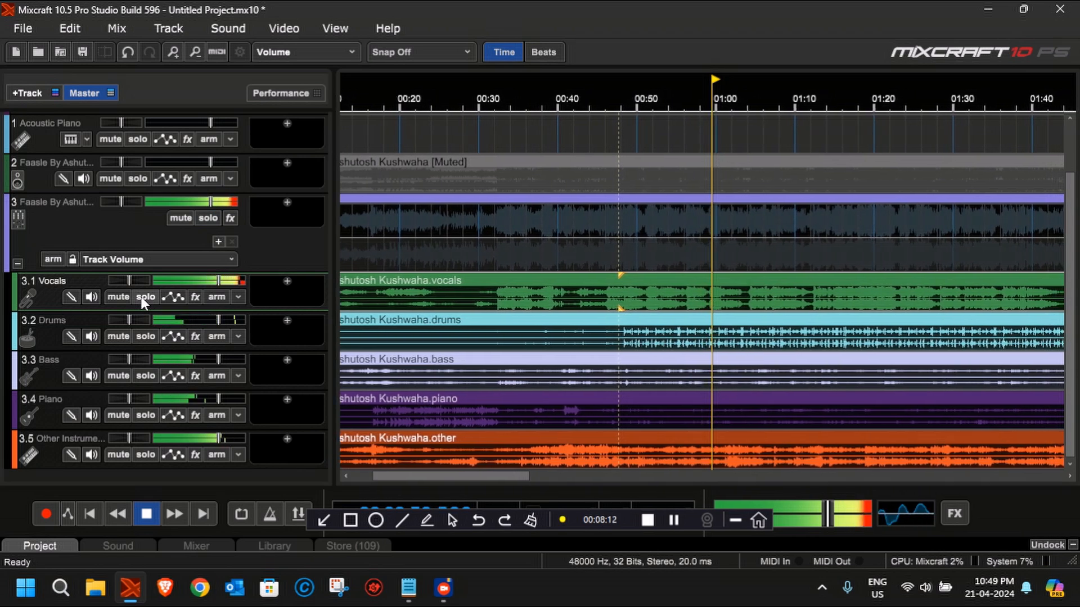
pyautogui.click(146, 296)
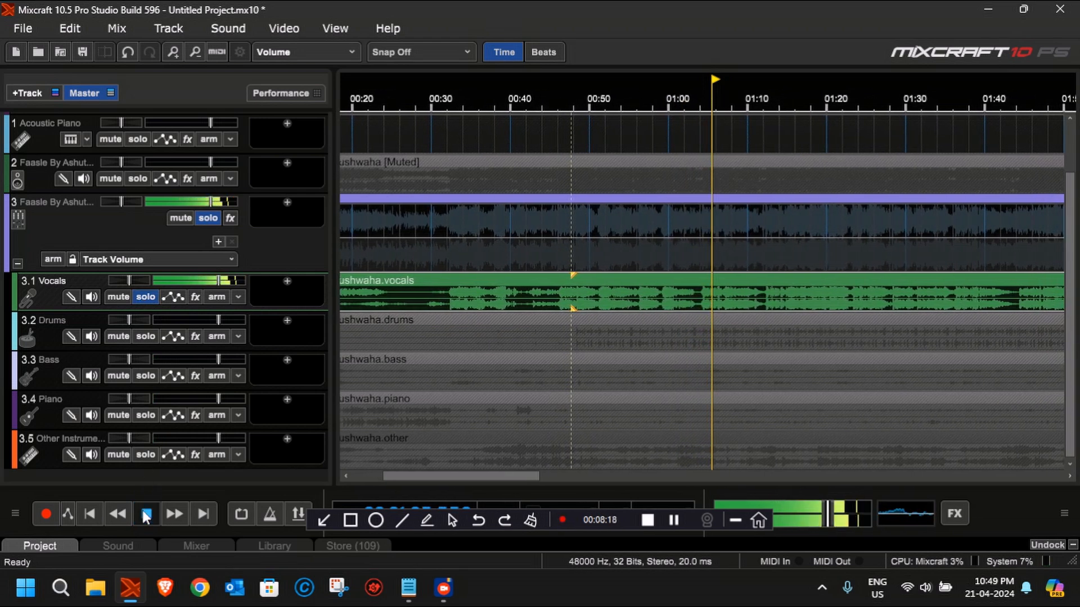
pyautogui.click(145, 515)
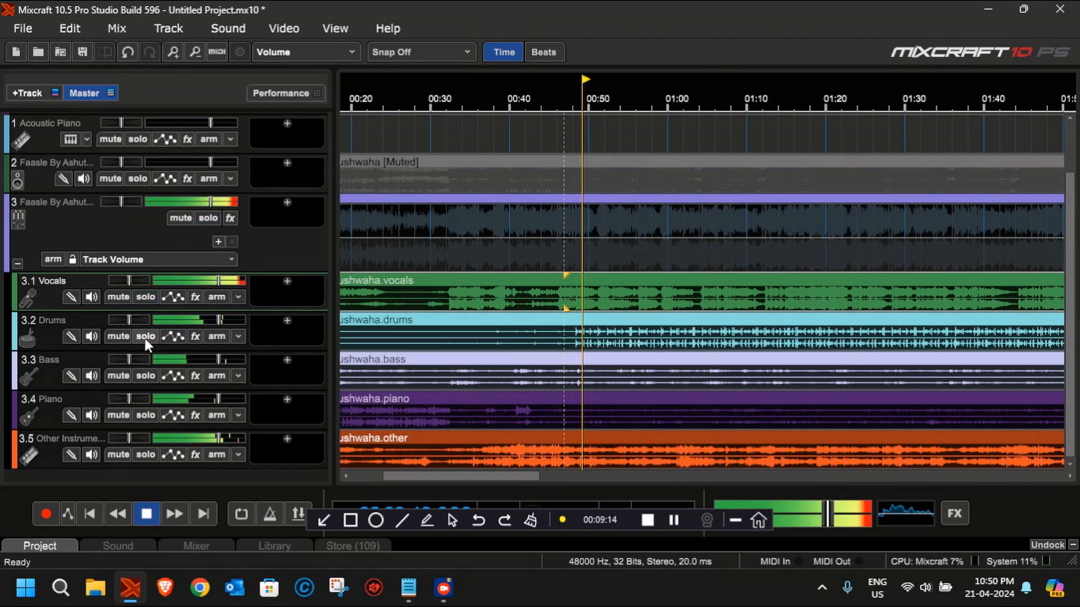
pyautogui.click(144, 336)
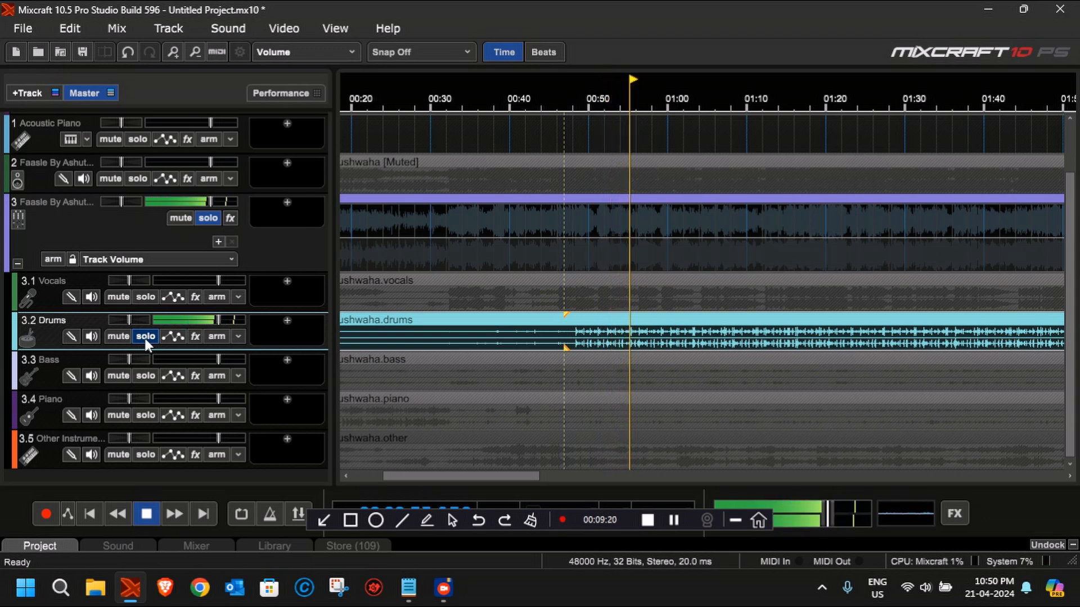
pyautogui.click(144, 336)
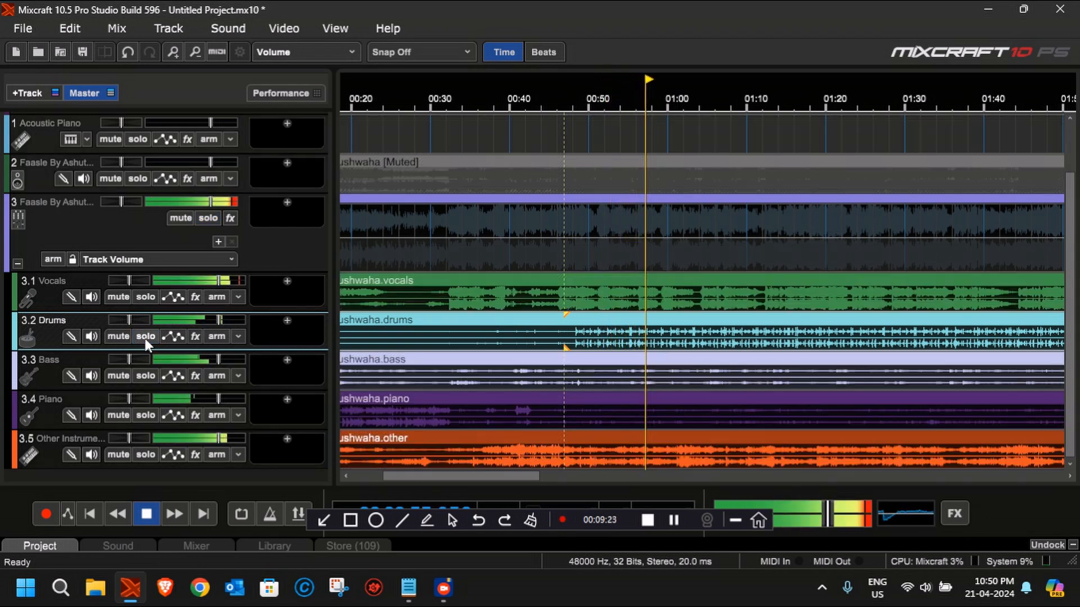
pyautogui.click(145, 376)
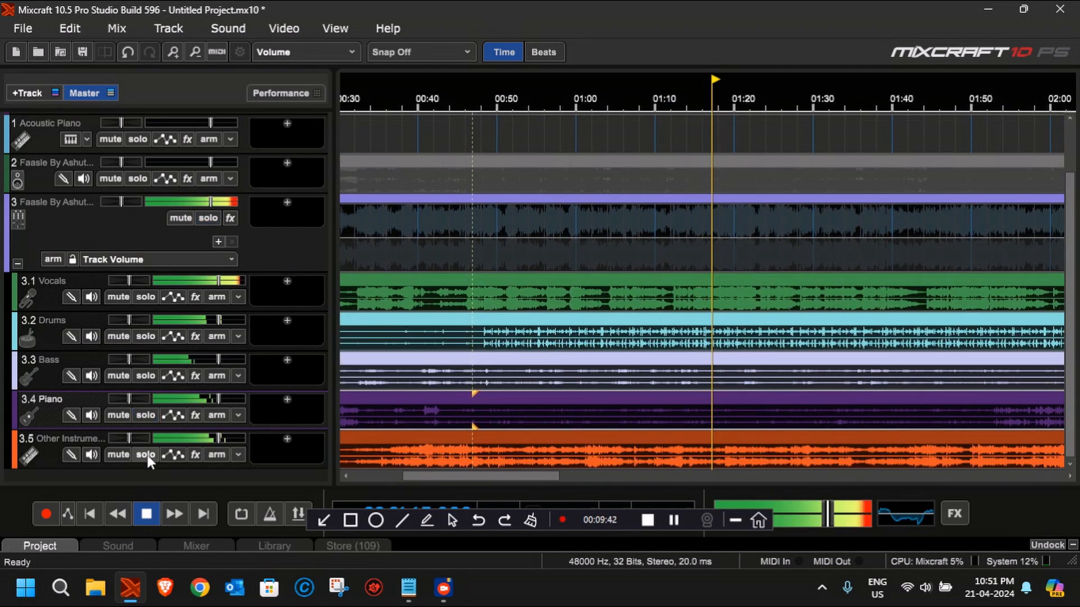
# Step: Stop the five-stem playback at about 1:40 into the song
pyautogui.click(145, 454)
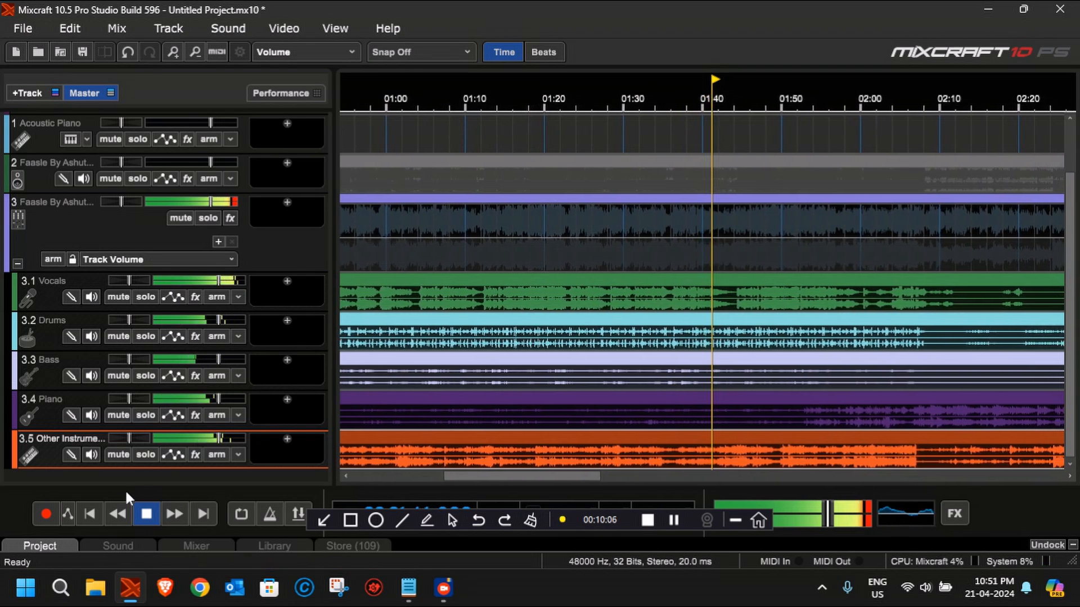
pyautogui.click(147, 513)
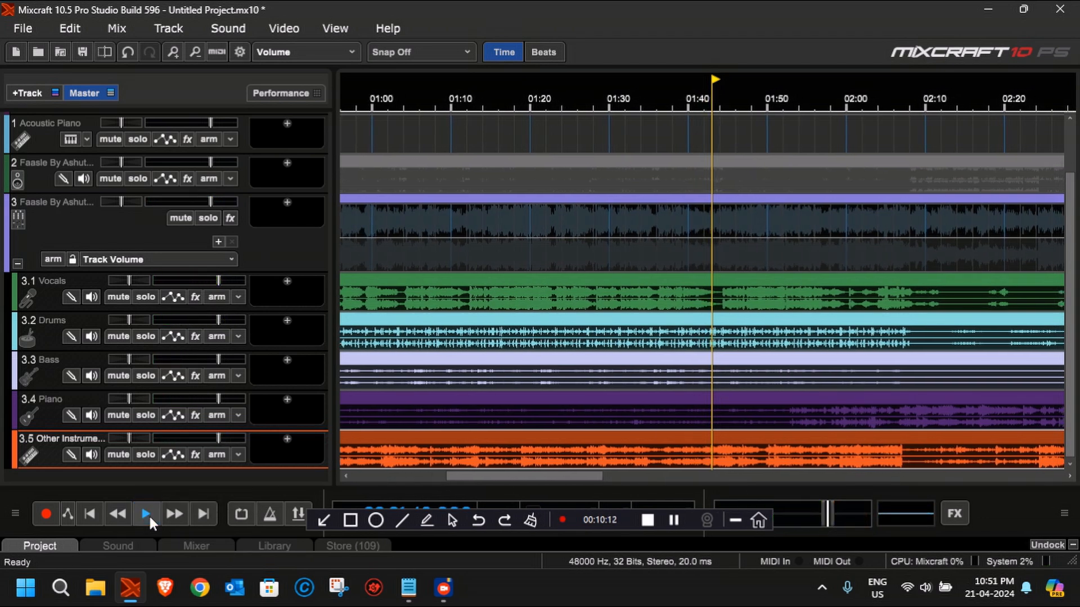
pyautogui.click(145, 513)
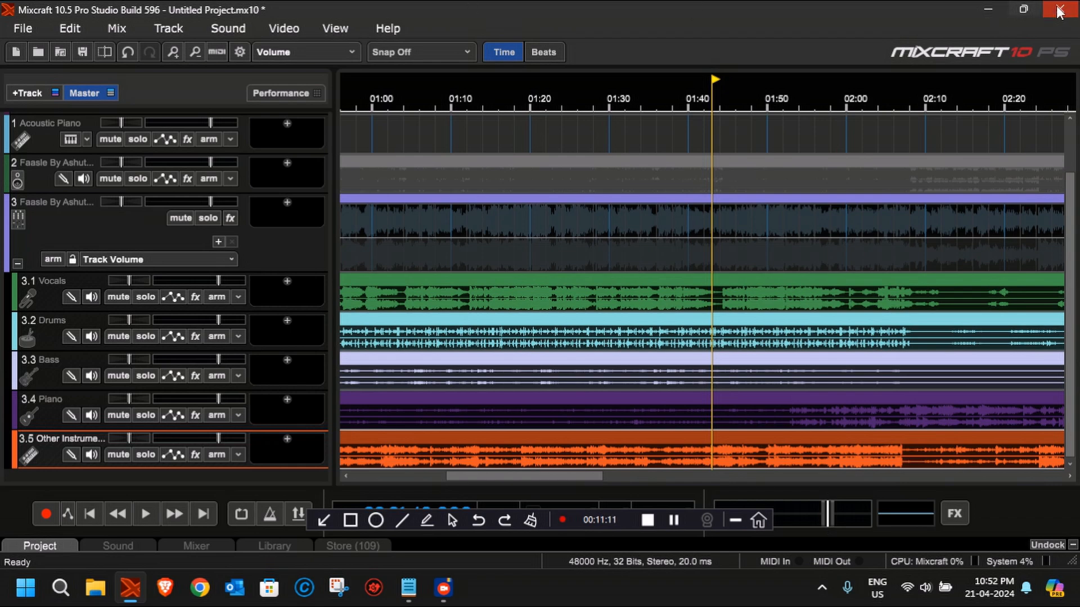
# Step: Close Mixcraft, discarding the untitled project's unsaved changes
pyautogui.click(1059, 9)
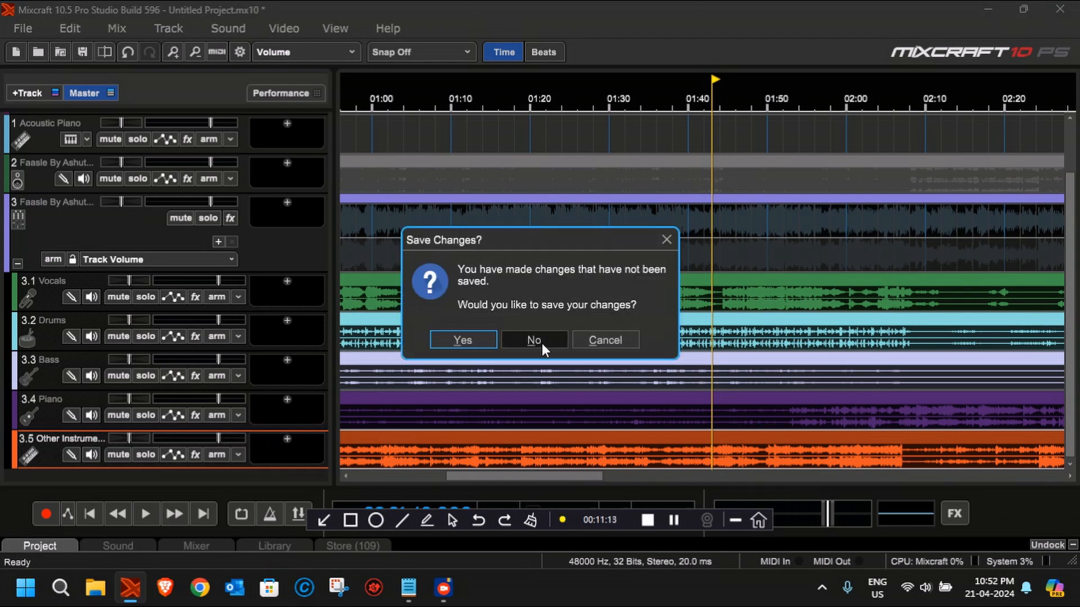
pyautogui.click(534, 339)
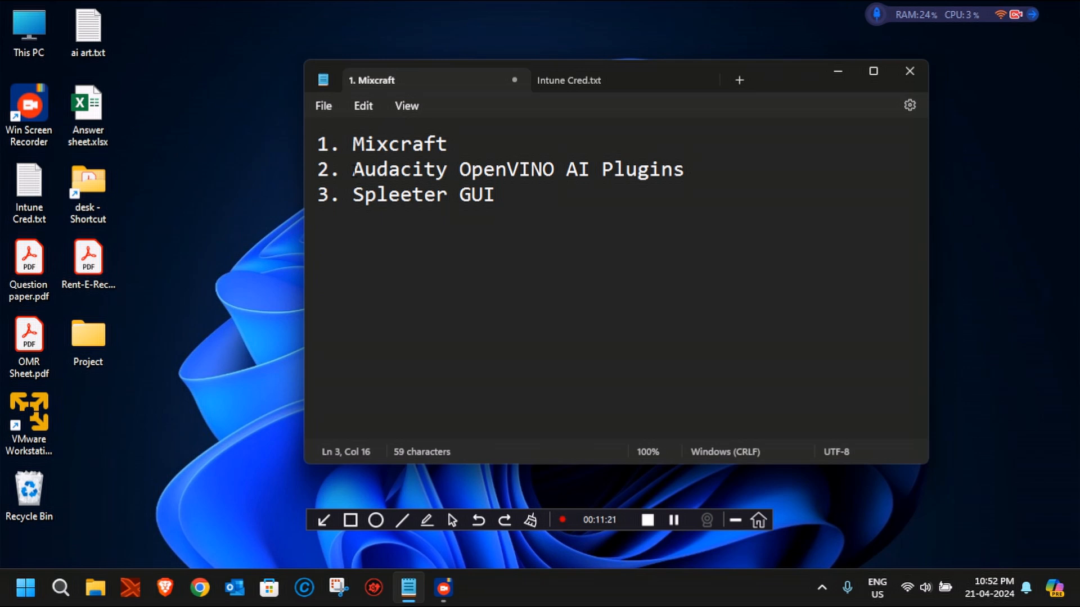
pyautogui.click(354, 169)
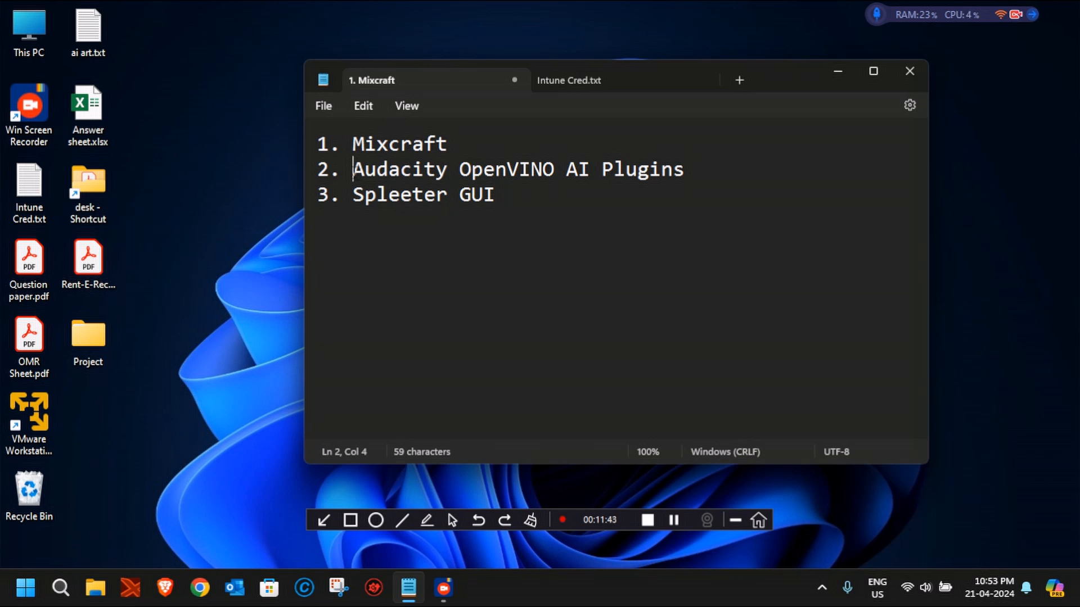
pyautogui.moveTo(352, 169); pyautogui.dragTo(554, 169)
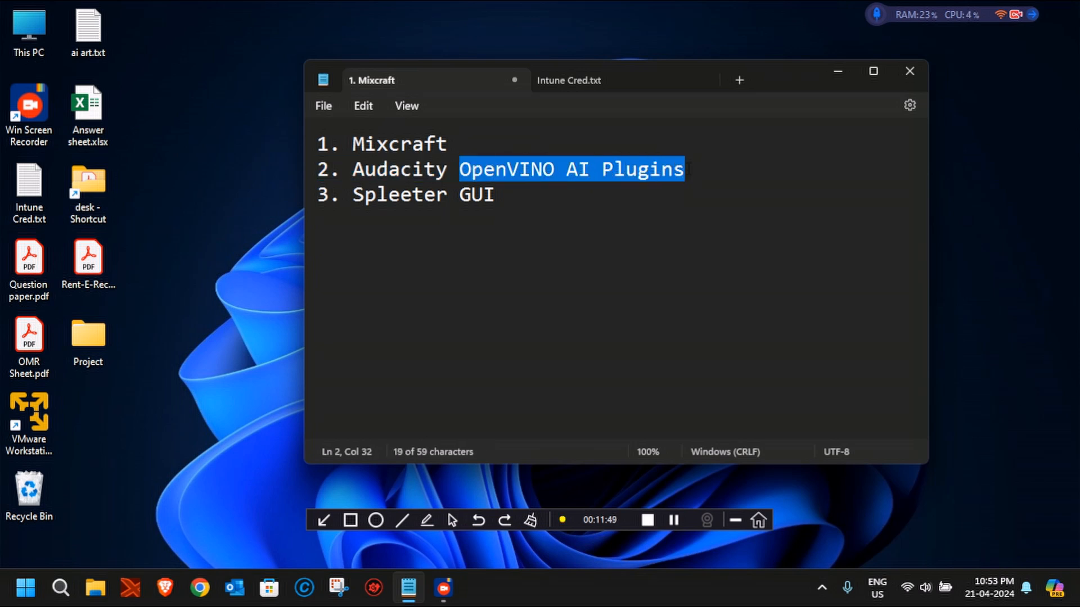
pyautogui.click(688, 169)
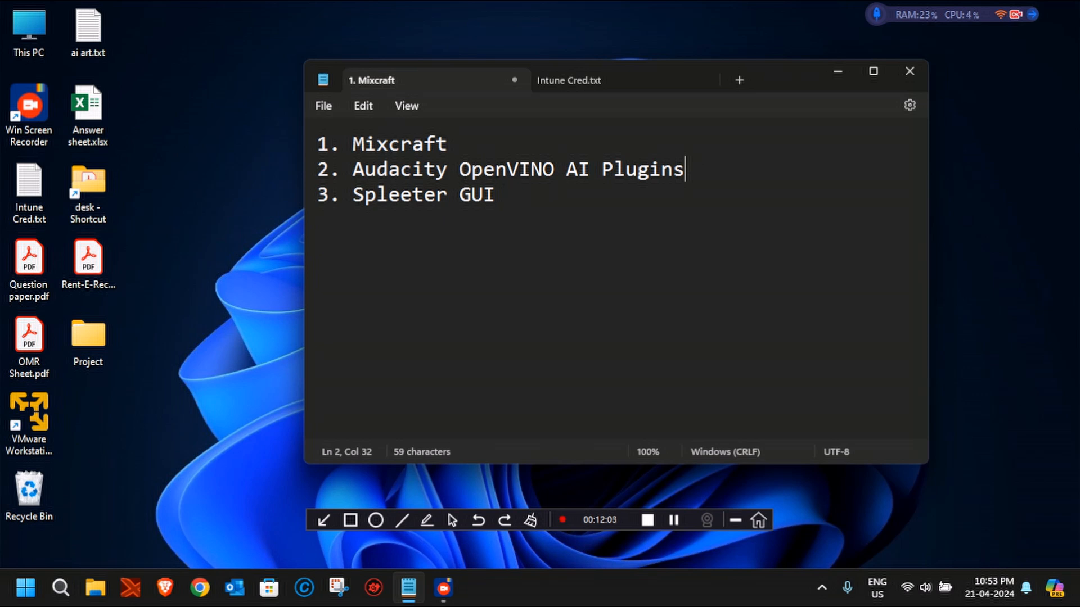
pyautogui.doubleClick(398, 170)
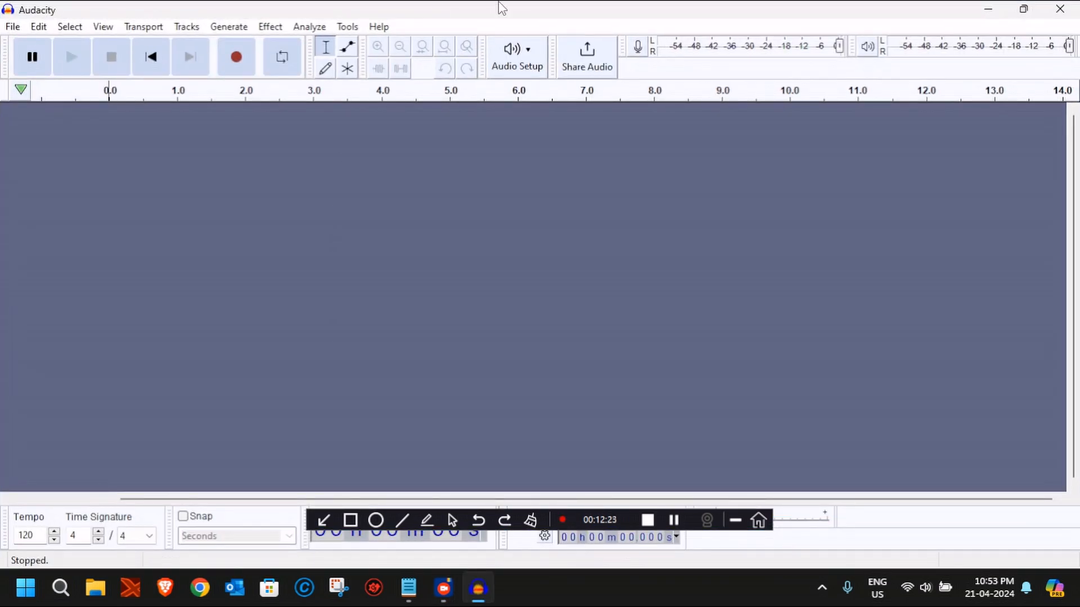
pyautogui.moveTo(652, 144)
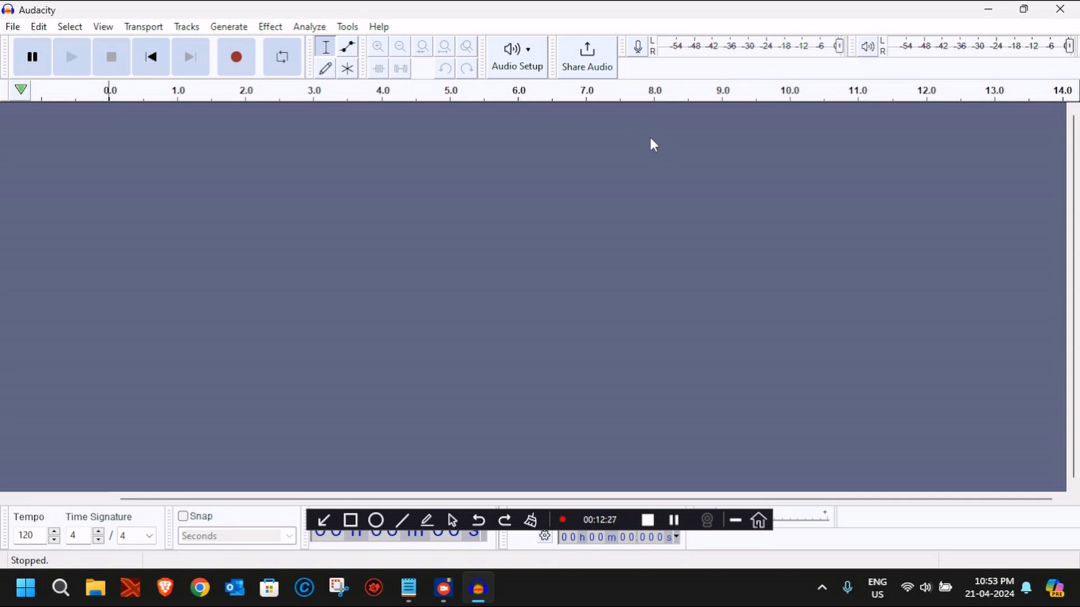
pyautogui.moveTo(168, 152)
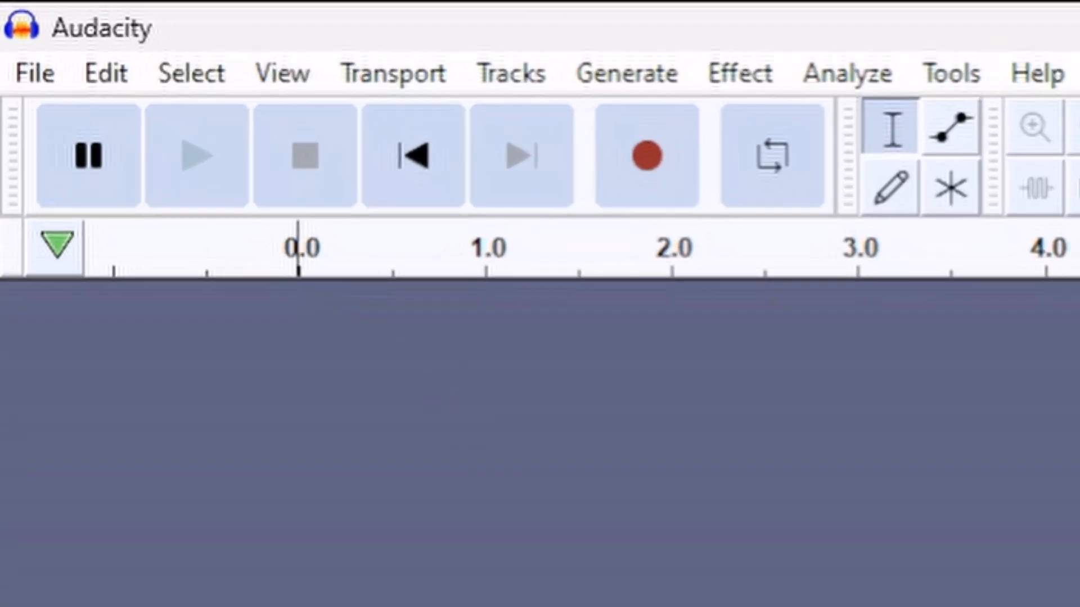
# Step: Open Faasle By Ashutosh Kushwaha.mp3 from the 'best ones' folder in Audacity
pyautogui.click(32, 73)
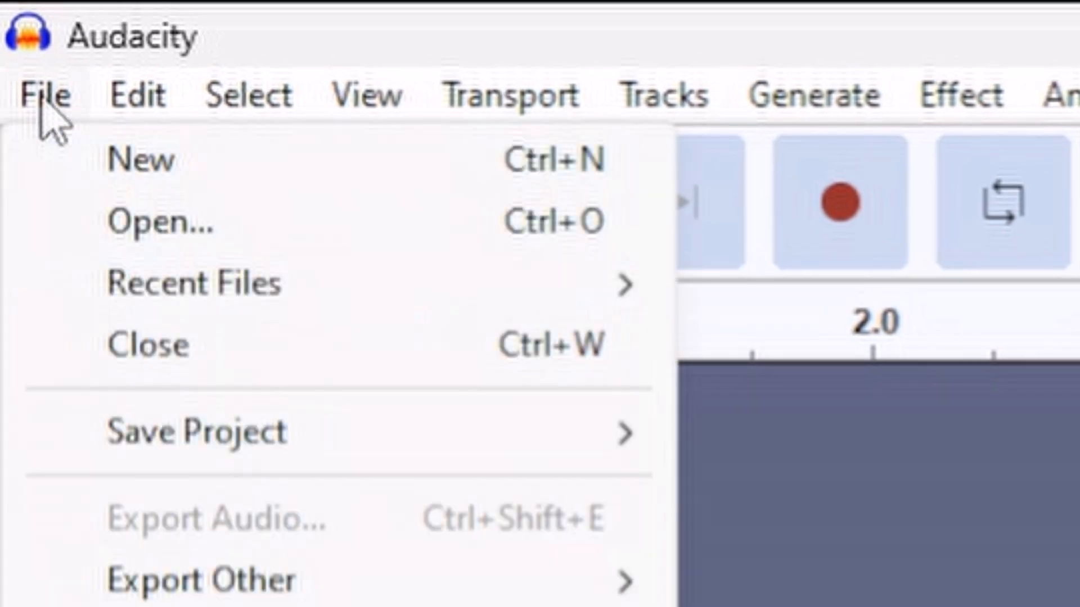
pyautogui.click(160, 221)
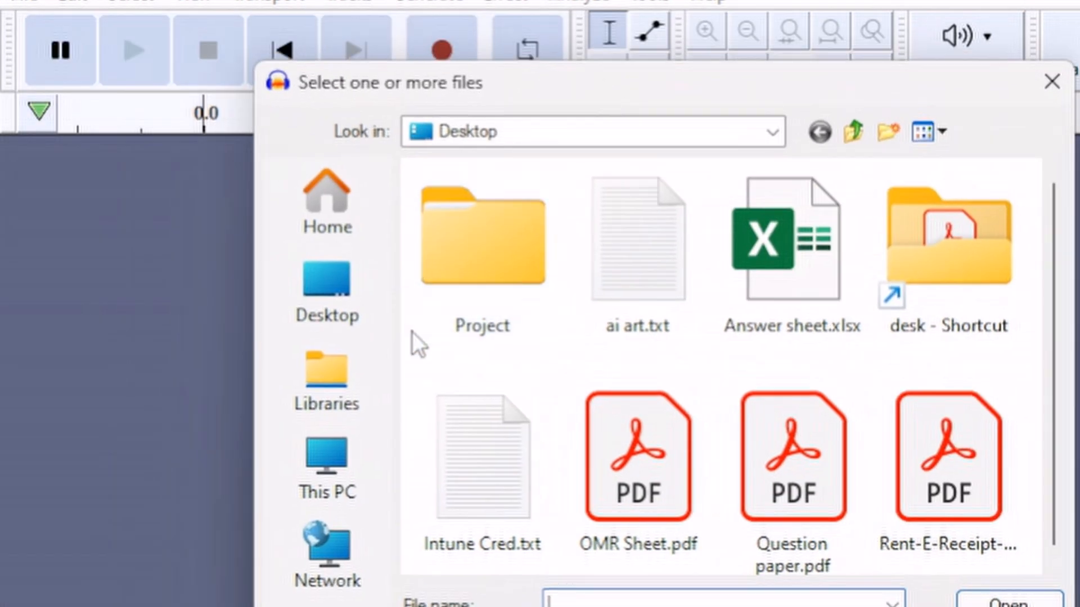
pyautogui.click(327, 466)
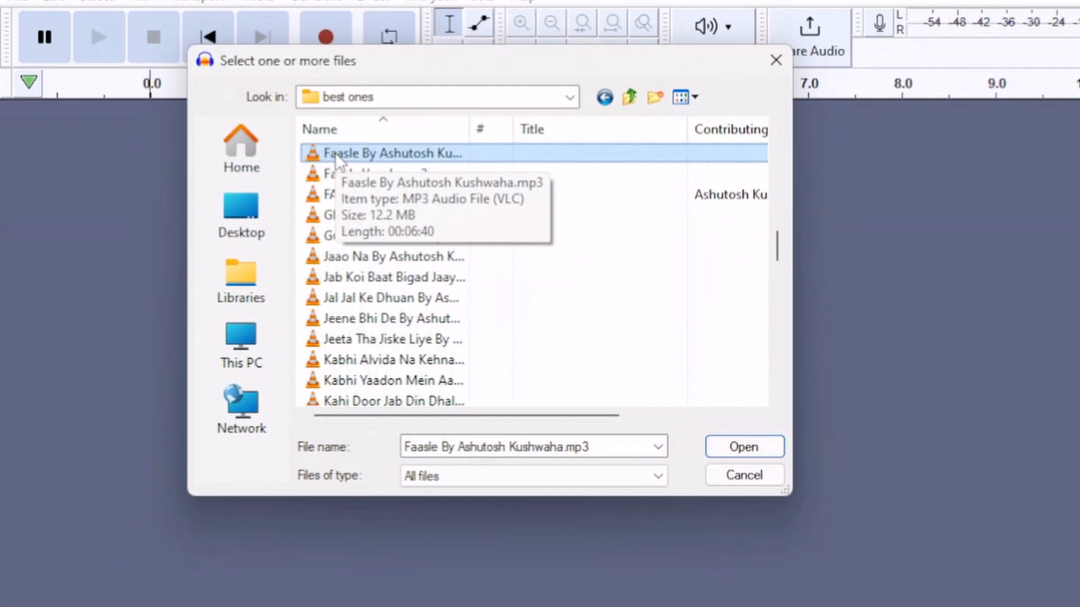
pyautogui.click(743, 446)
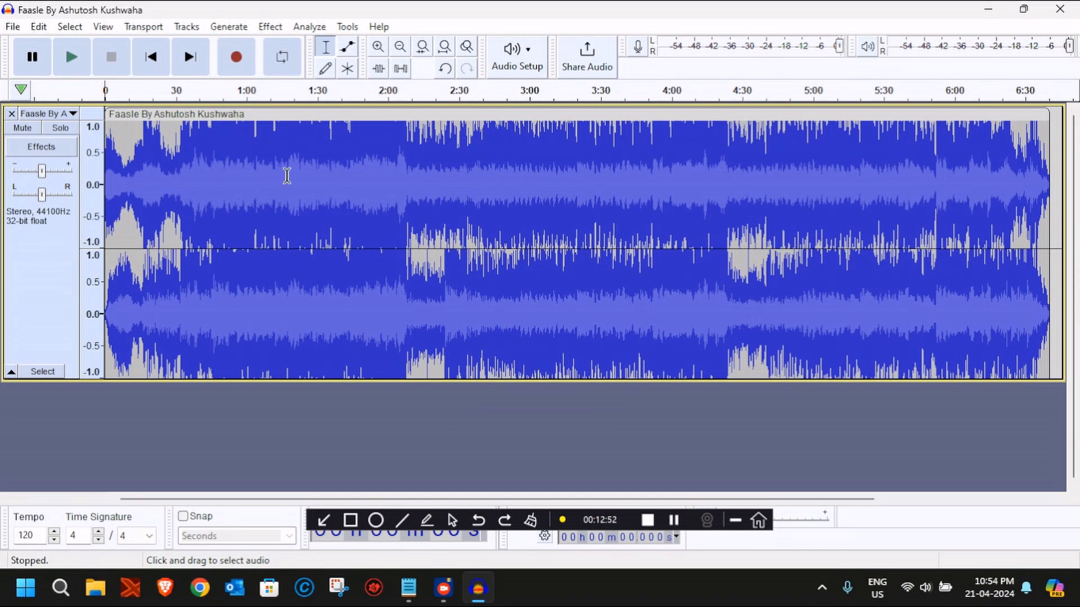
pyautogui.moveTo(472, 213)
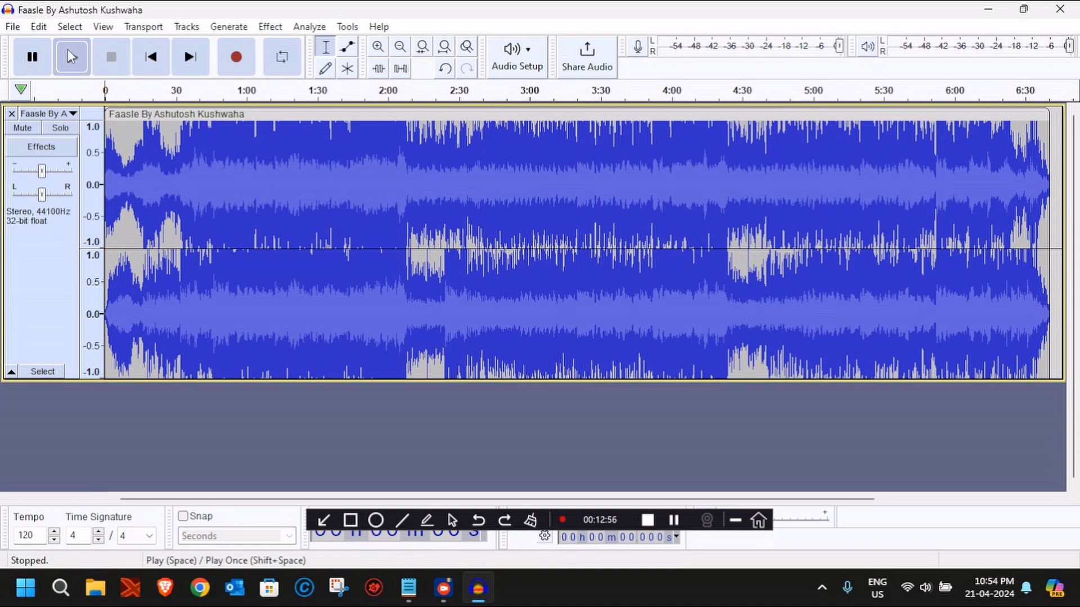
# Step: Play the Faasle track, then bring up the Effect menu's list of effects
pyautogui.click(71, 56)
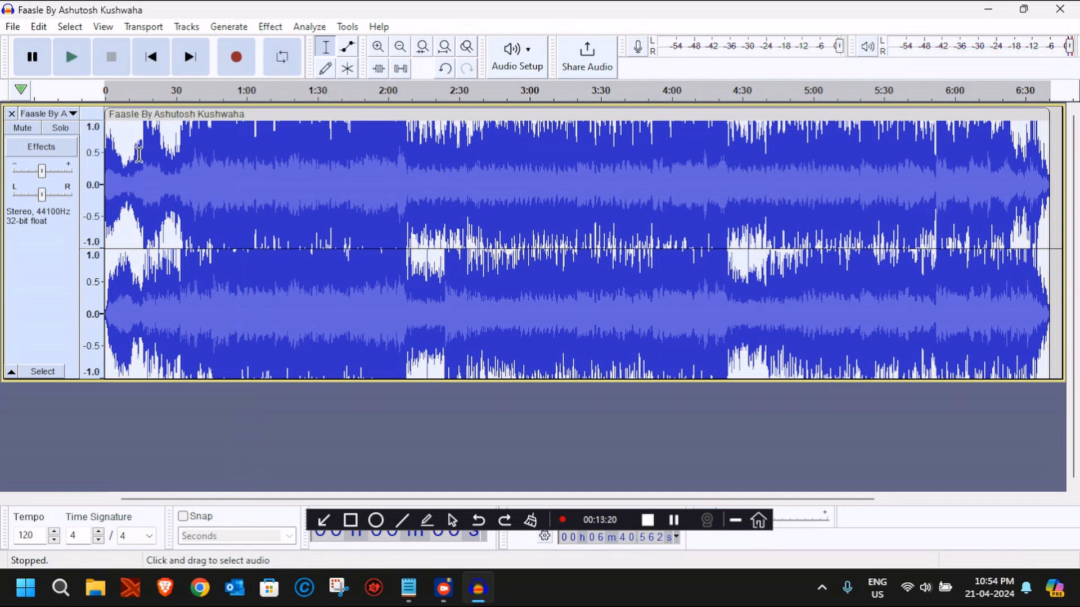
pyautogui.moveTo(916, 169)
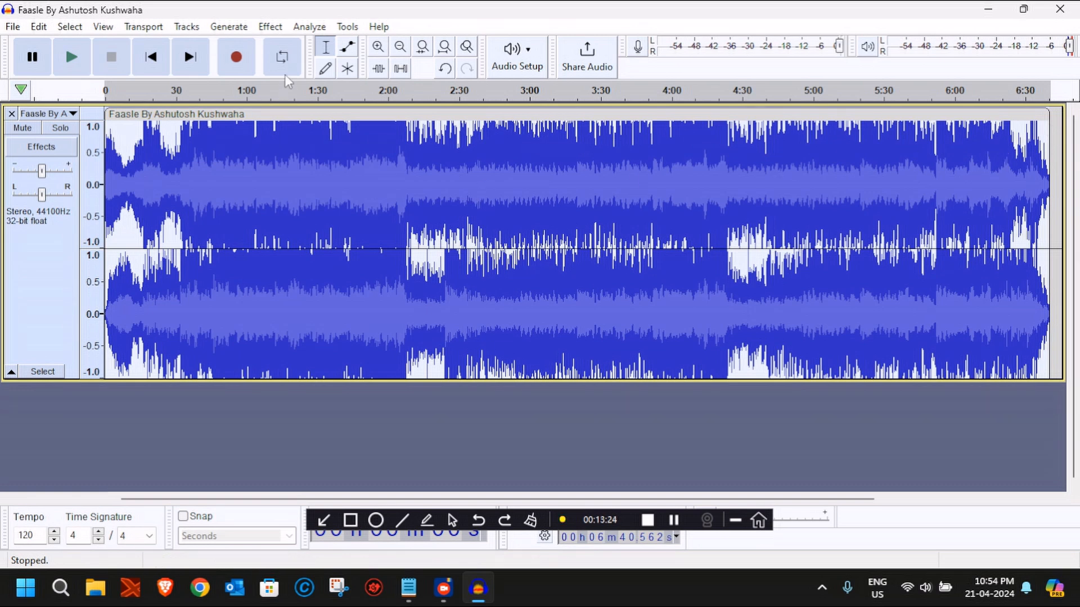
pyautogui.moveTo(337, 34)
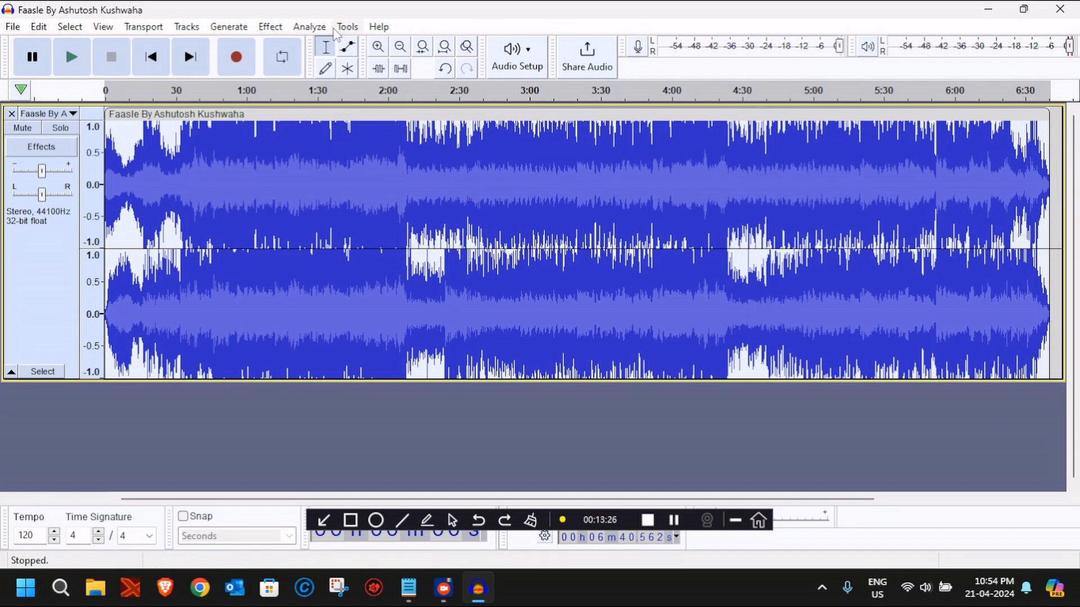
pyautogui.click(308, 26)
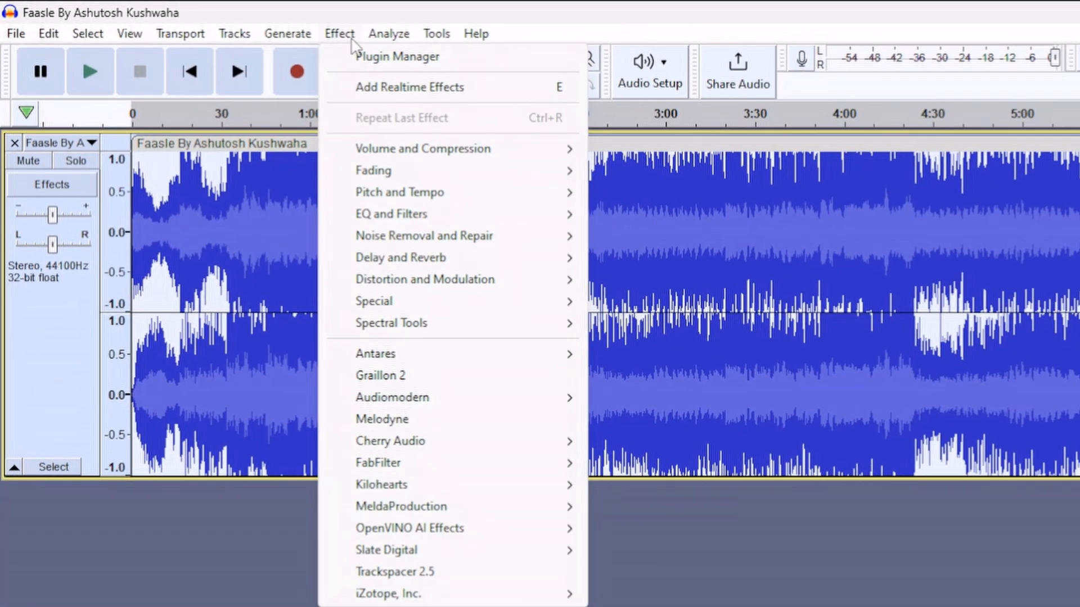
pyautogui.moveTo(409, 528)
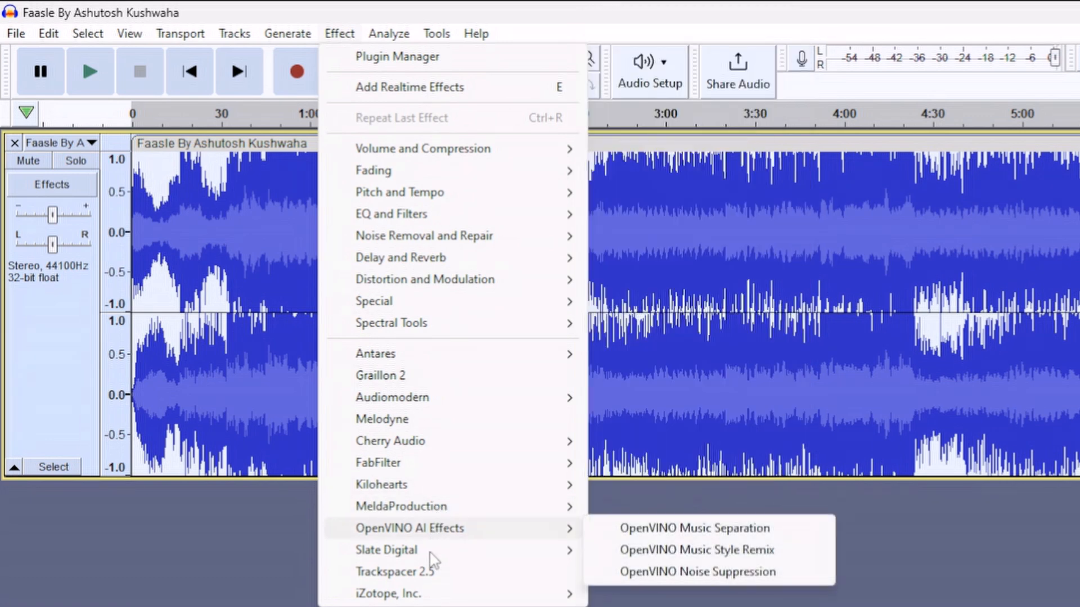
pyautogui.moveTo(430, 537)
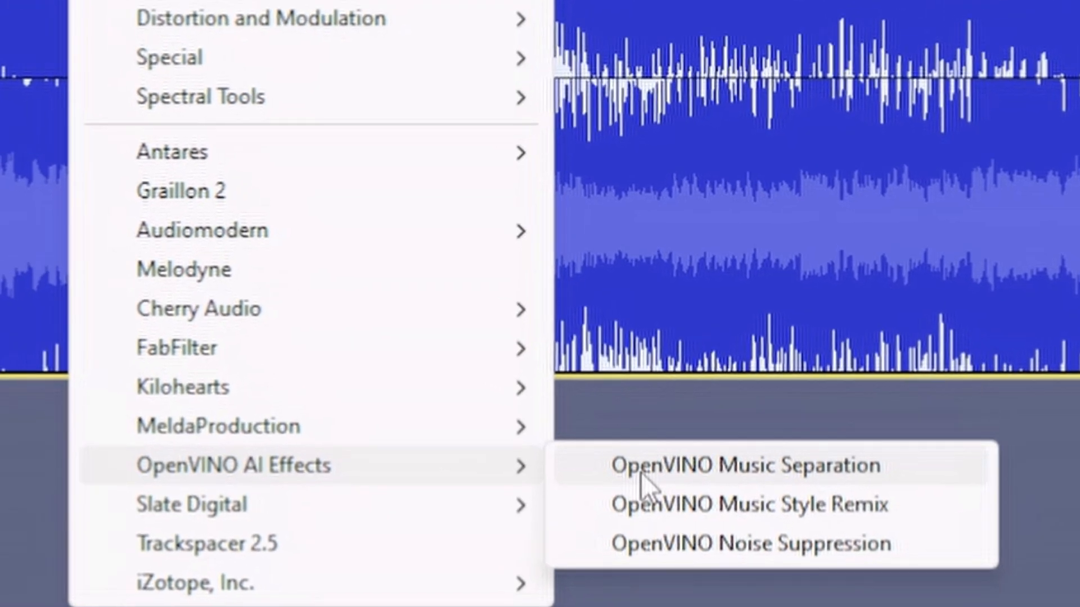
pyautogui.moveTo(703, 479)
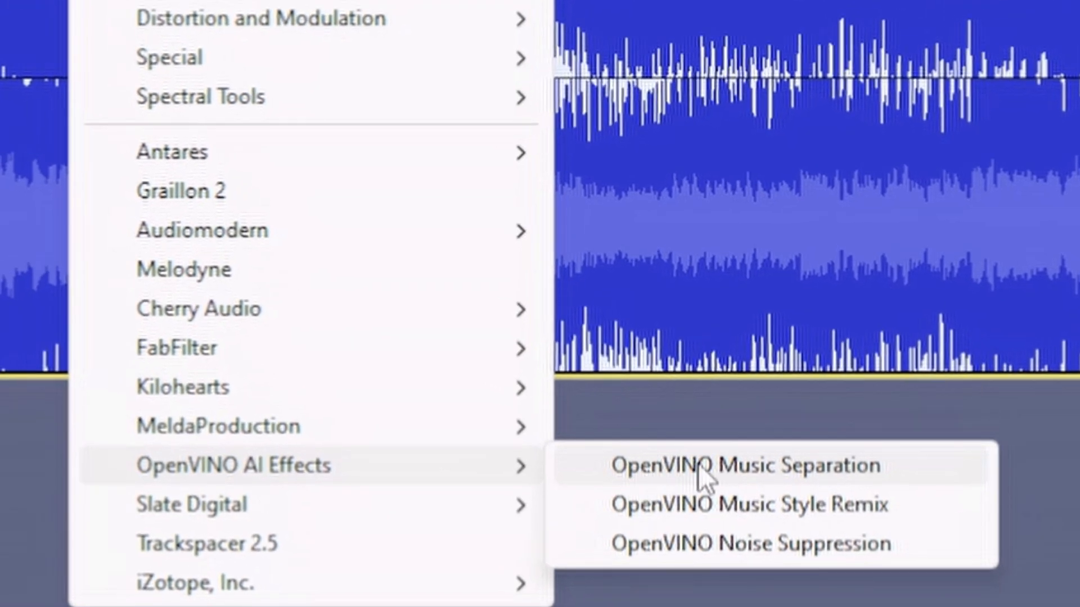
# Step: Choose OpenVINO Music Separation under OpenVINO AI Effects
pyautogui.click(736, 465)
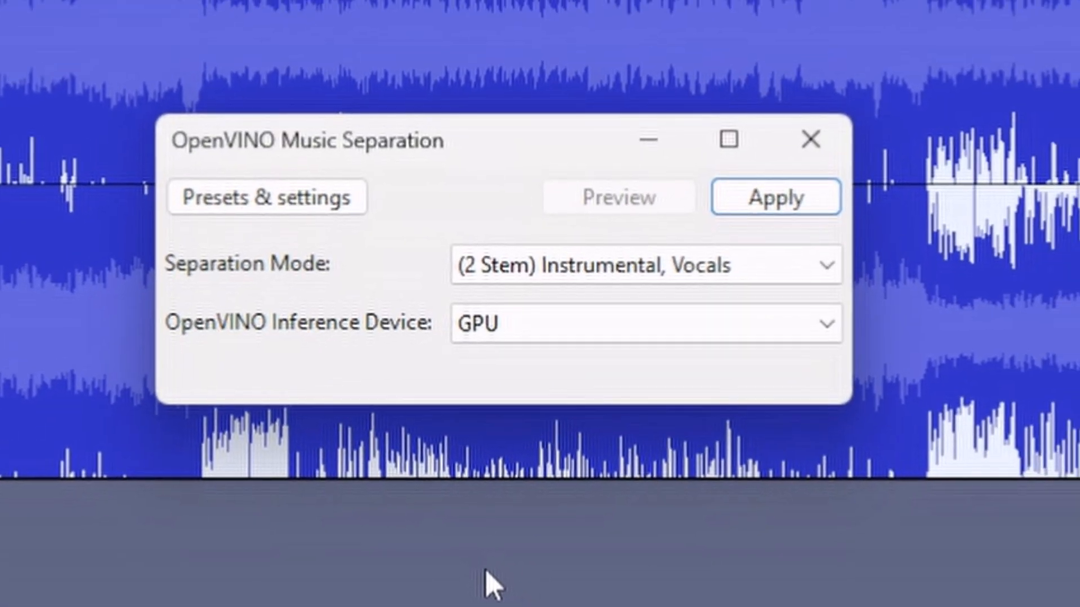
pyautogui.moveTo(427, 155)
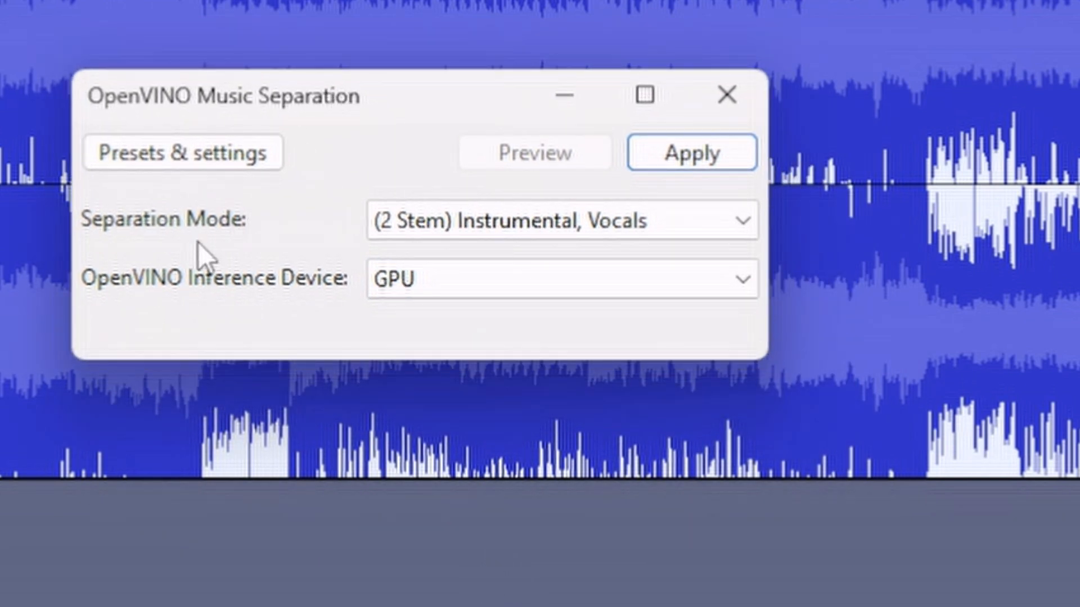
pyautogui.moveTo(208, 300)
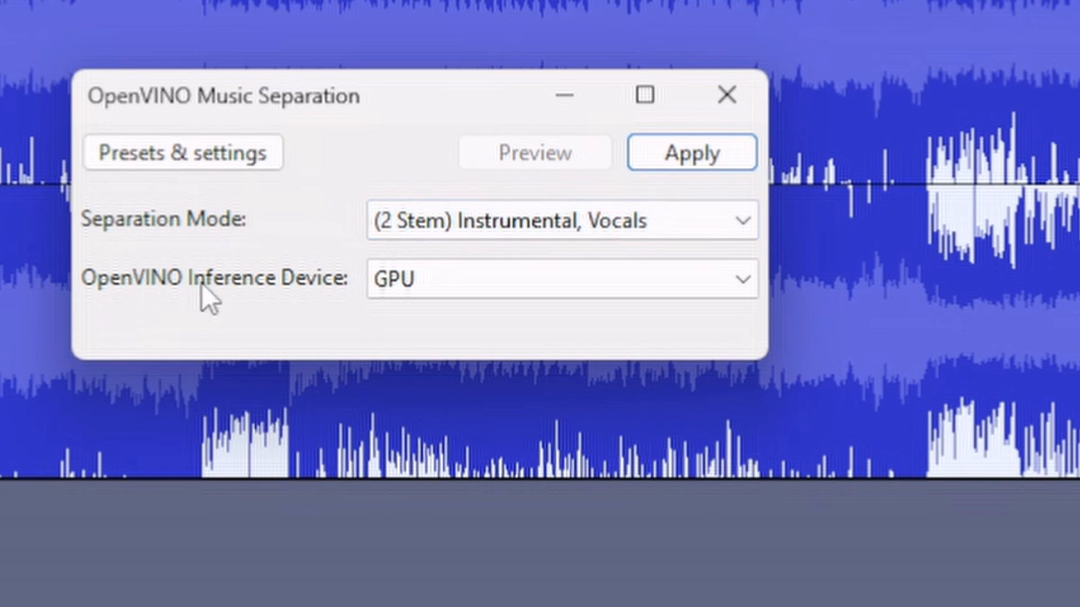
# Step: Apply OpenVINO Music Separation in 4-stem mode (drums, bass, vocals, others) on CPU
pyautogui.click(558, 220)
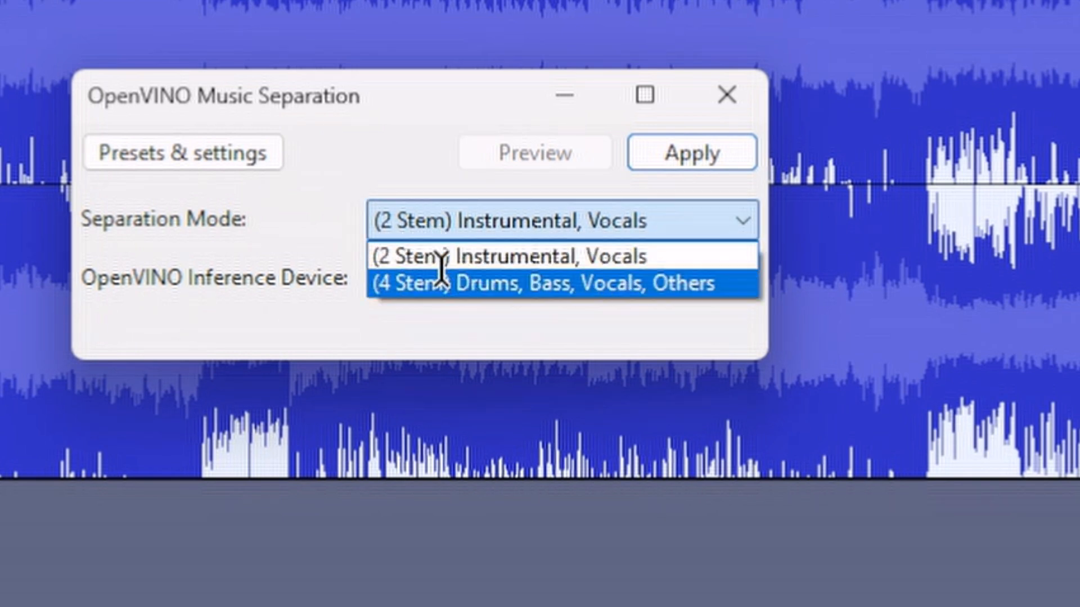
pyautogui.moveTo(513, 286)
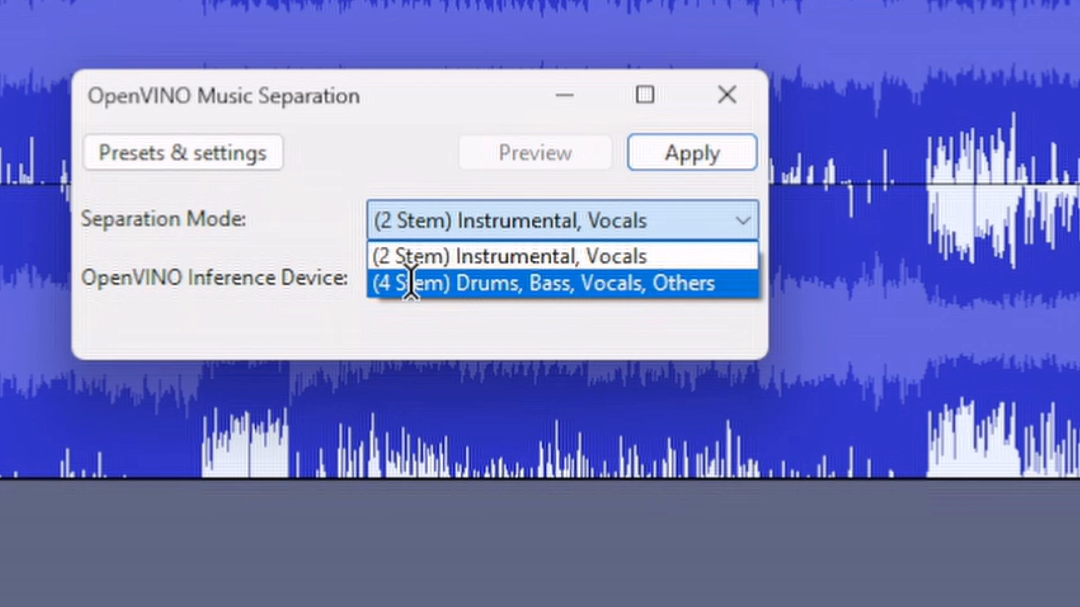
pyautogui.click(549, 283)
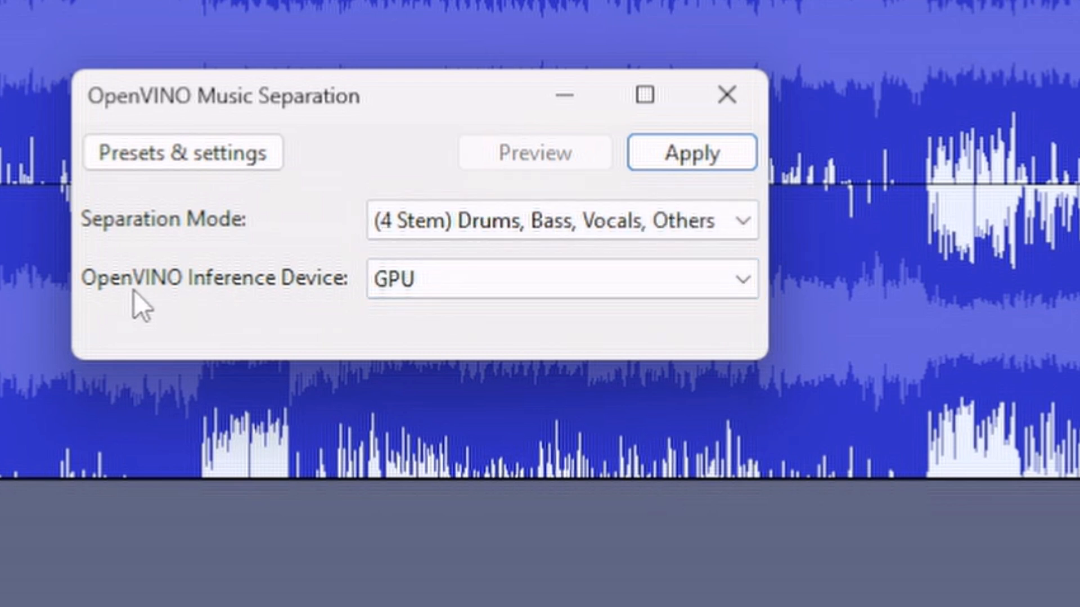
pyautogui.click(558, 279)
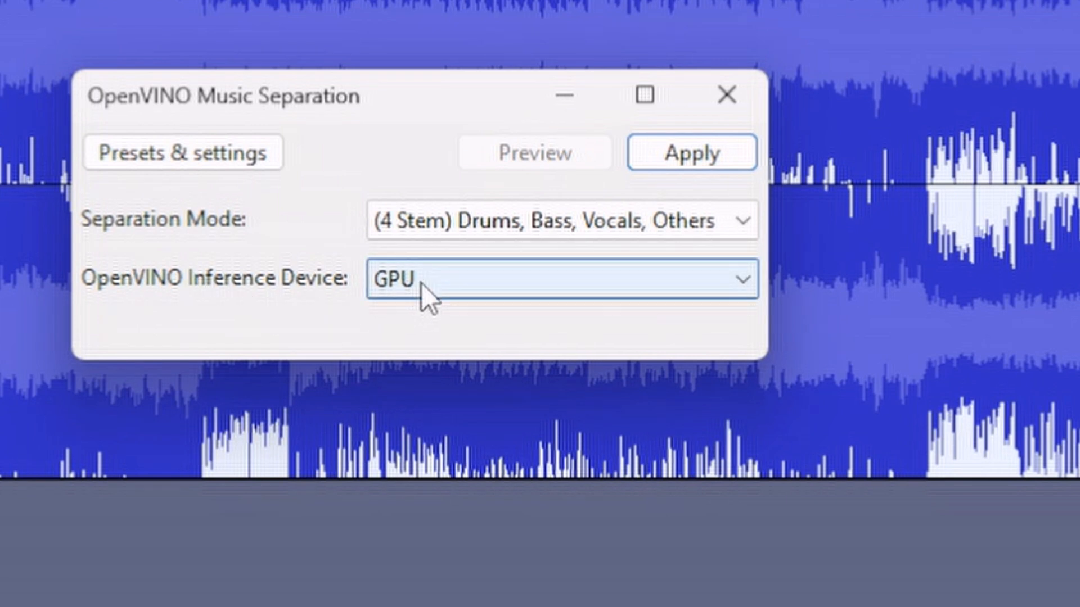
pyautogui.click(560, 278)
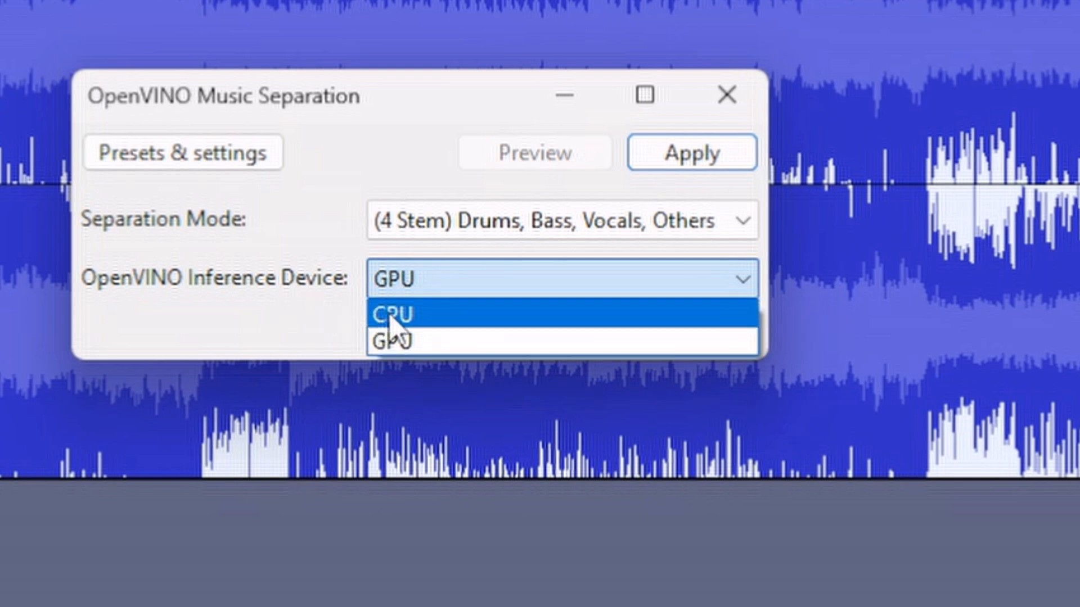
pyautogui.click(390, 314)
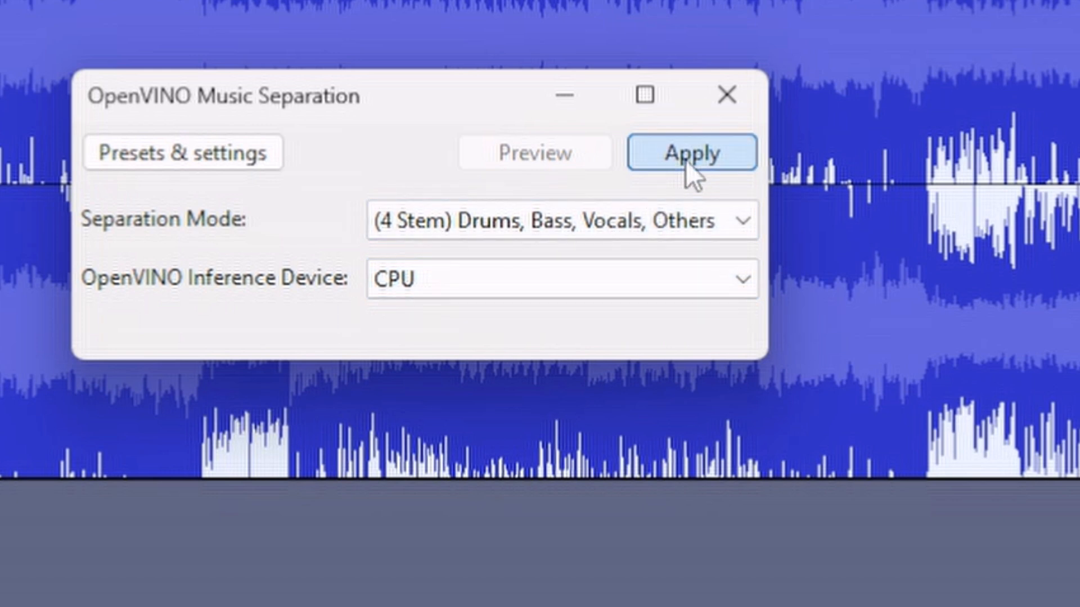
pyautogui.click(690, 152)
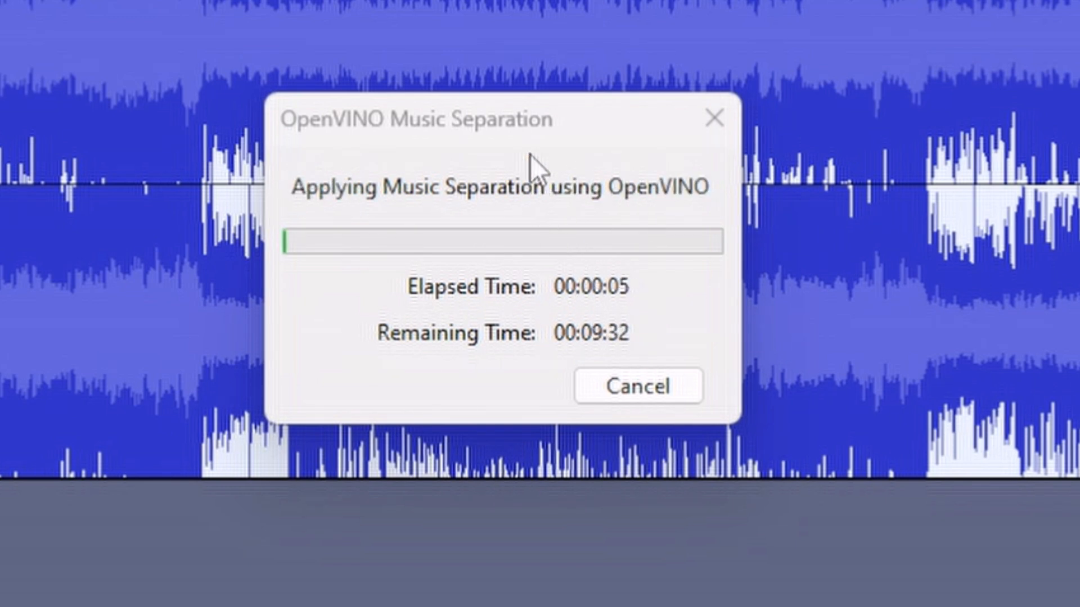
pyautogui.moveTo(533, 148)
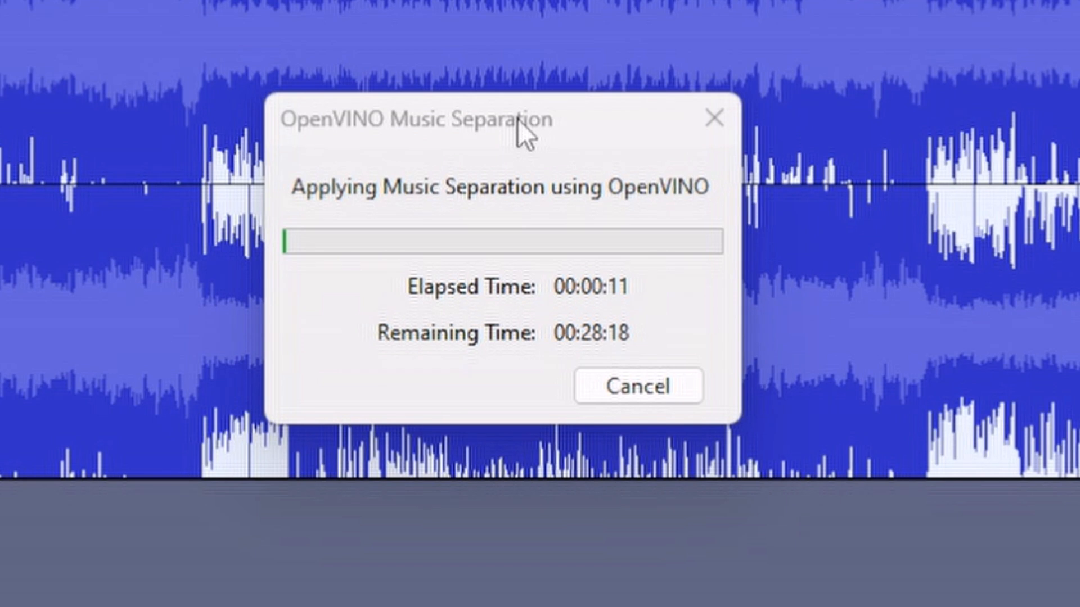
pyautogui.moveTo(595, 361)
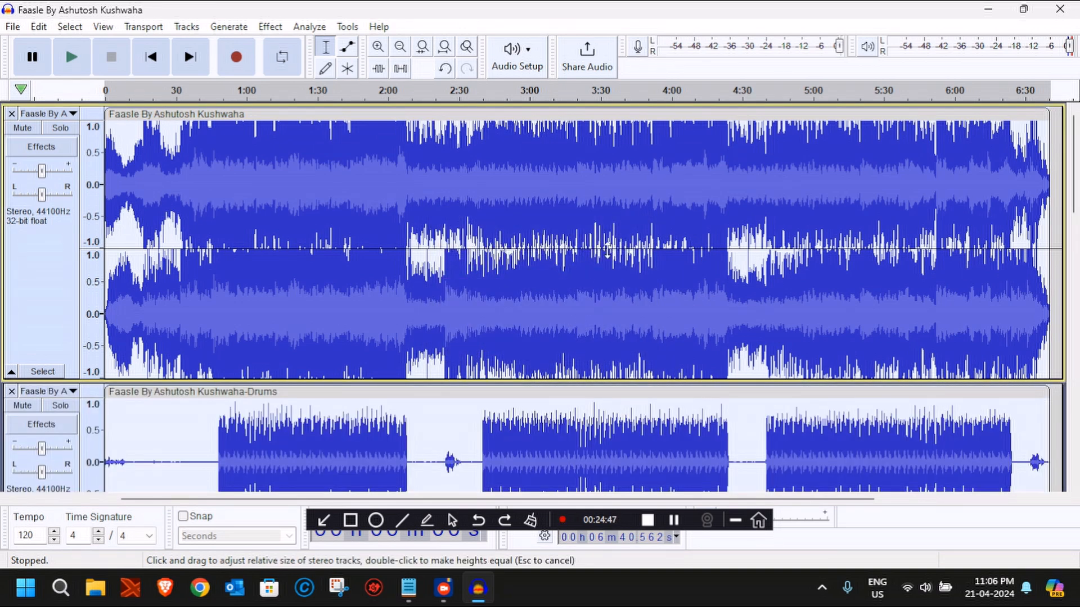
# Step: Scroll down to the new Drums and Bass stem tracks once separation finishes
pyautogui.scroll(-3)
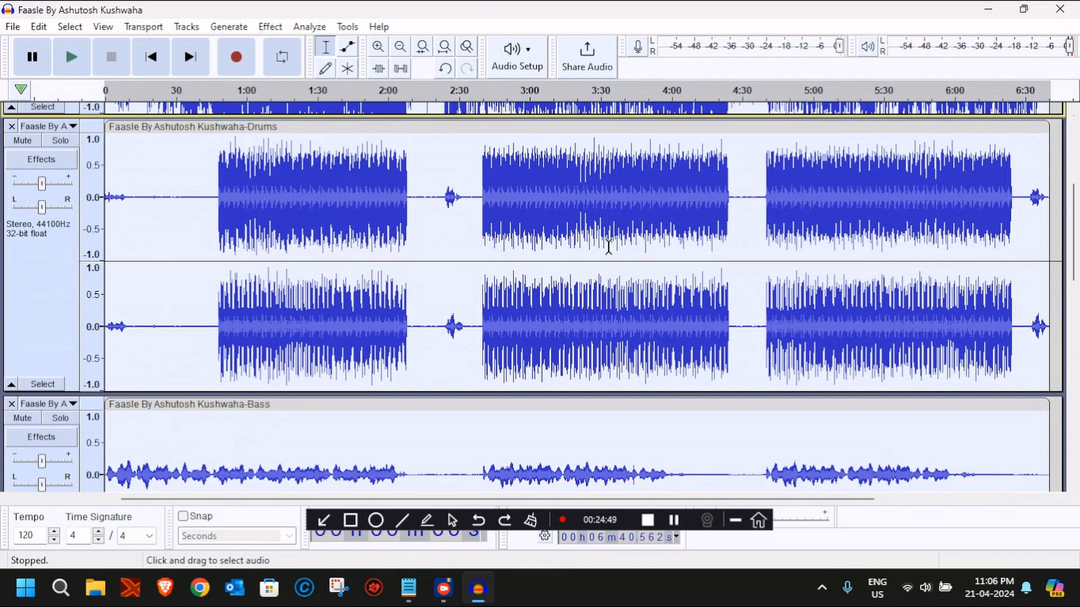
# Step: Play the Drums stem solo, stop it, and solo the Bass track
pyautogui.scroll(-3)
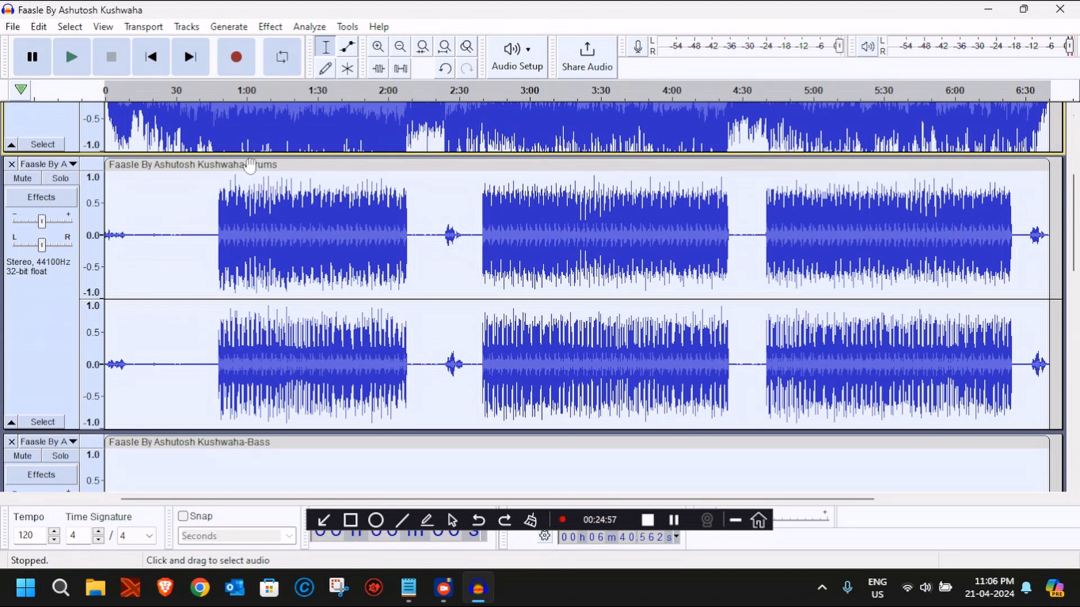
pyautogui.moveTo(281, 466)
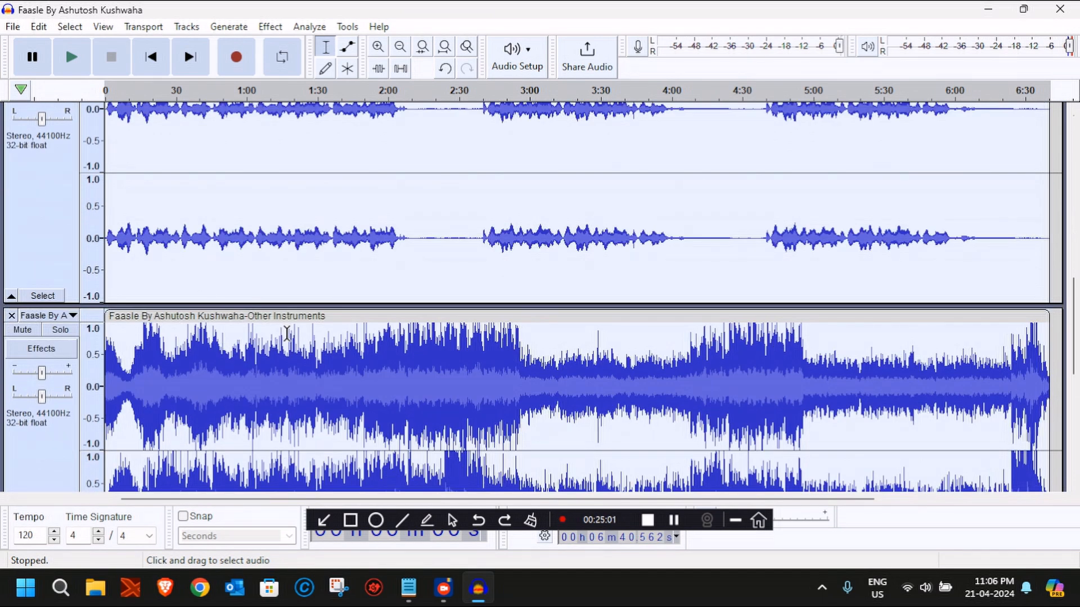
pyautogui.click(71, 56)
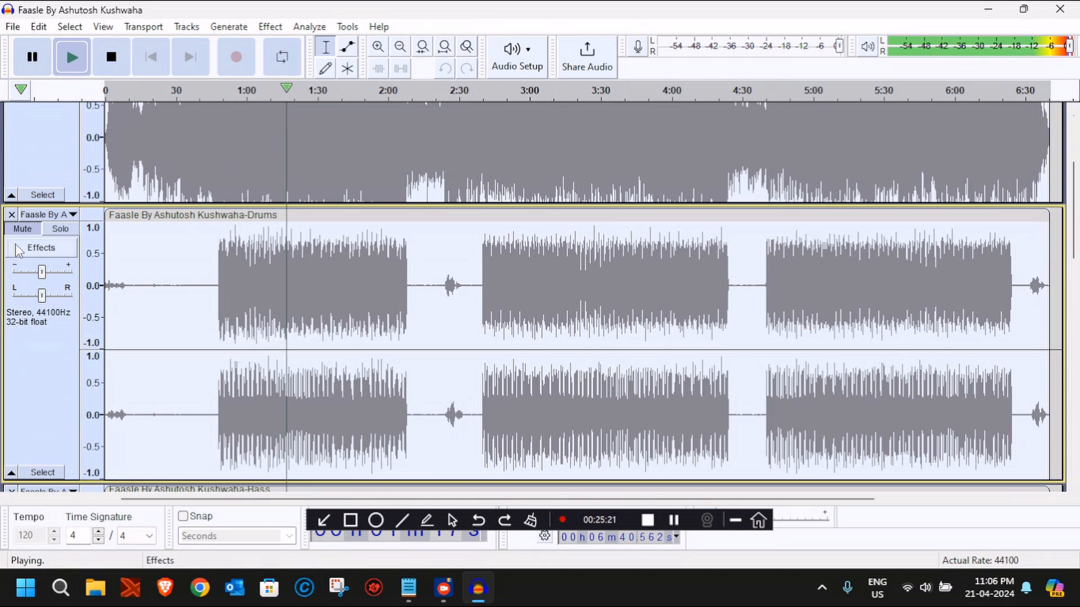
pyautogui.moveTo(21, 229)
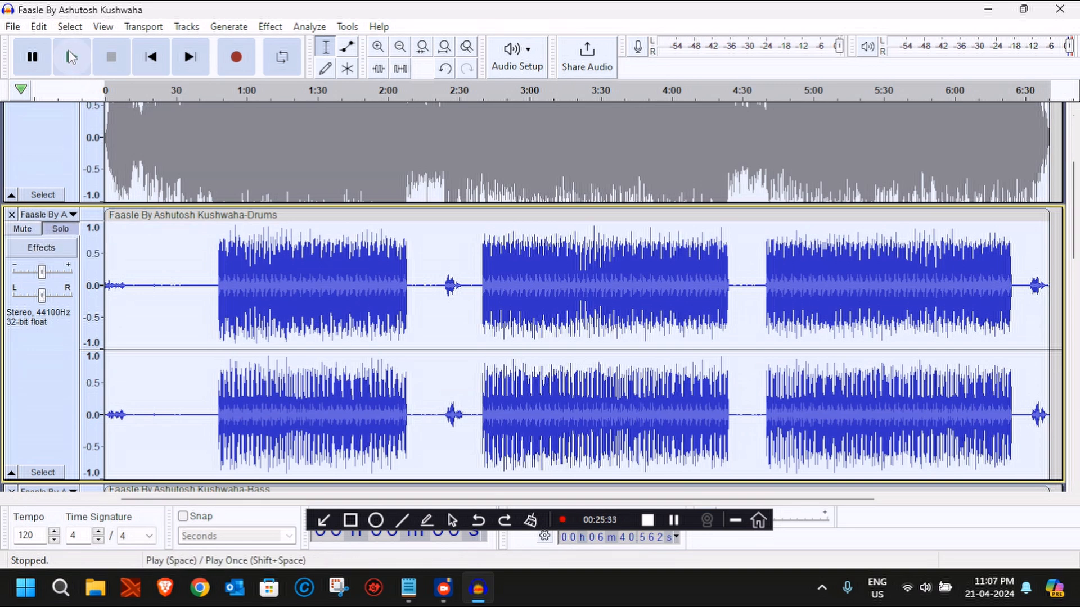
pyautogui.click(71, 56)
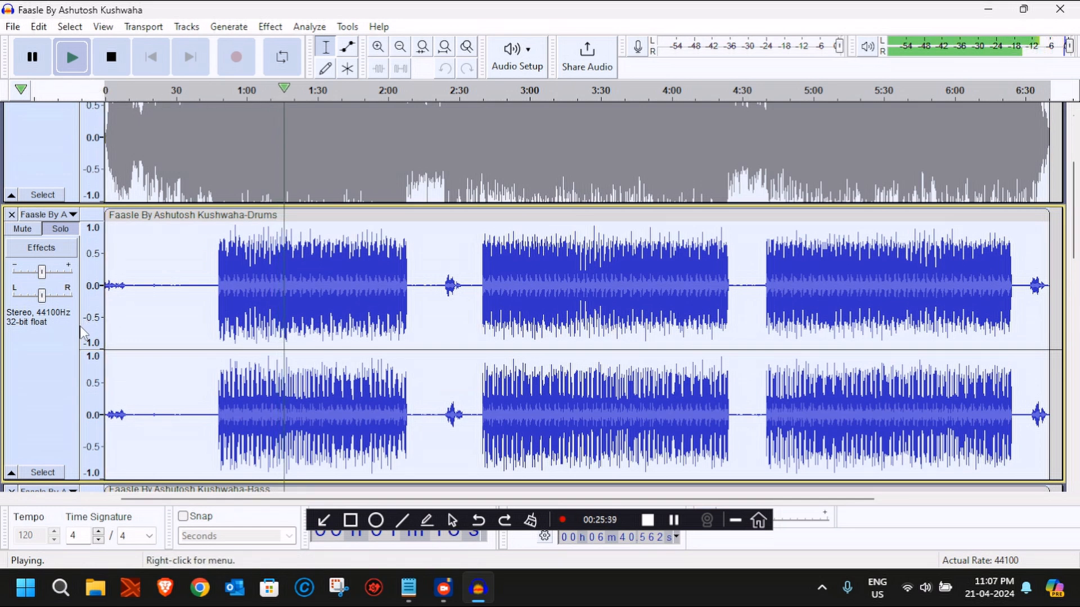
pyautogui.moveTo(60, 229)
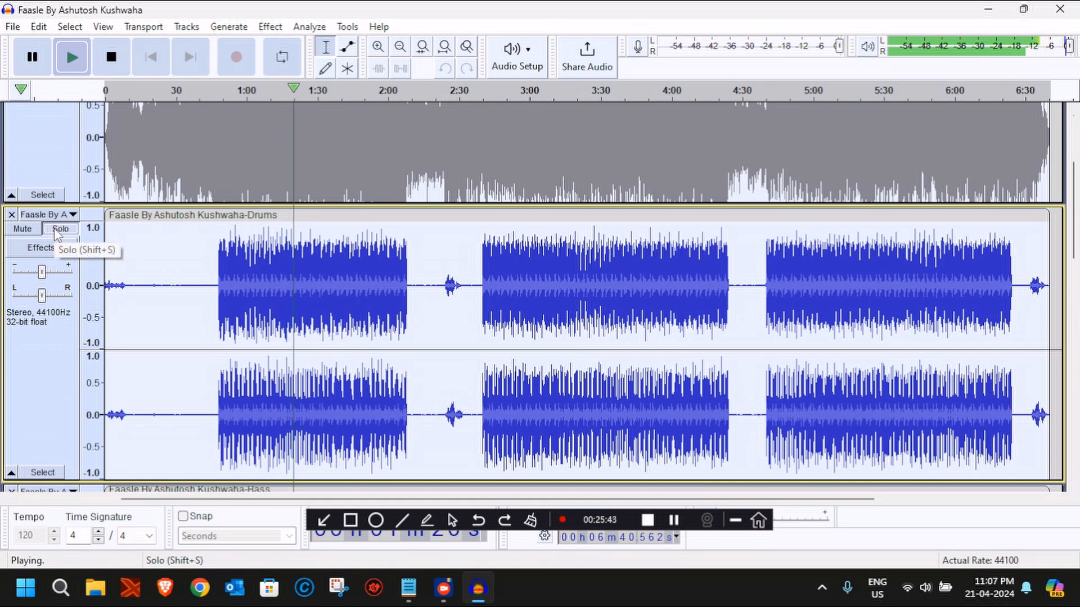
pyautogui.moveTo(23, 229)
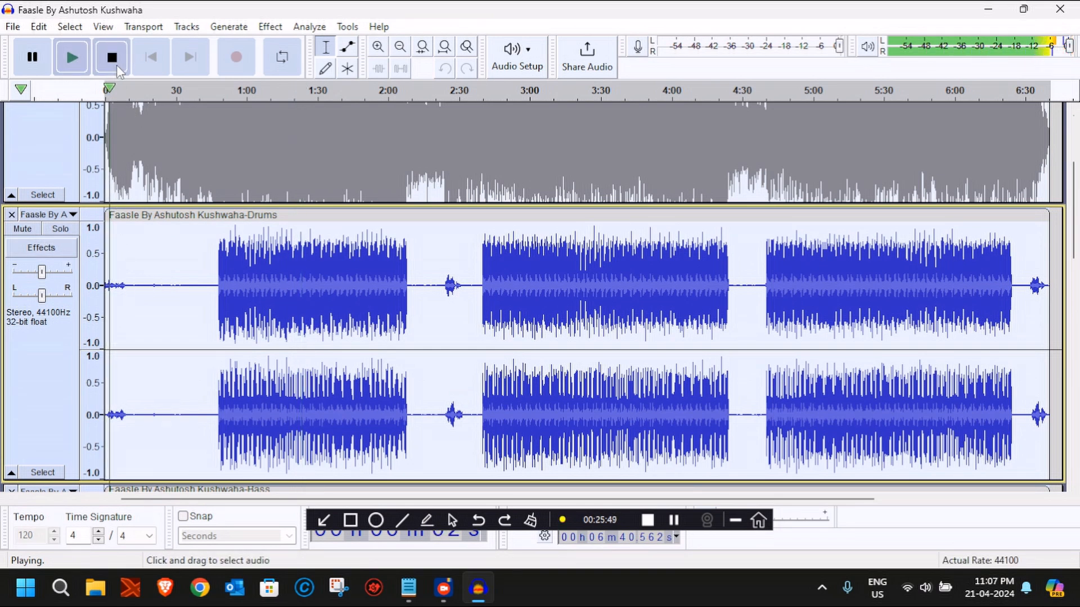
pyautogui.click(110, 56)
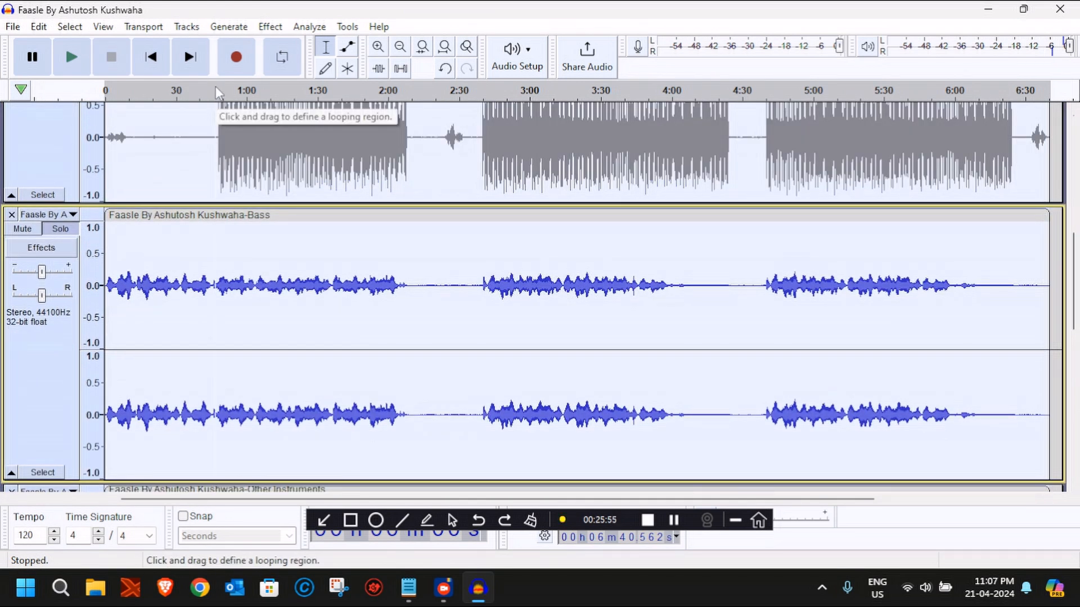
# Step: Audition the Bass and Vocals stems, stop playback, and scroll through the tracks
pyautogui.click(71, 56)
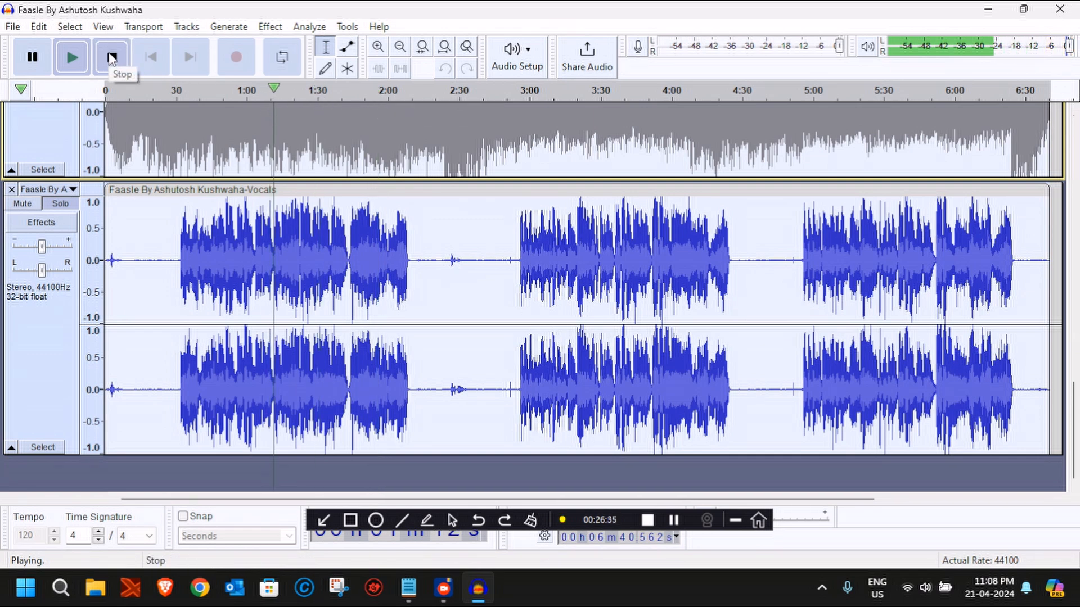
pyautogui.click(111, 56)
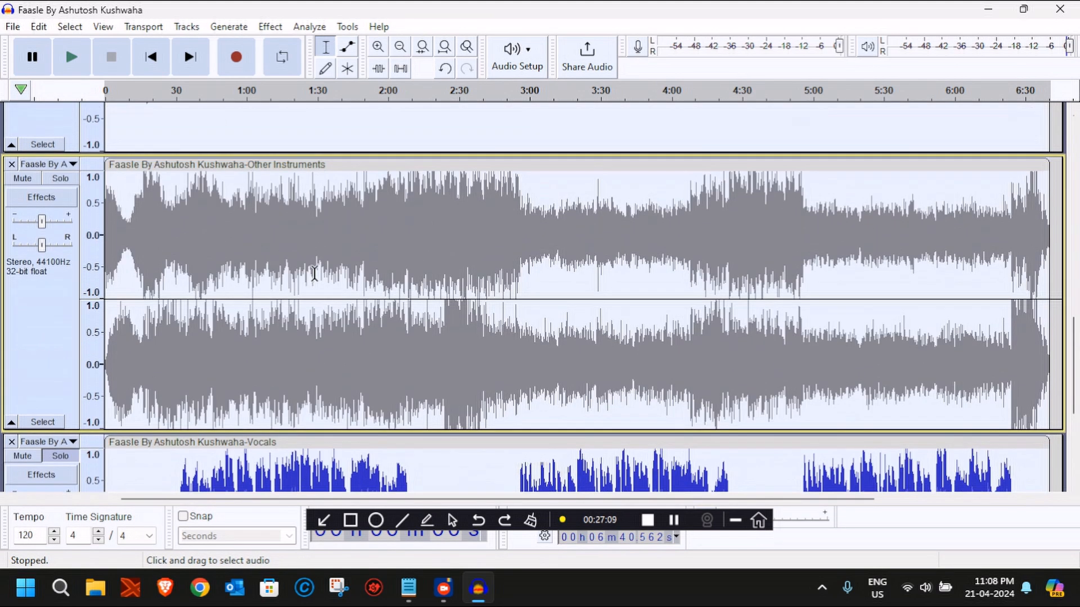
pyautogui.scroll(-3)
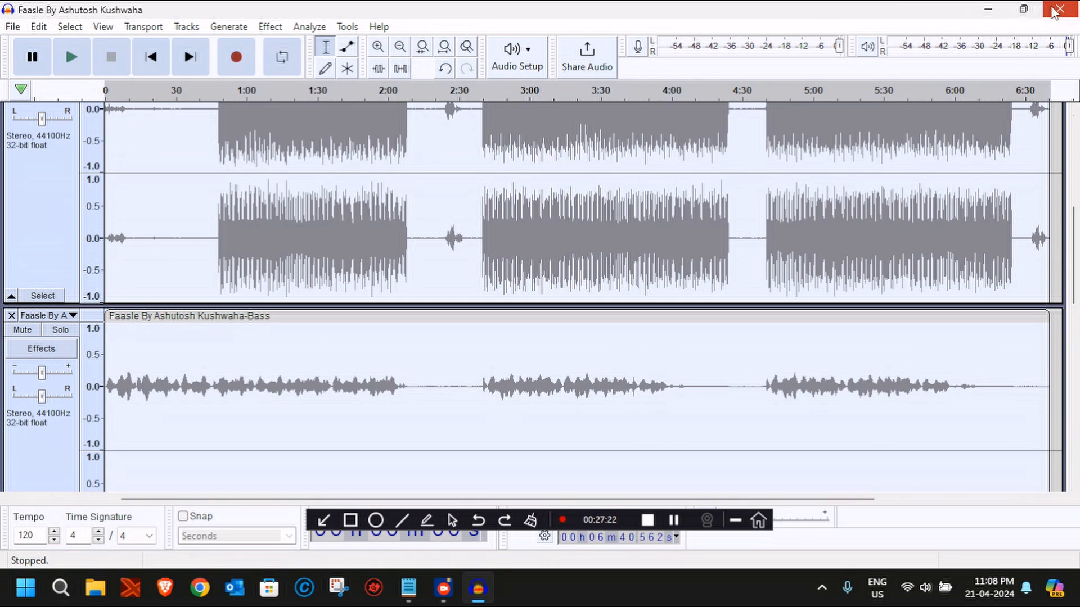
# Step: Close Audacity and open the 'SpleeterGUI | Maken It So' result for 'spleeter GUI'
pyautogui.click(1058, 9)
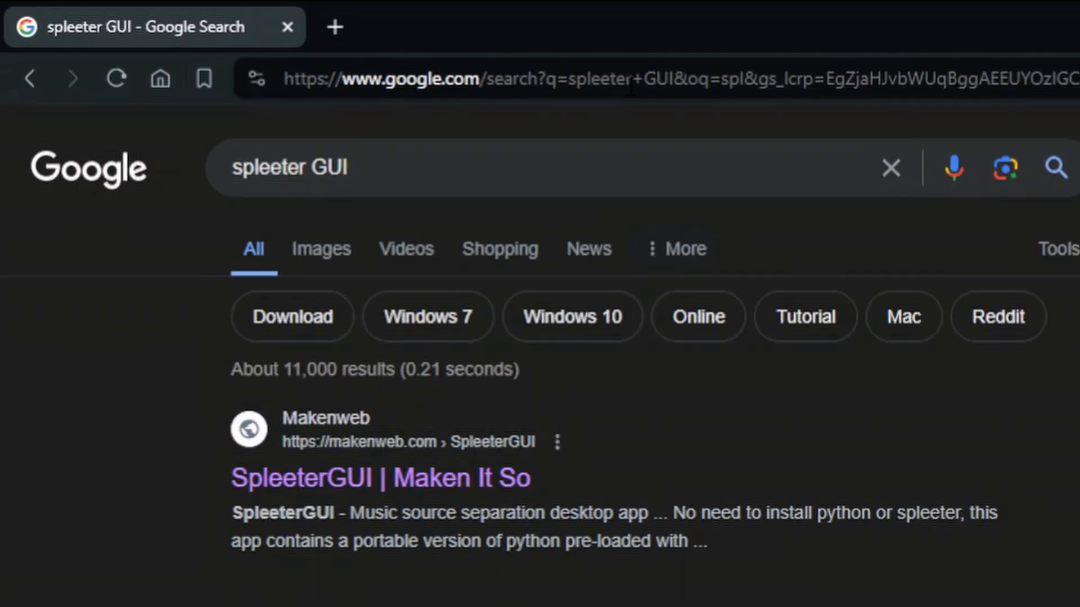
pyautogui.moveTo(202, 560)
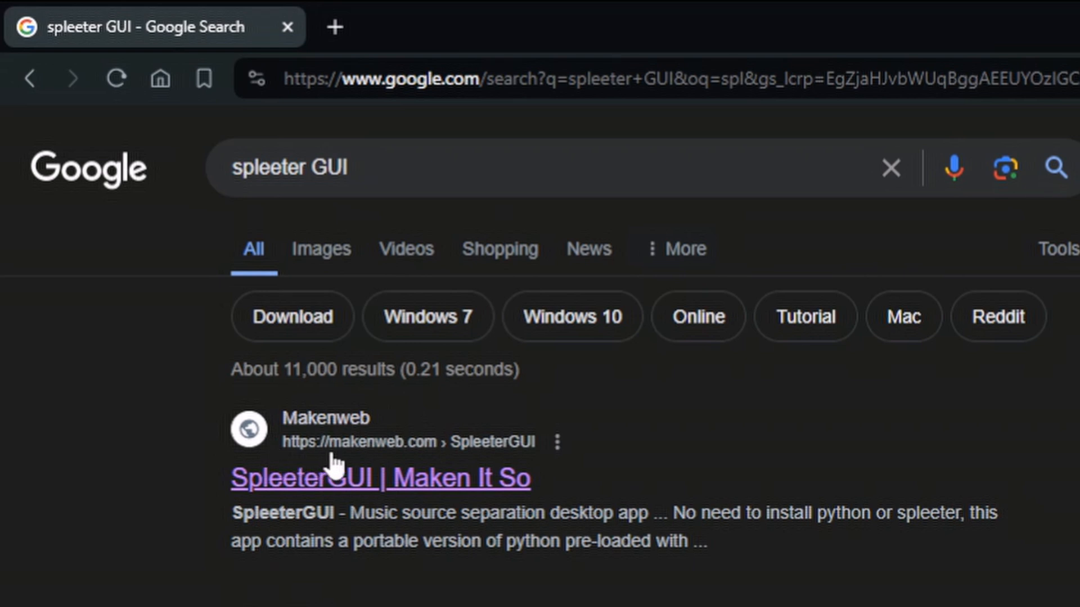
pyautogui.click(378, 478)
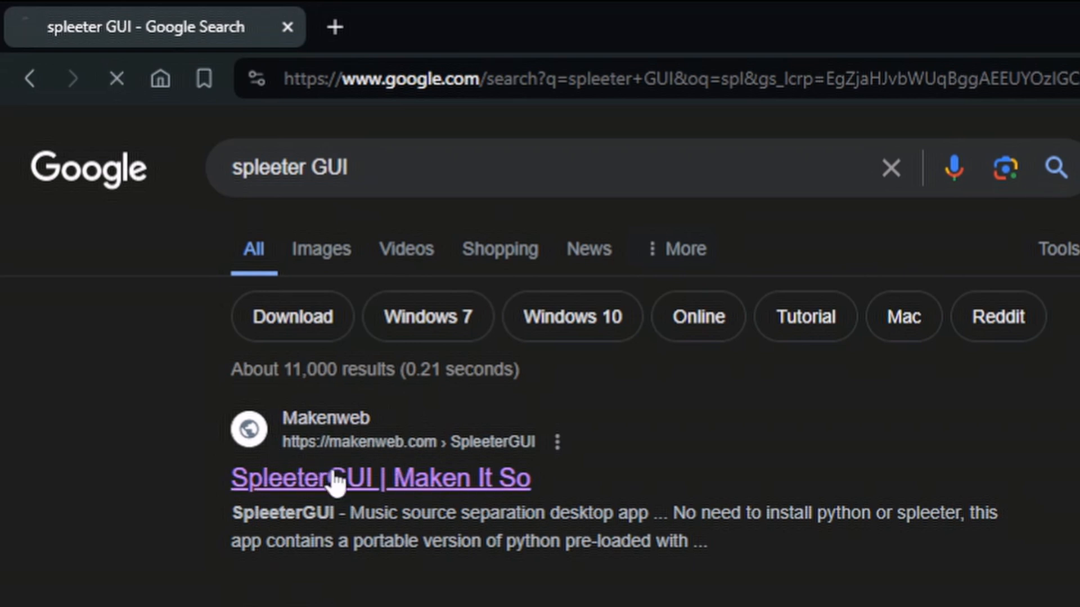
# Step: Load the makenweb.com SpleeterGUI page showing the 629MB ZIP download link
pyautogui.click(380, 478)
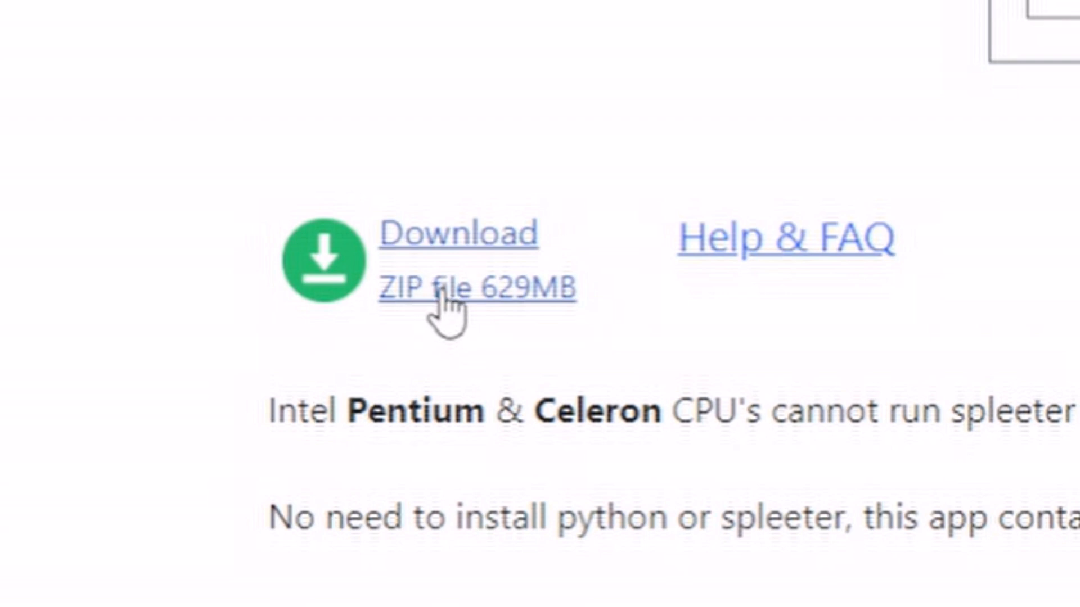
pyautogui.moveTo(458, 361)
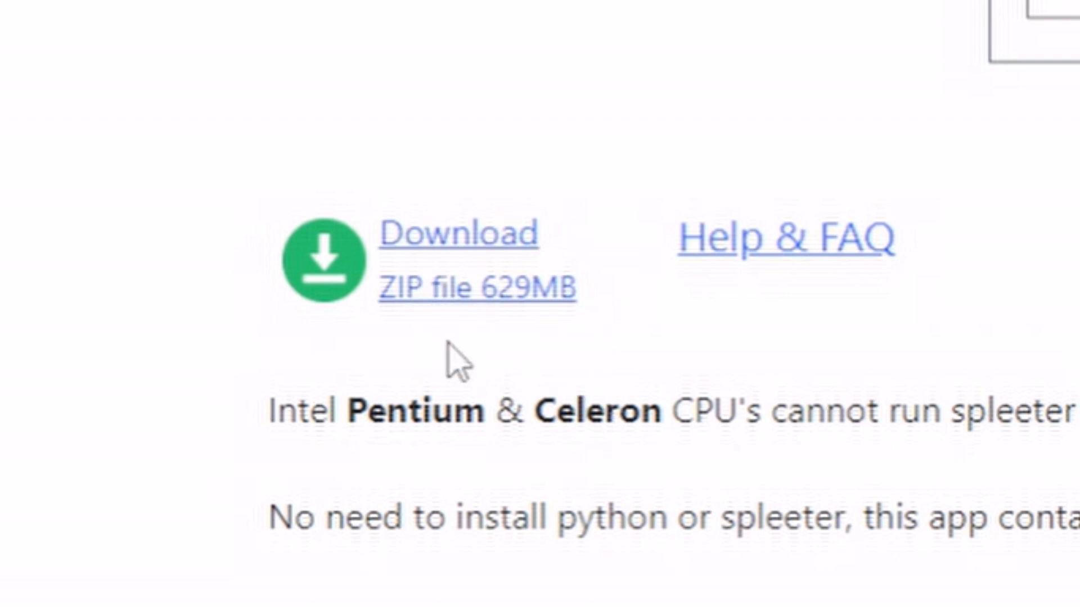
pyautogui.moveTo(400, 7)
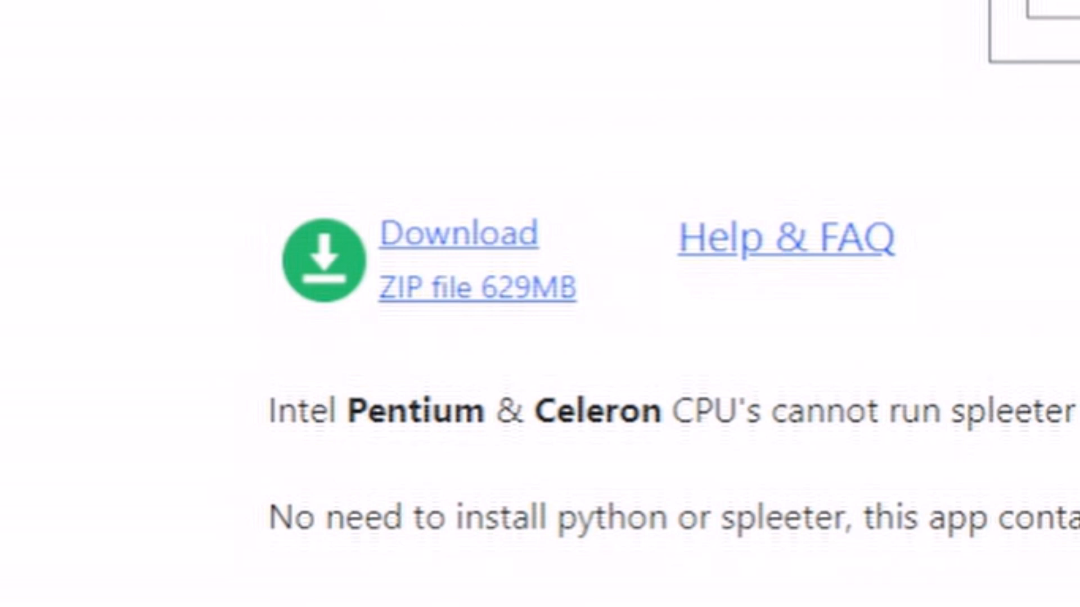
pyautogui.moveTo(245, 203)
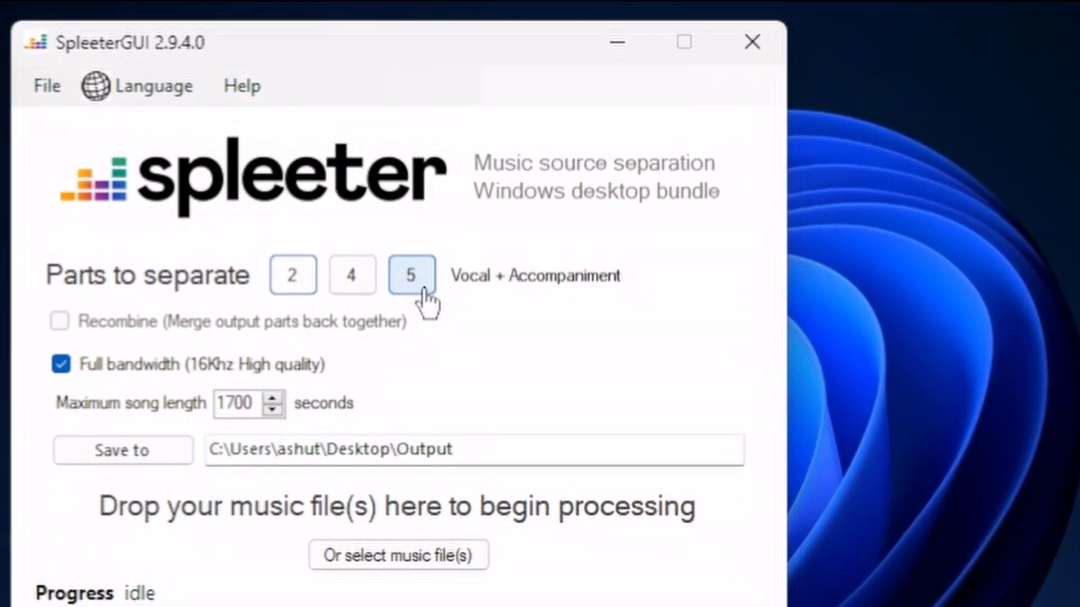
# Step: Select 5-part separation in SpleeterGUI and bring up the music file picker
pyautogui.click(411, 275)
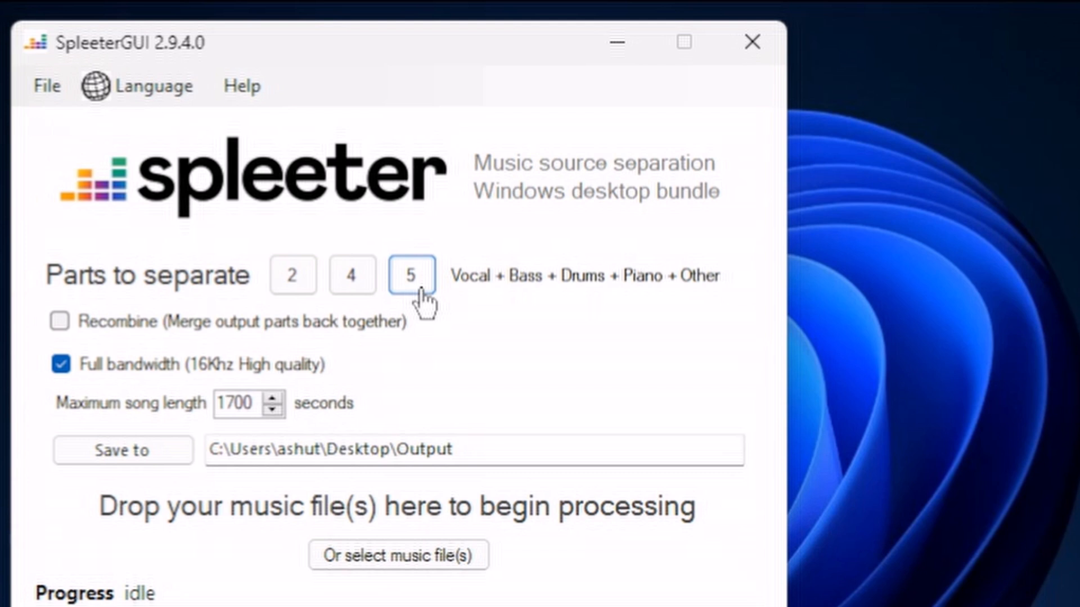
pyautogui.moveTo(647, 300)
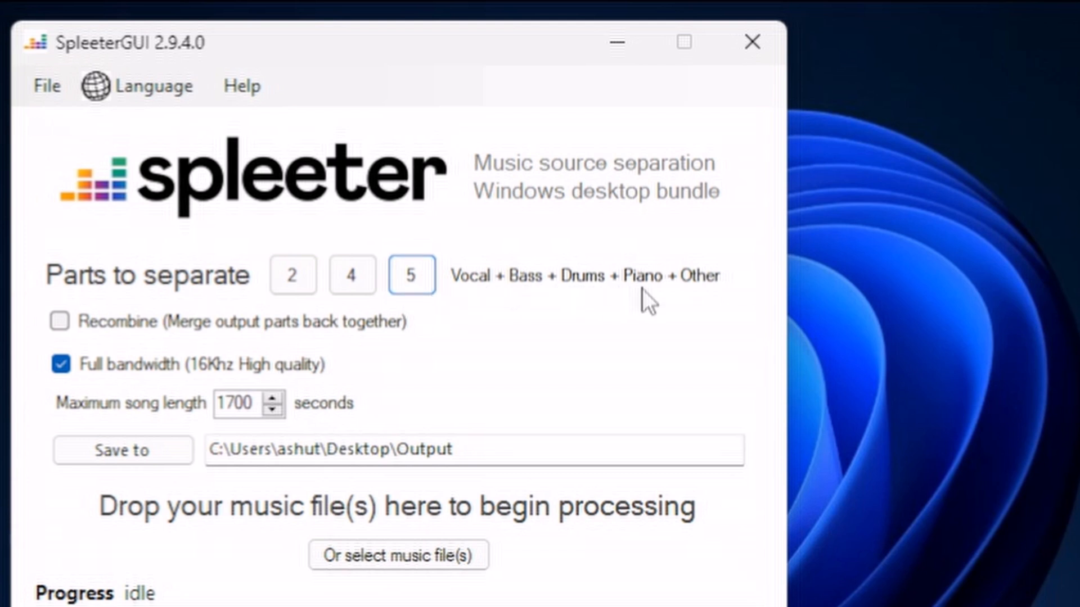
pyautogui.moveTo(411, 275)
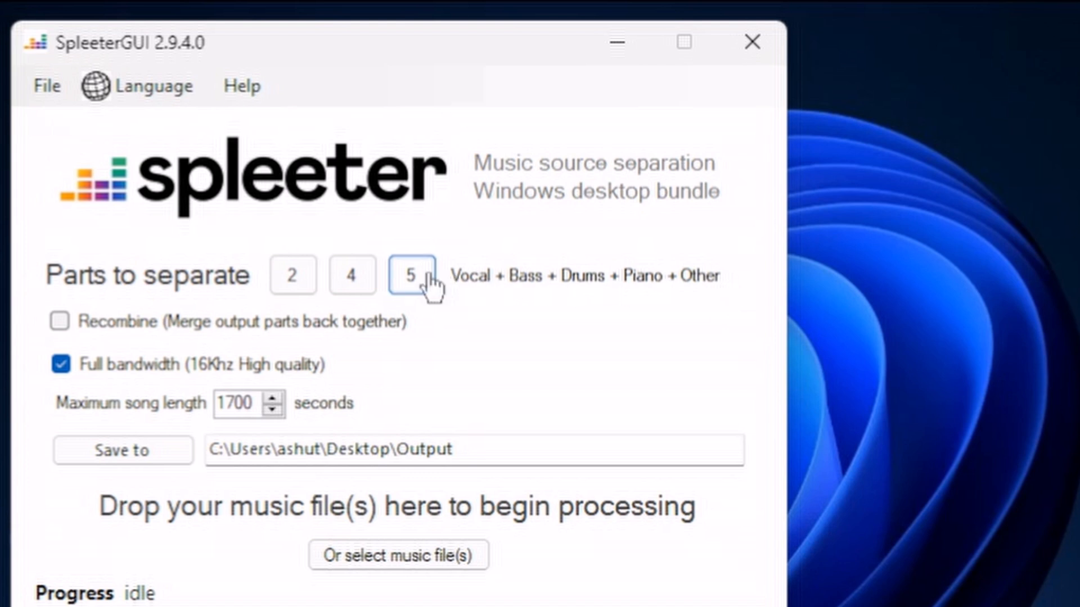
pyautogui.moveTo(227, 512)
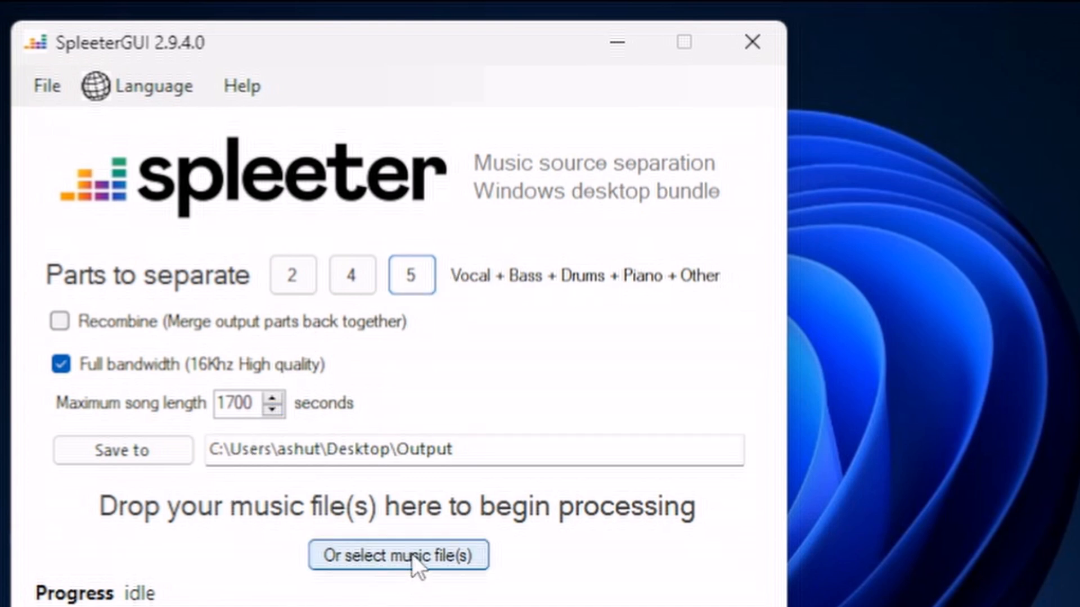
pyautogui.click(398, 556)
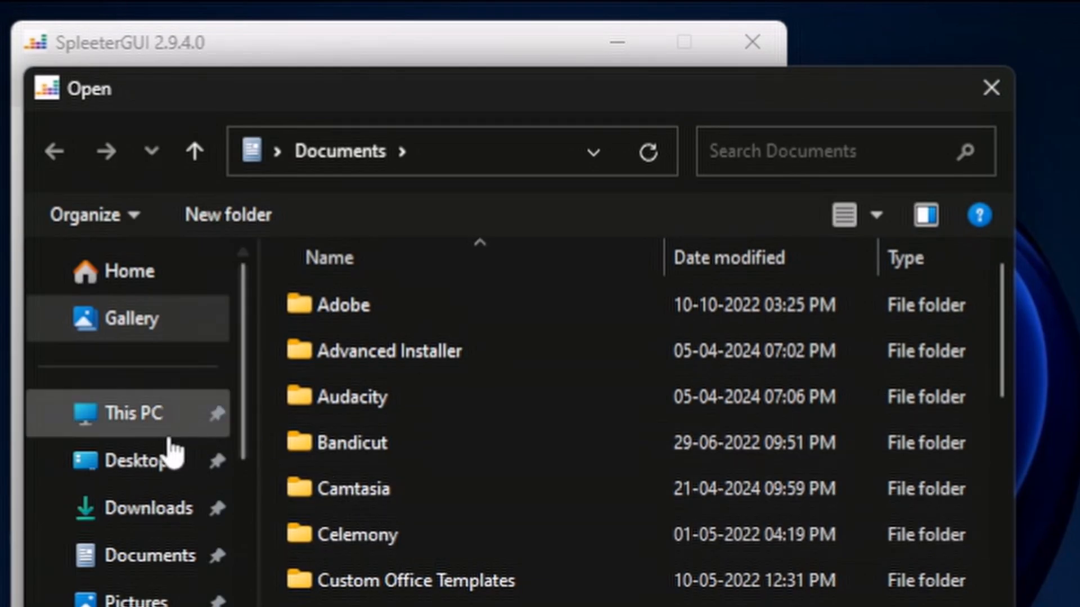
# Step: Browse the Open dialog through This PC, Local Disk (E:), My Audio, into 'best ones'
pyautogui.scroll(-3)
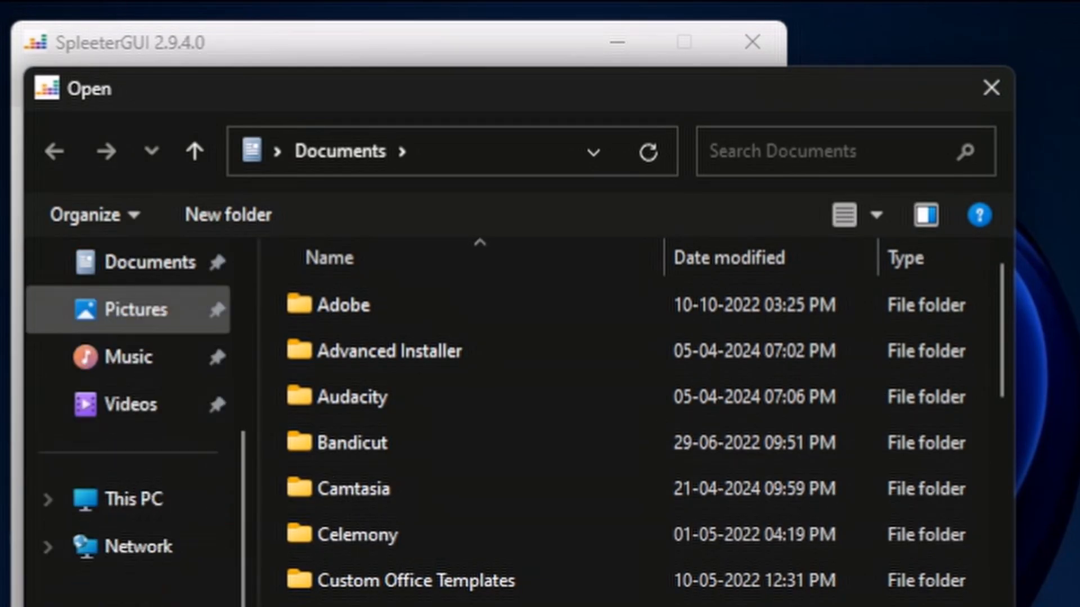
pyautogui.click(137, 499)
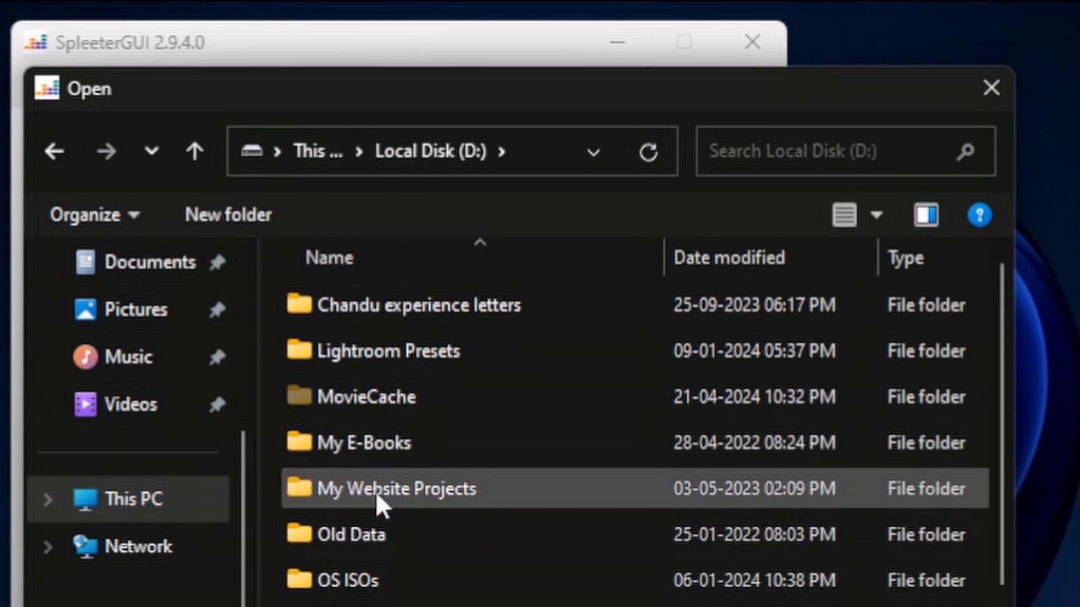
pyautogui.scroll(-3)
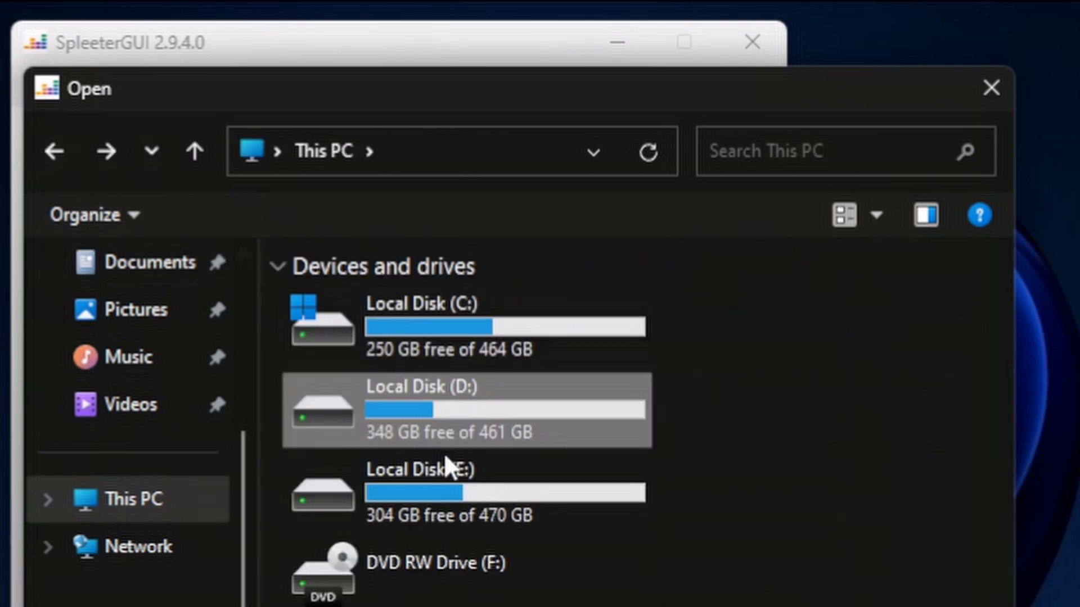
pyautogui.doubleClick(420, 492)
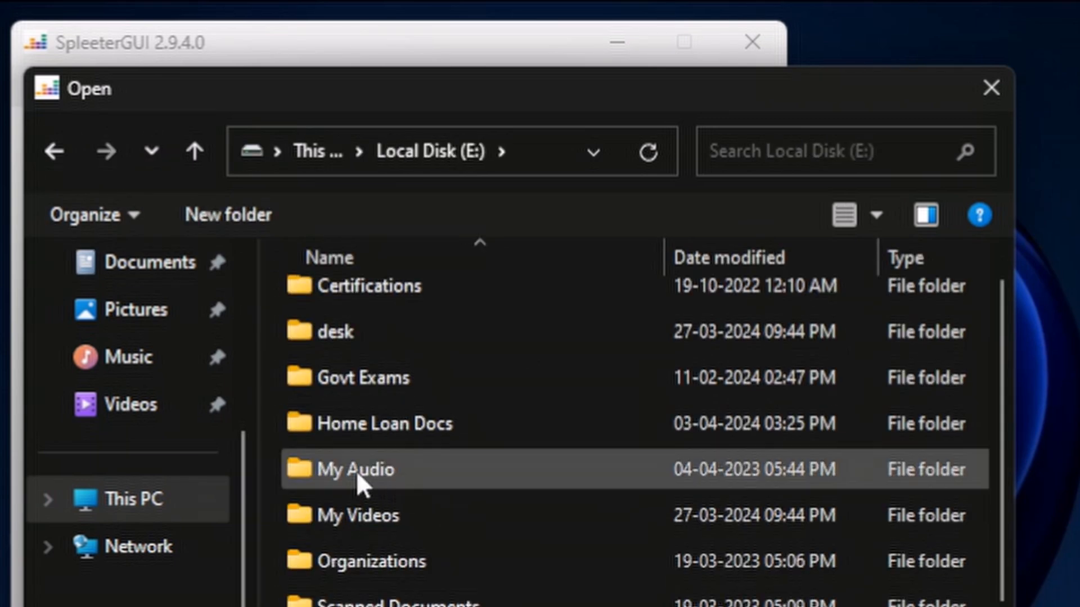
pyautogui.doubleClick(355, 469)
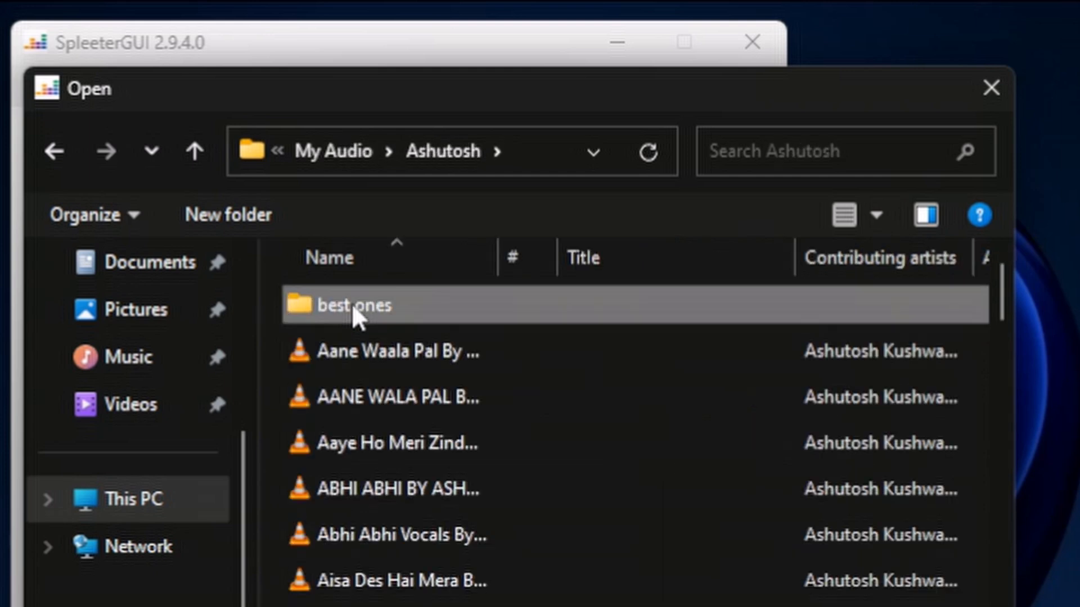
pyautogui.doubleClick(353, 304)
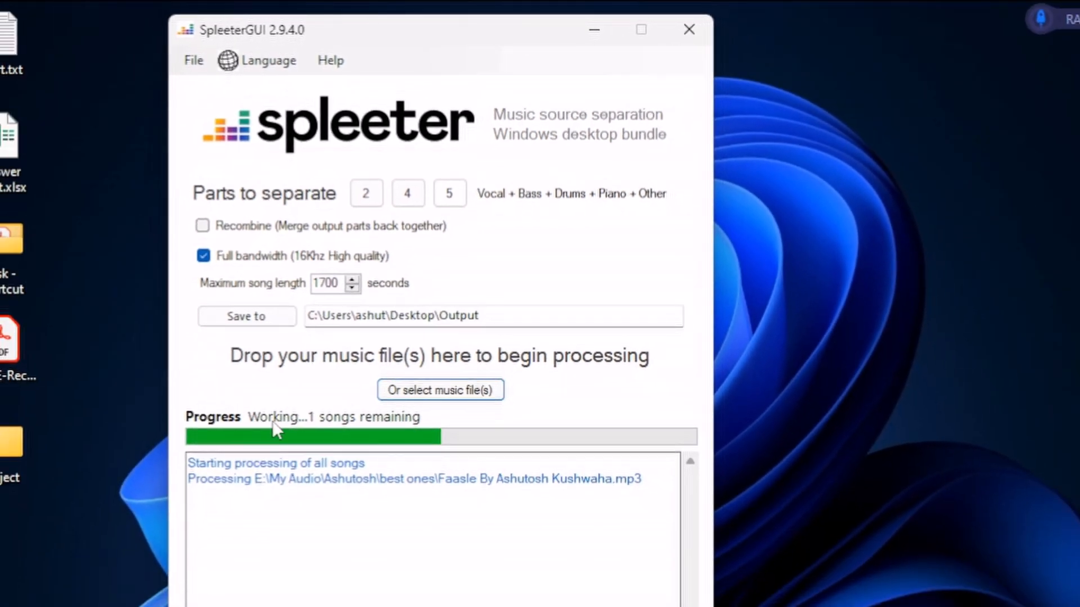
pyautogui.moveTo(386, 444)
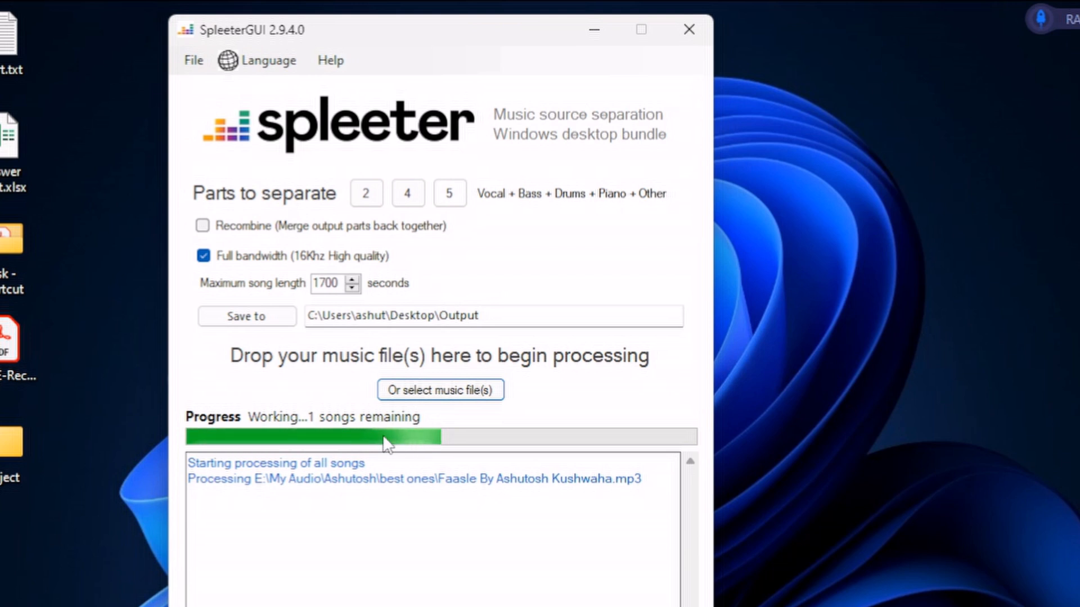
pyautogui.moveTo(501, 456)
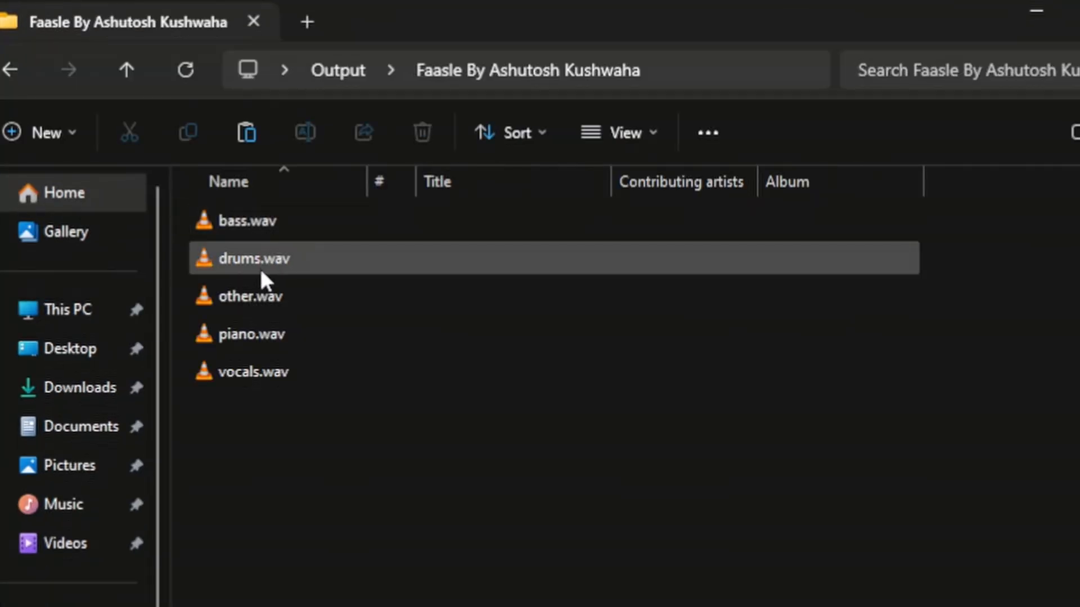
# Step: Play the Faasle vocals.wav stem in VLC, then close the player
pyautogui.click(253, 372)
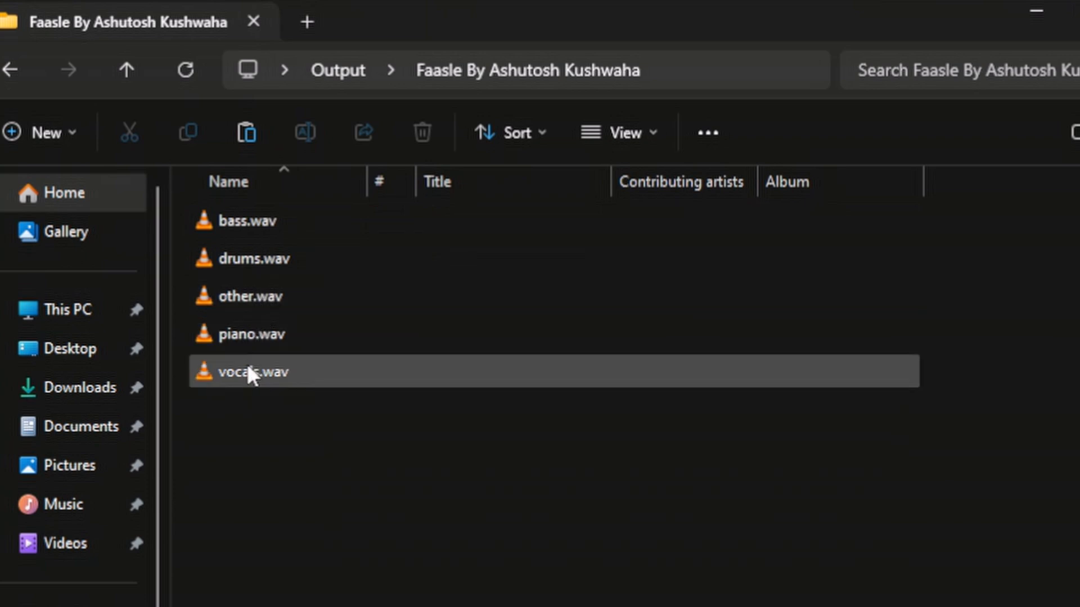
pyautogui.click(251, 372)
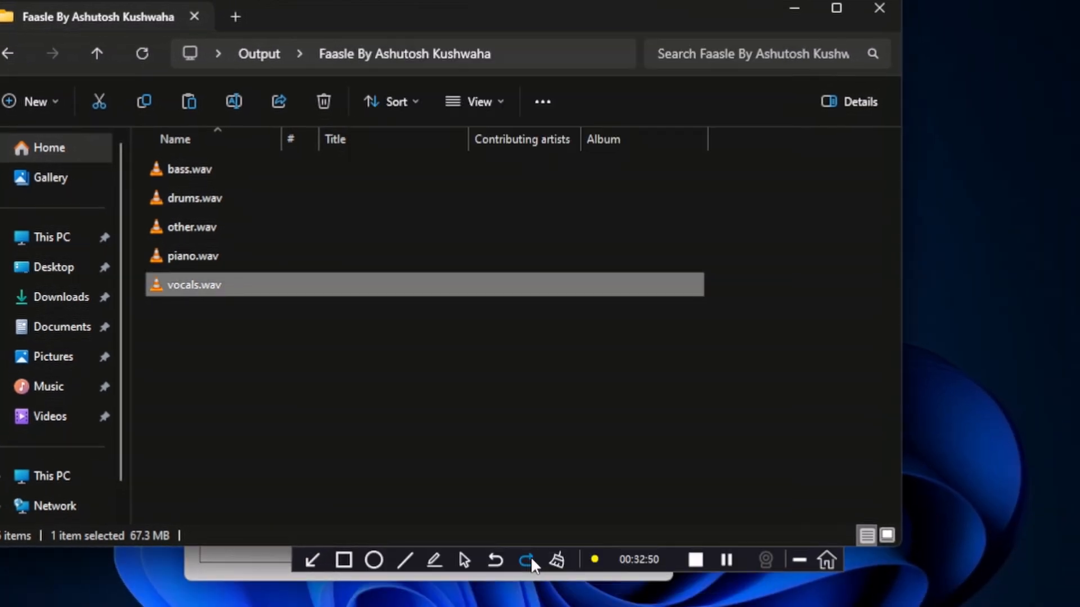
pyautogui.doubleClick(194, 285)
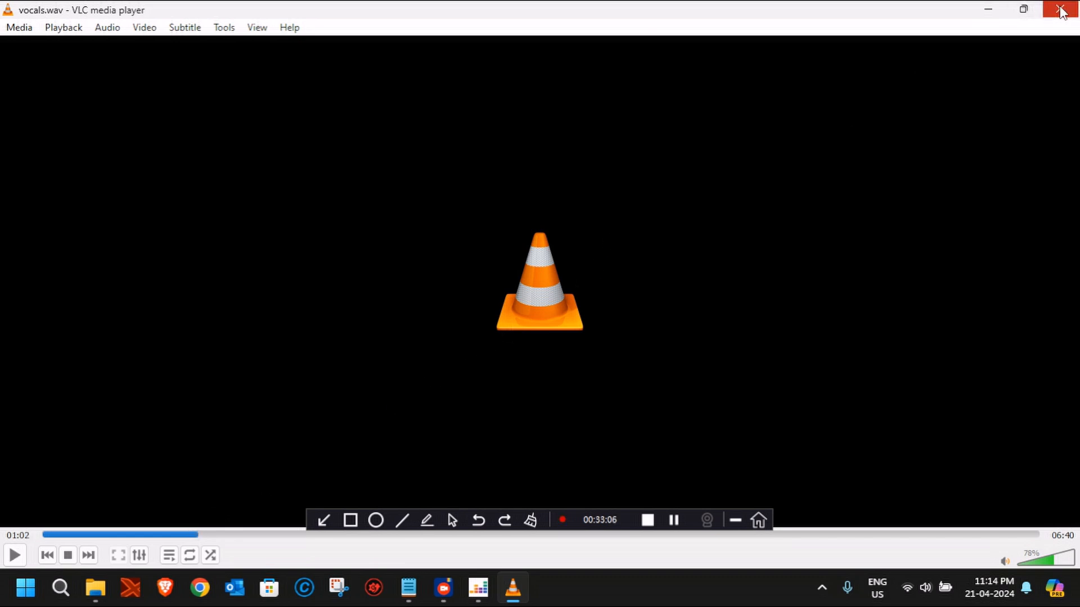
pyautogui.click(1064, 9)
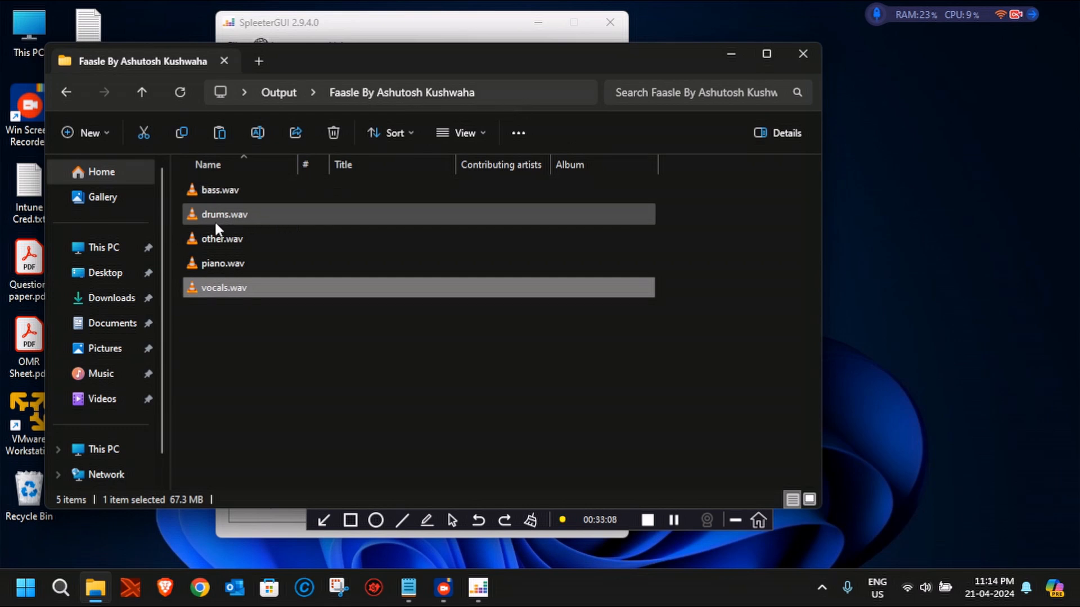
# Step: Listen to the drums, piano and other stems in VLC, seeking ahead in 'other'
pyautogui.doubleClick(224, 214)
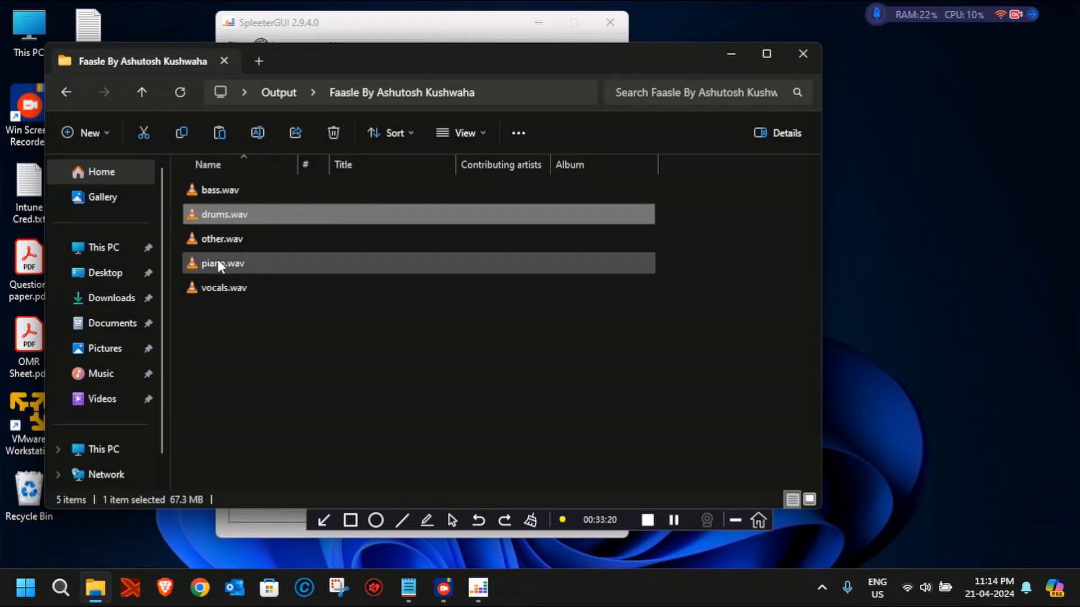
pyautogui.doubleClick(221, 263)
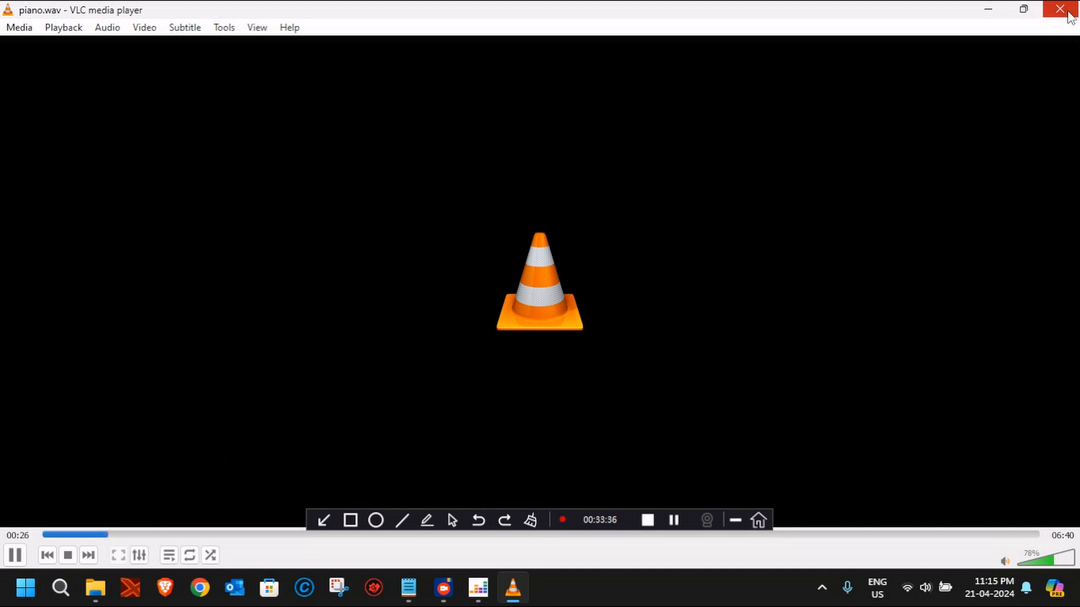
pyautogui.click(1066, 9)
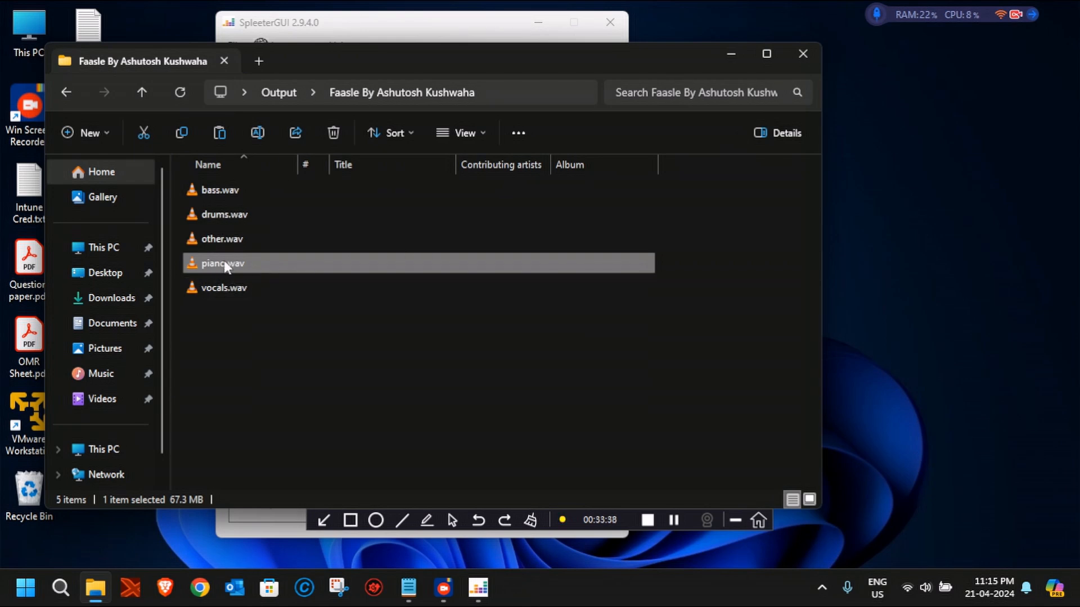
pyautogui.doubleClick(221, 238)
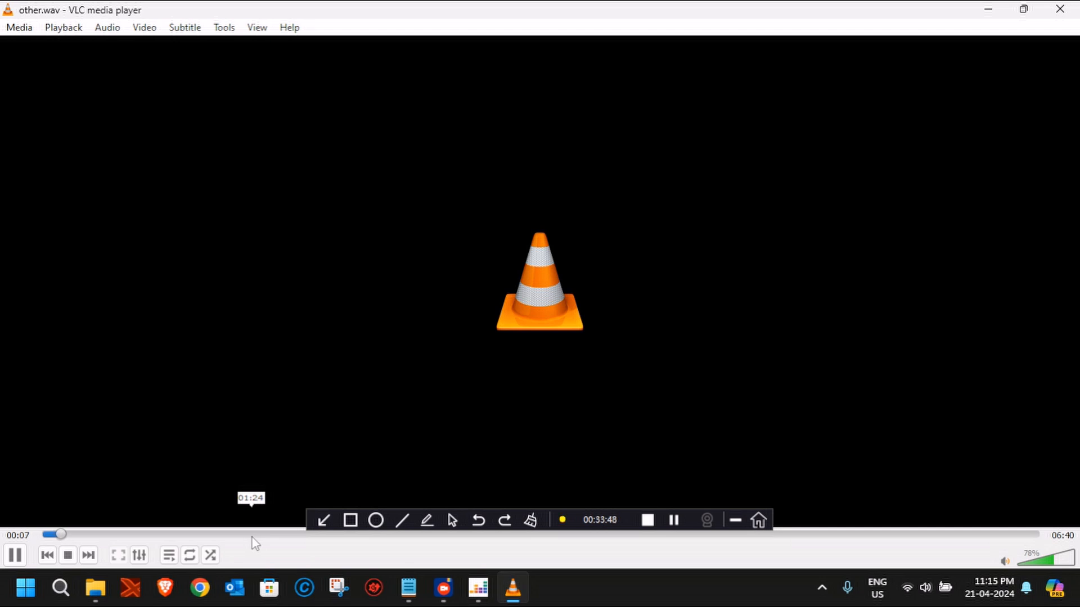
pyautogui.moveTo(54, 534); pyautogui.dragTo(333, 534)
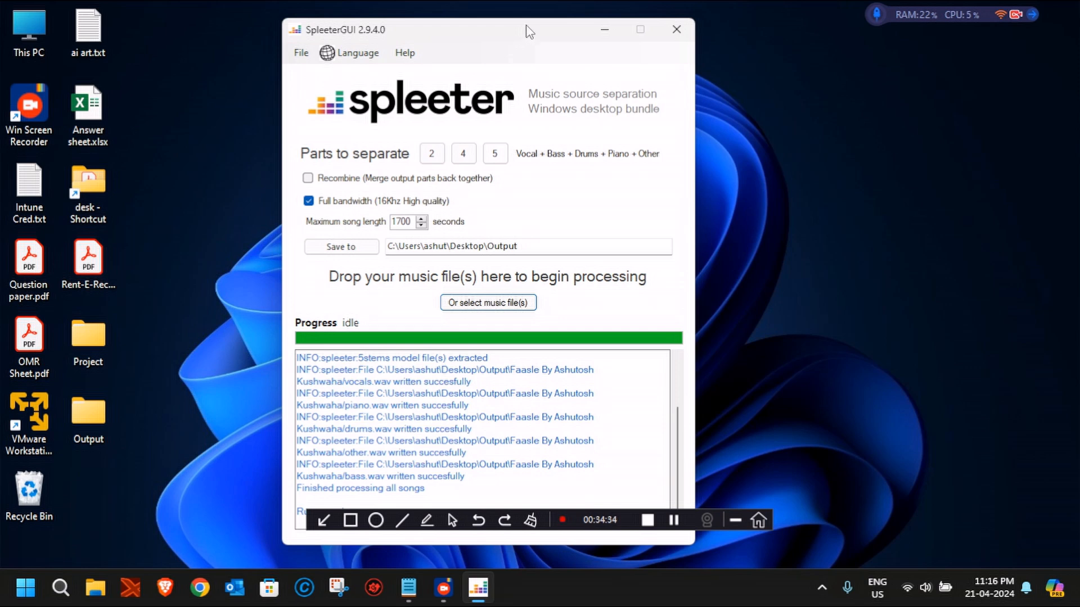
# Step: Close SpleeterGUI after its log confirms all five WAV stems were written
pyautogui.click(676, 29)
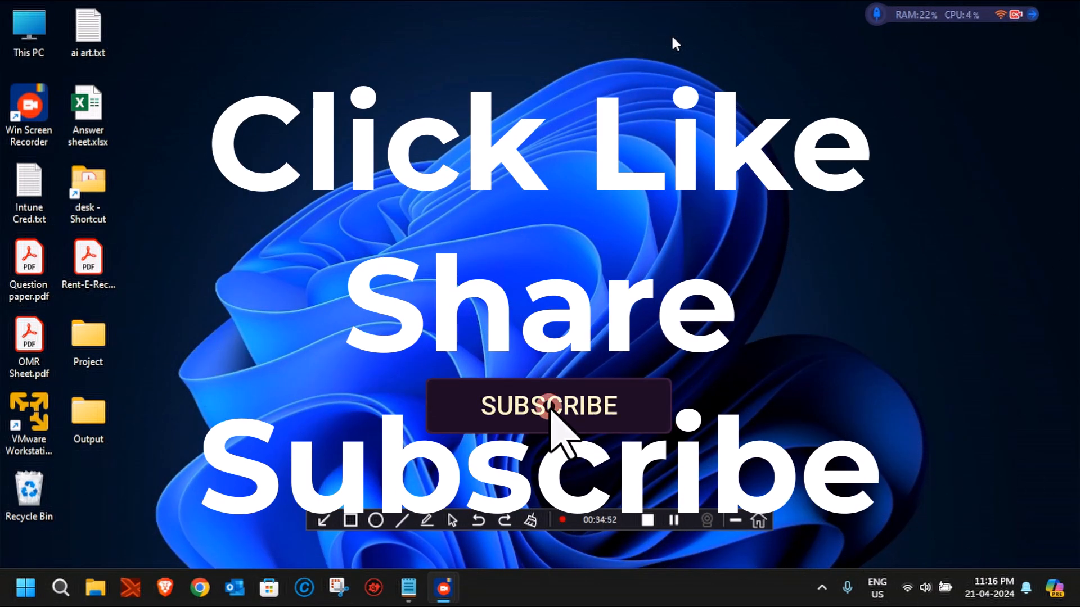
pyautogui.moveTo(534, 585)
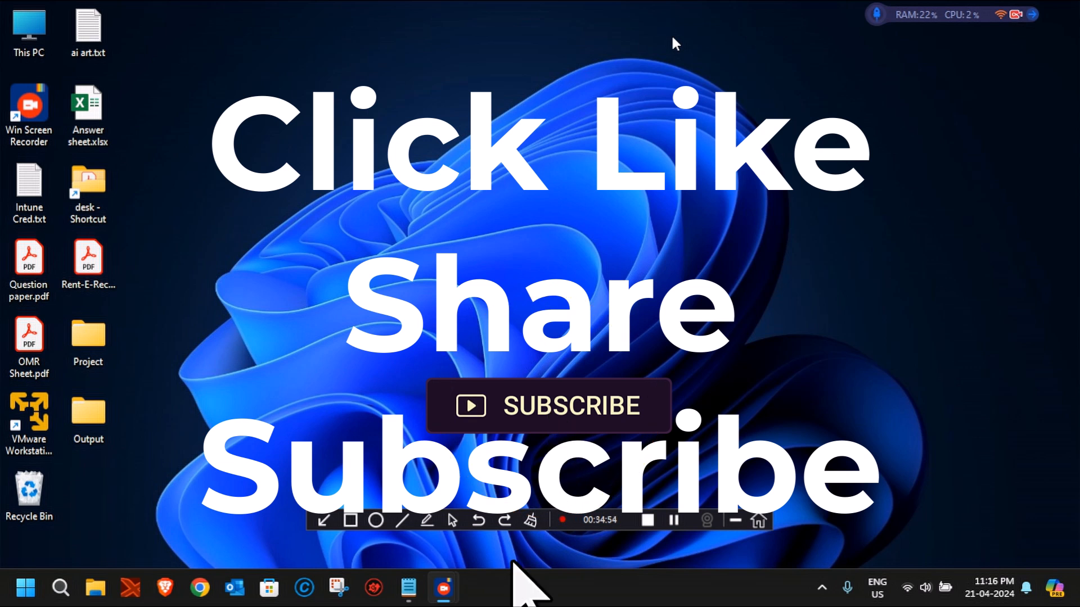